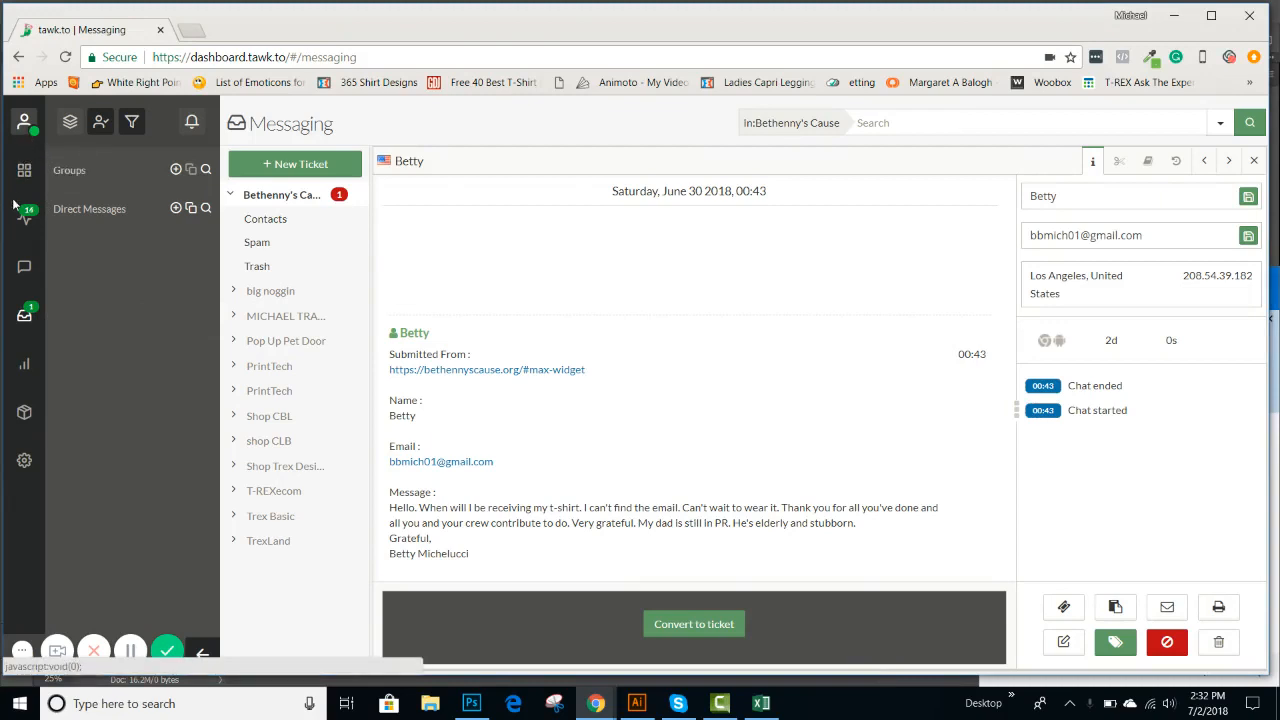
pyautogui.moveTo(24, 220)
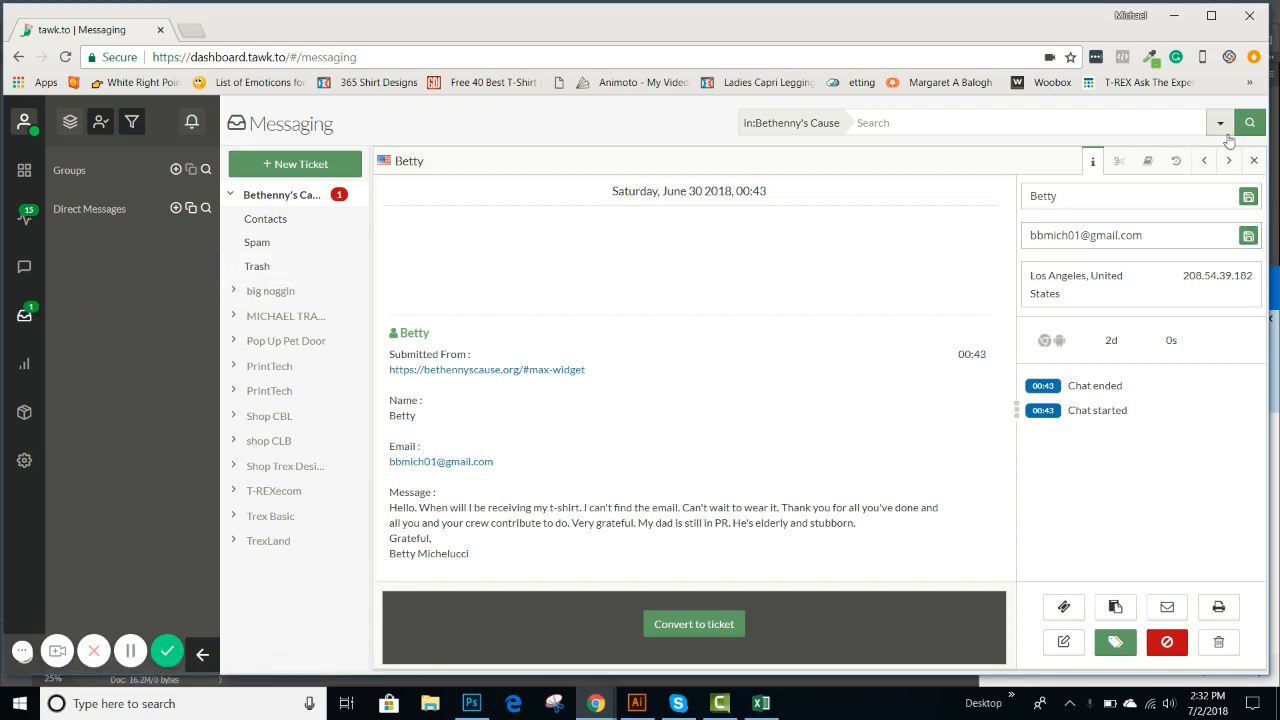
# Reset the conversation search filters, then filter by Closed status and run the search.
pyautogui.click(1220, 122)
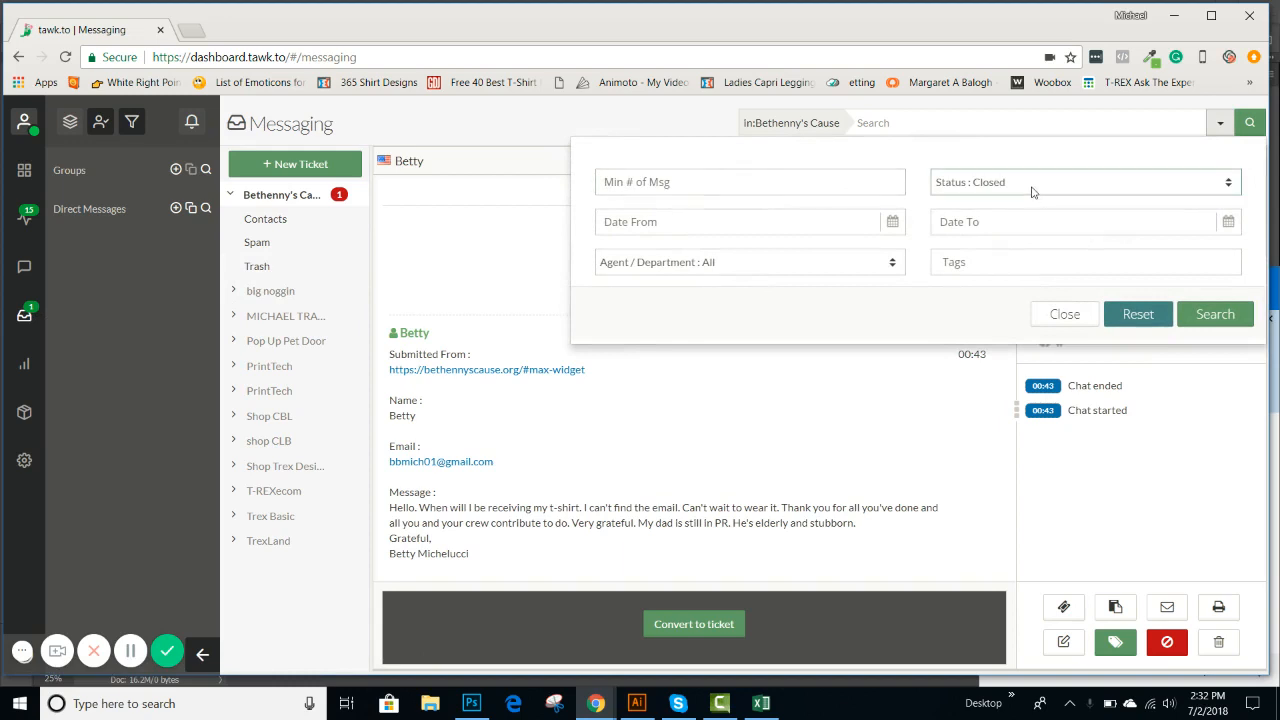
pyautogui.click(1138, 313)
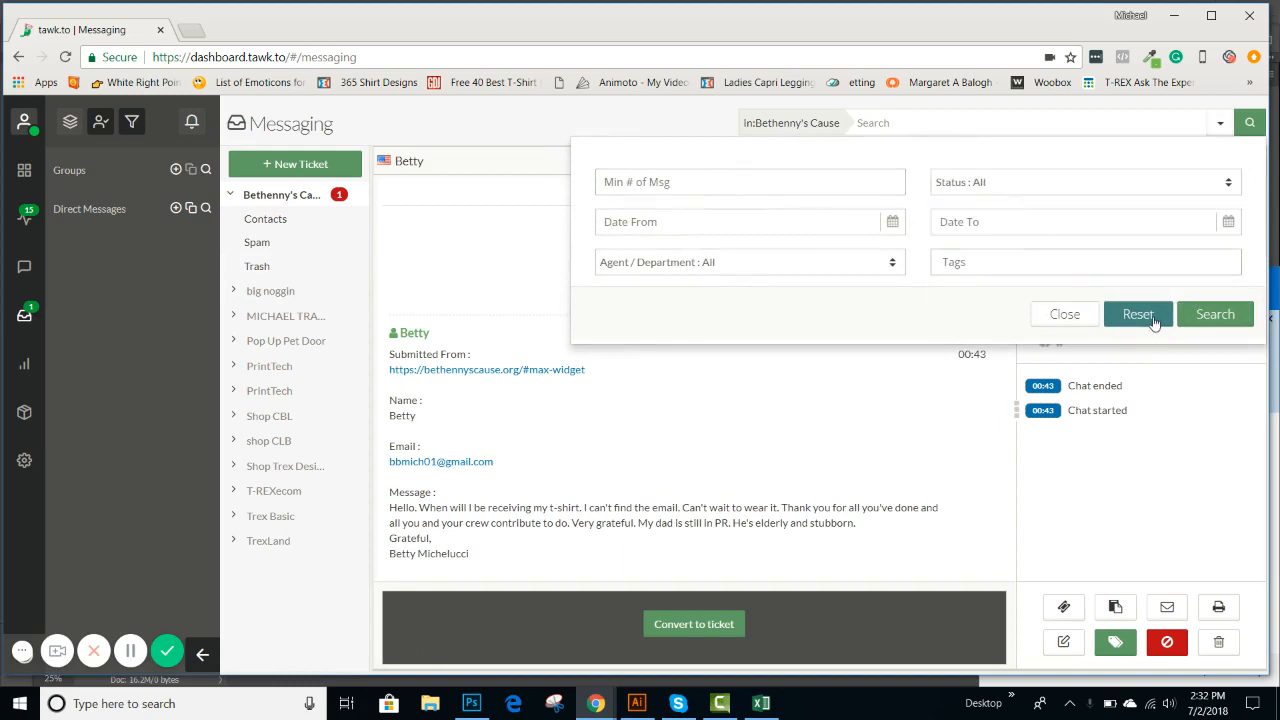
pyautogui.moveTo(1215, 314)
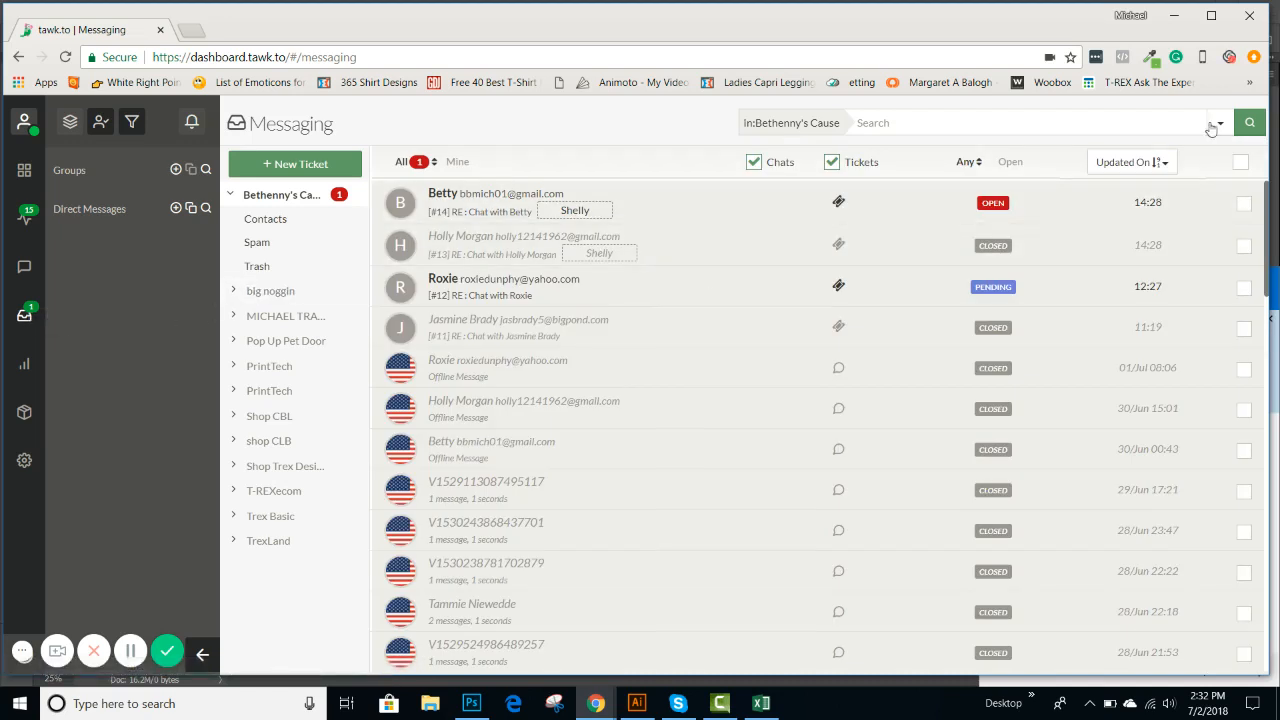
pyautogui.click(1219, 123)
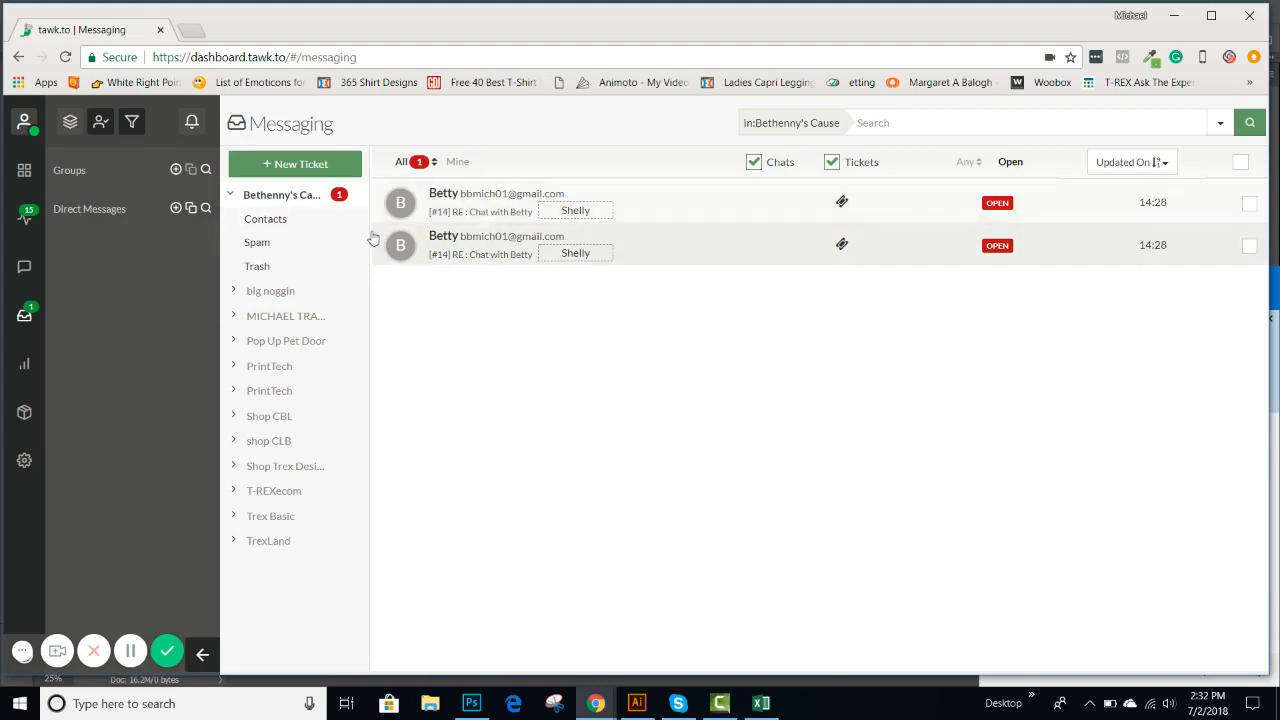
pyautogui.moveTo(669, 145)
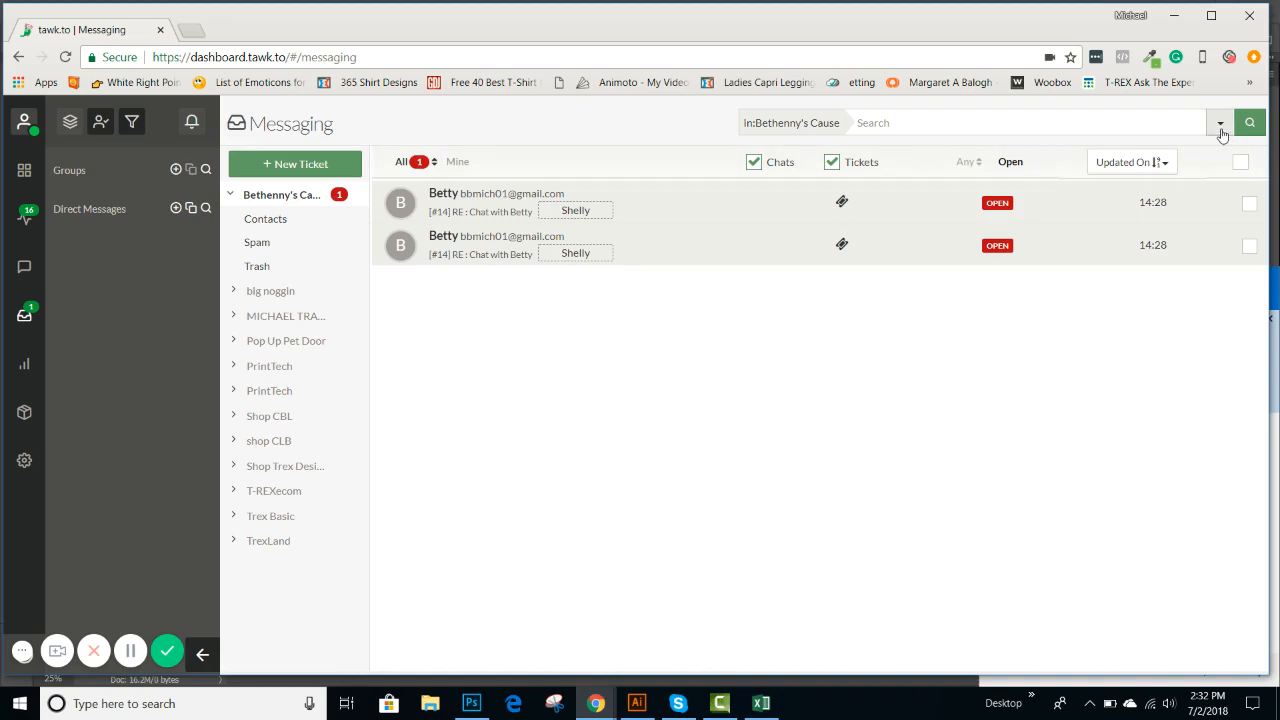
pyautogui.click(1222, 122)
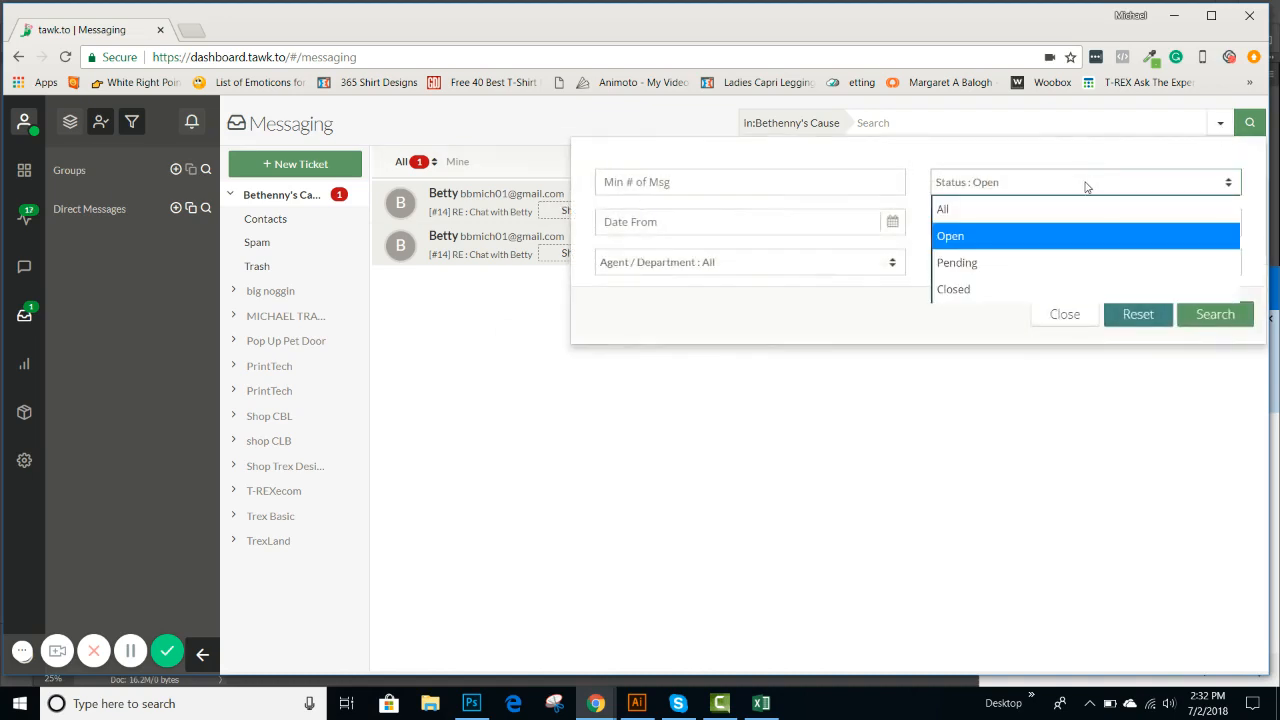
pyautogui.moveTo(1018, 272)
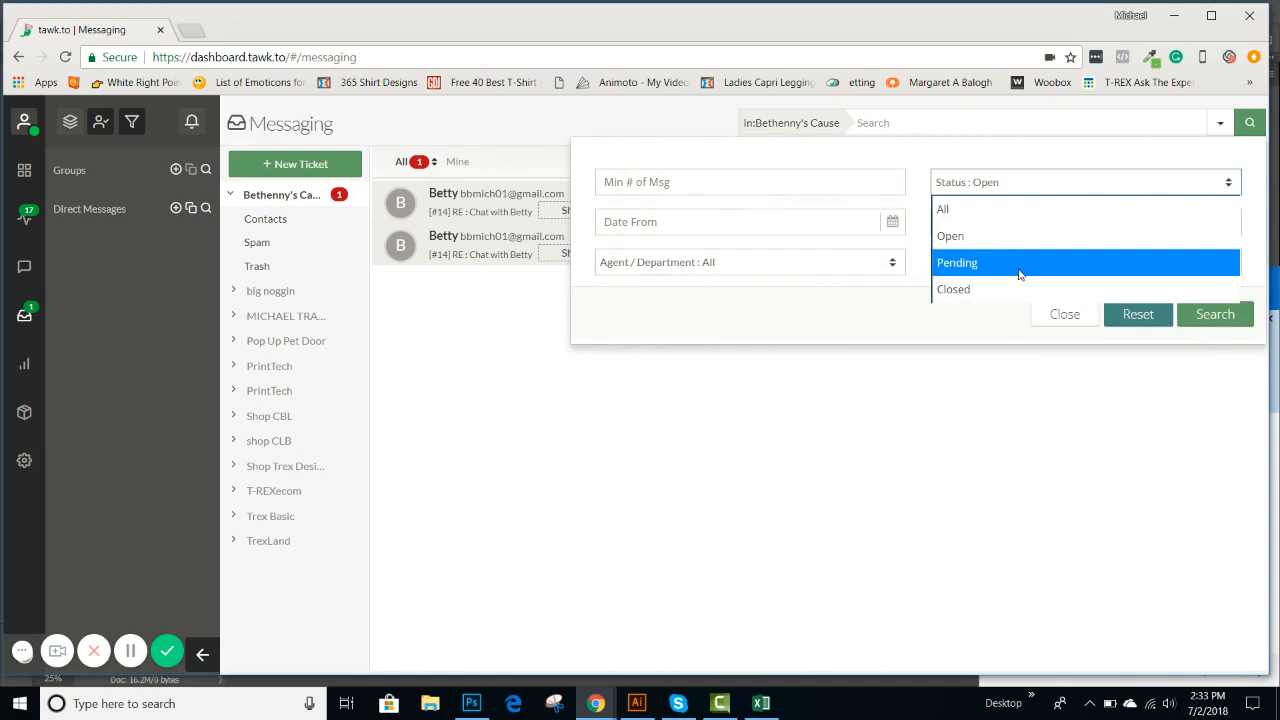
pyautogui.click(953, 289)
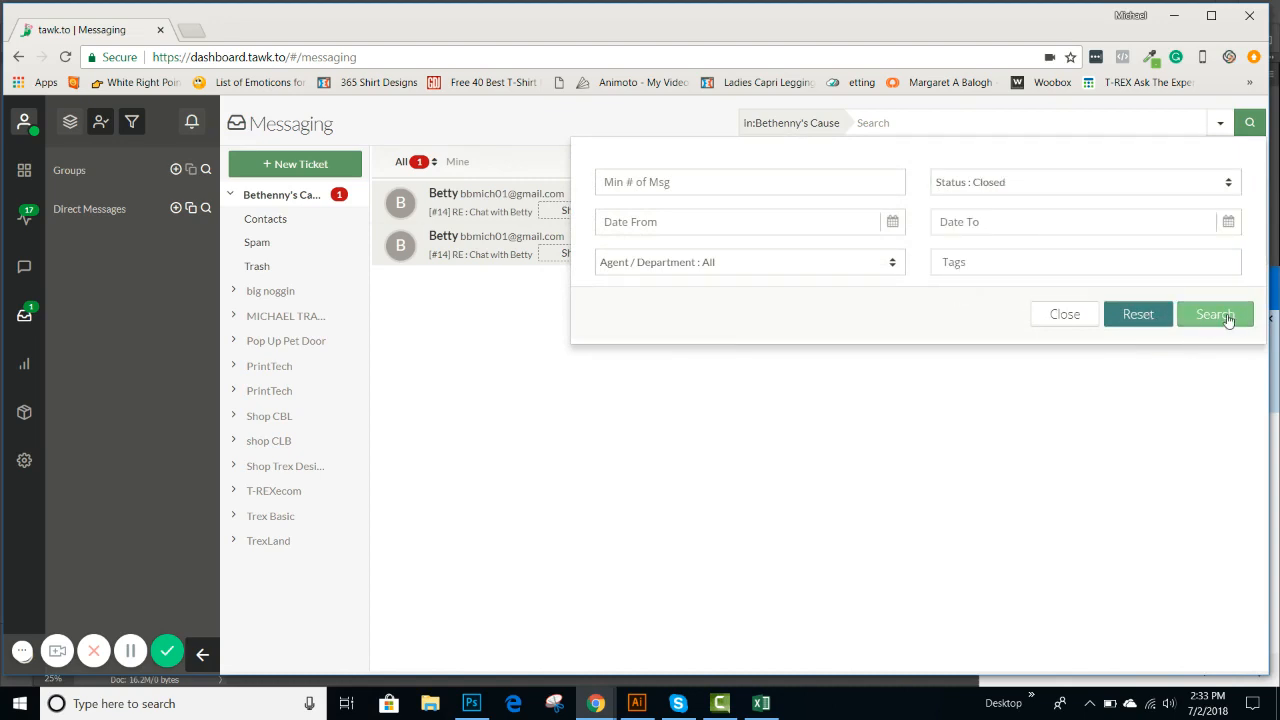
pyautogui.click(1214, 313)
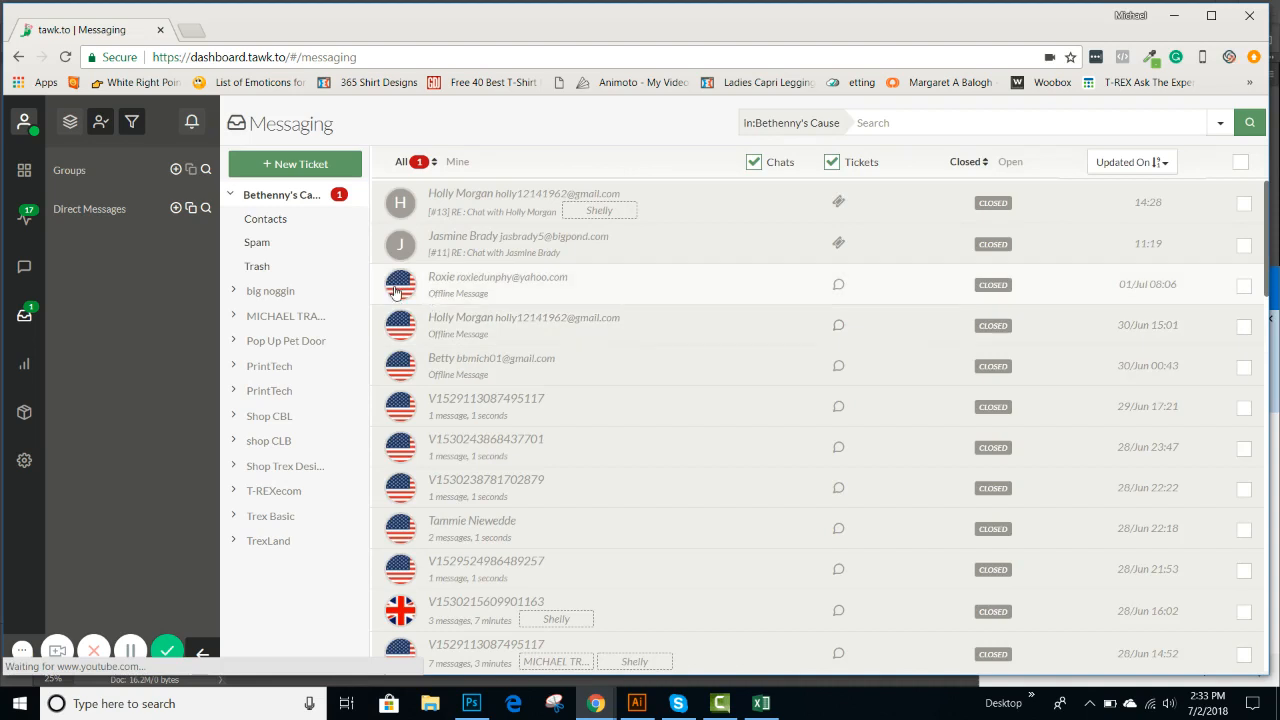
pyautogui.moveTo(402, 341)
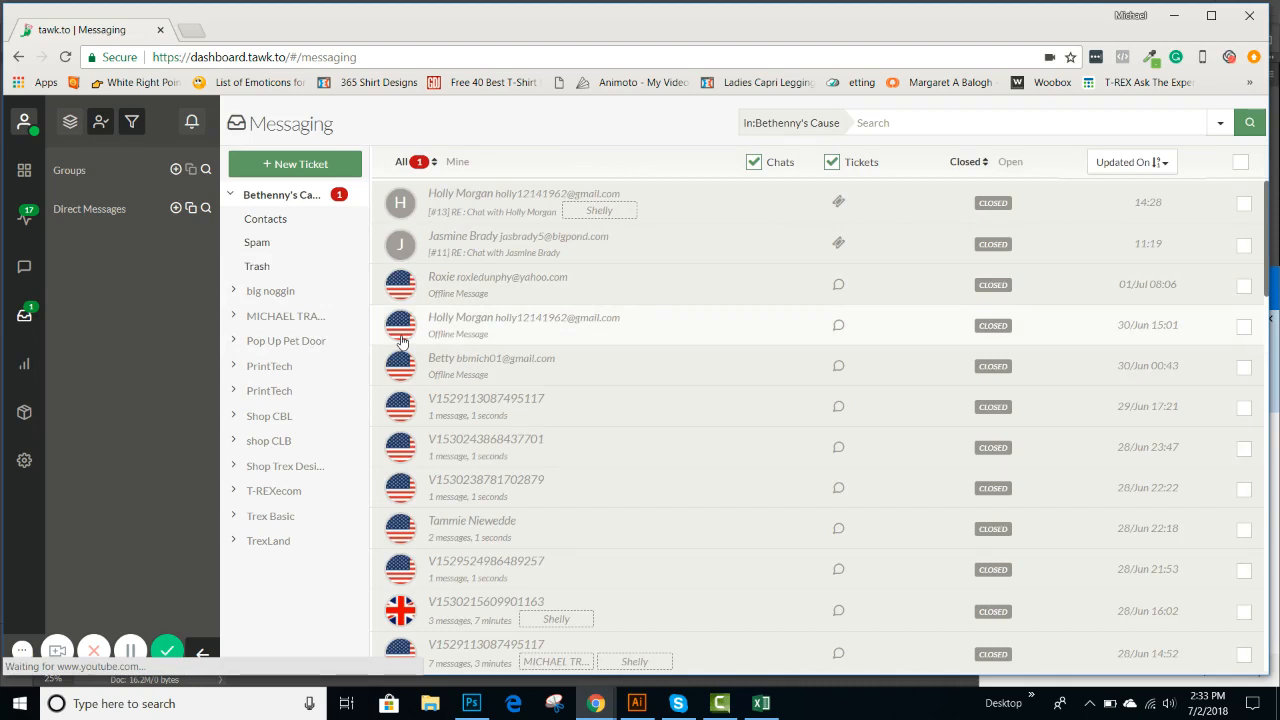
pyautogui.moveTo(571, 398)
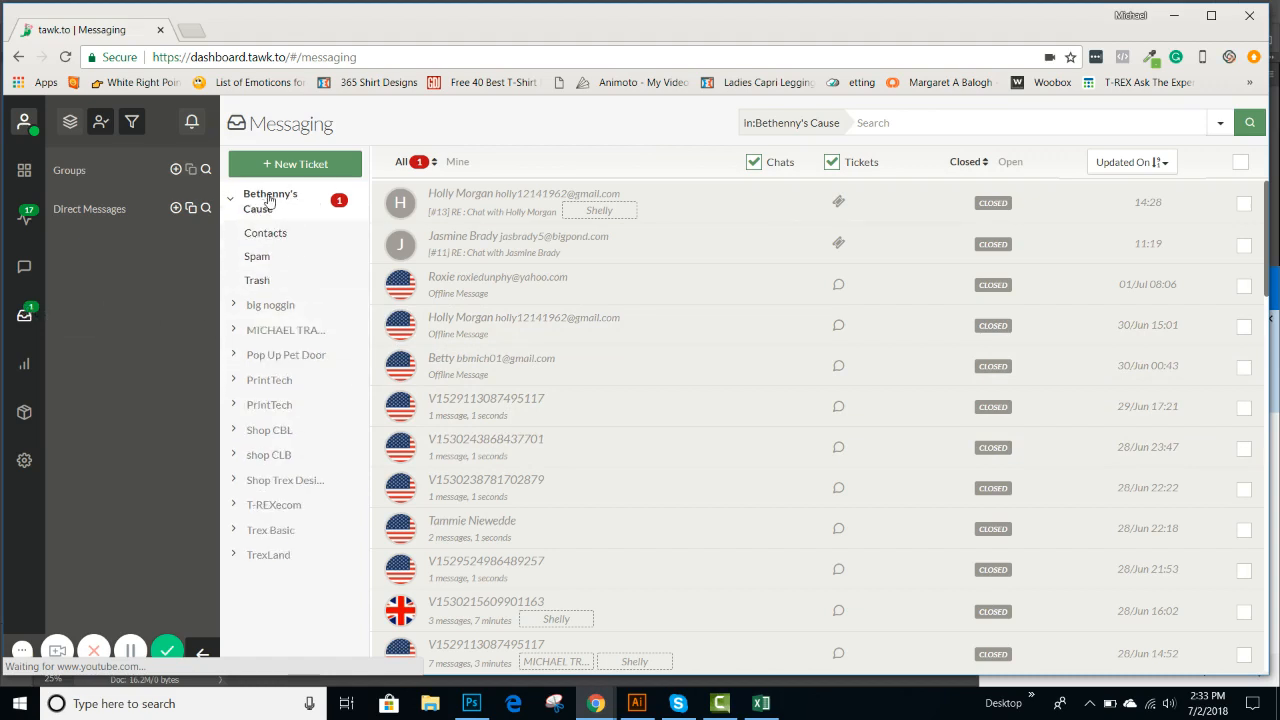
pyautogui.moveTo(288, 197)
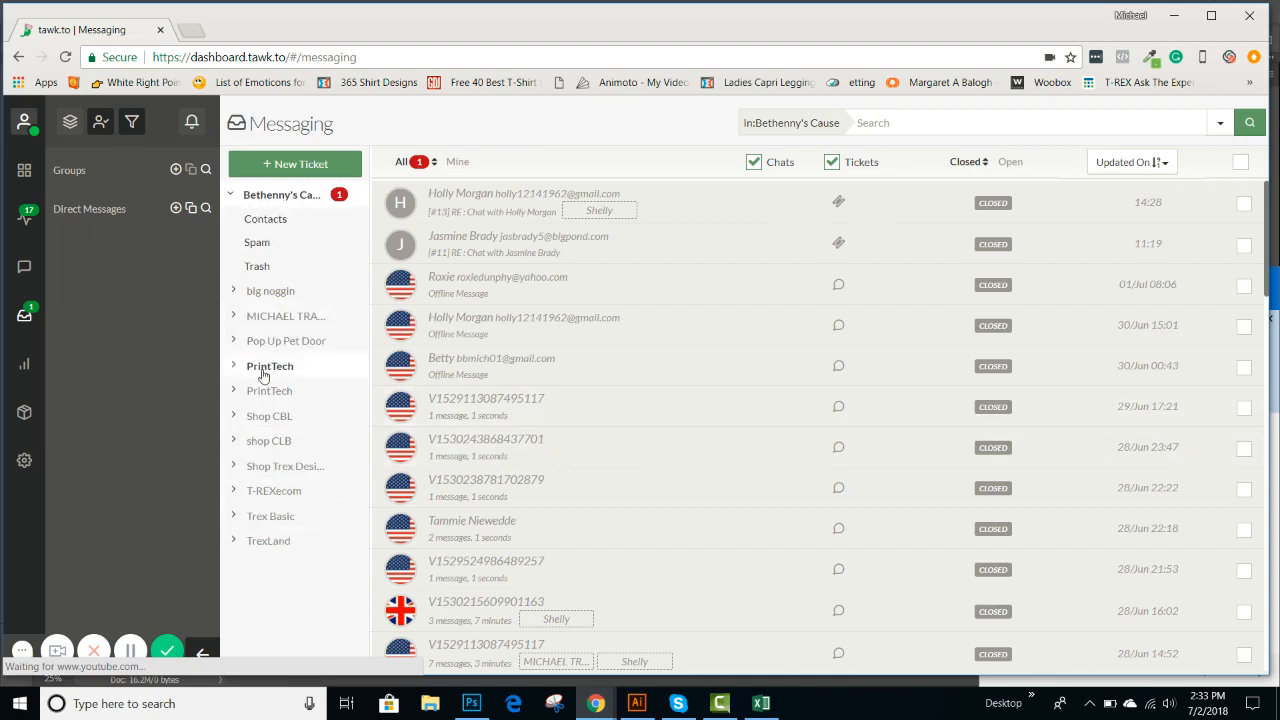
# Browse PrintTech's closed conversations, then go back to Bethenny's Cause and Betty's message.
pyautogui.click(269, 365)
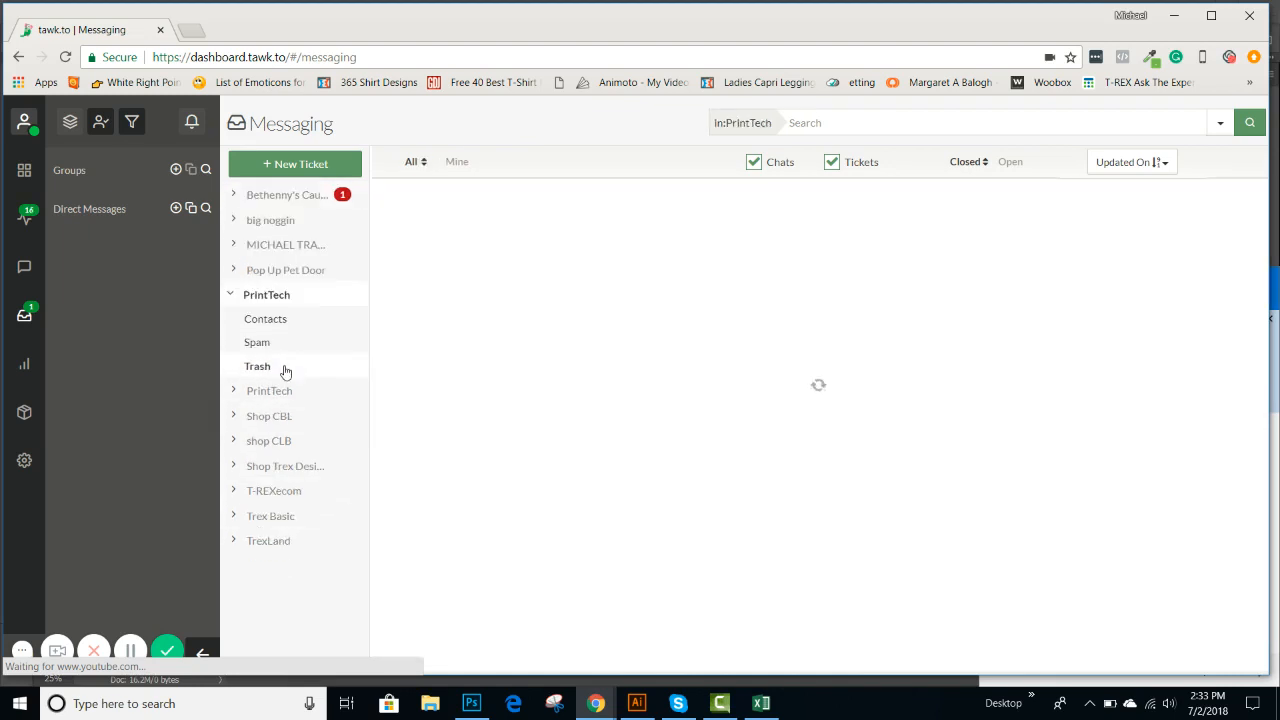
pyautogui.click(257, 366)
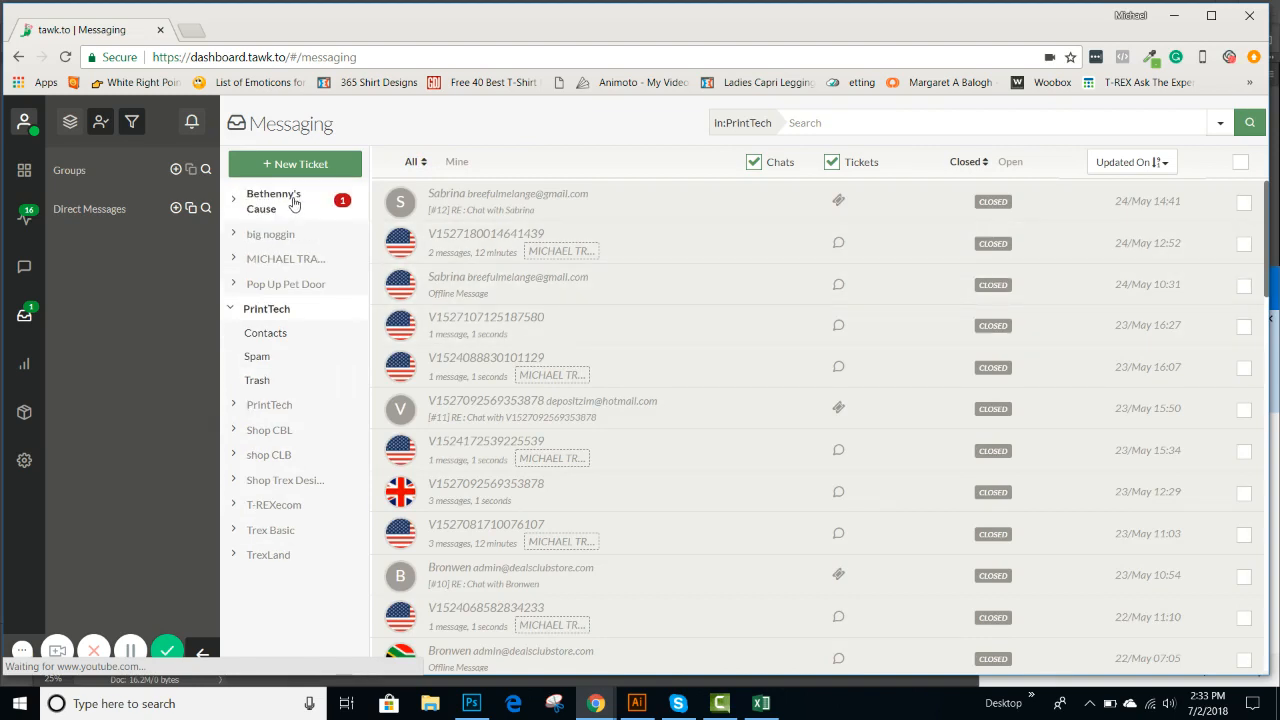
pyautogui.click(273, 201)
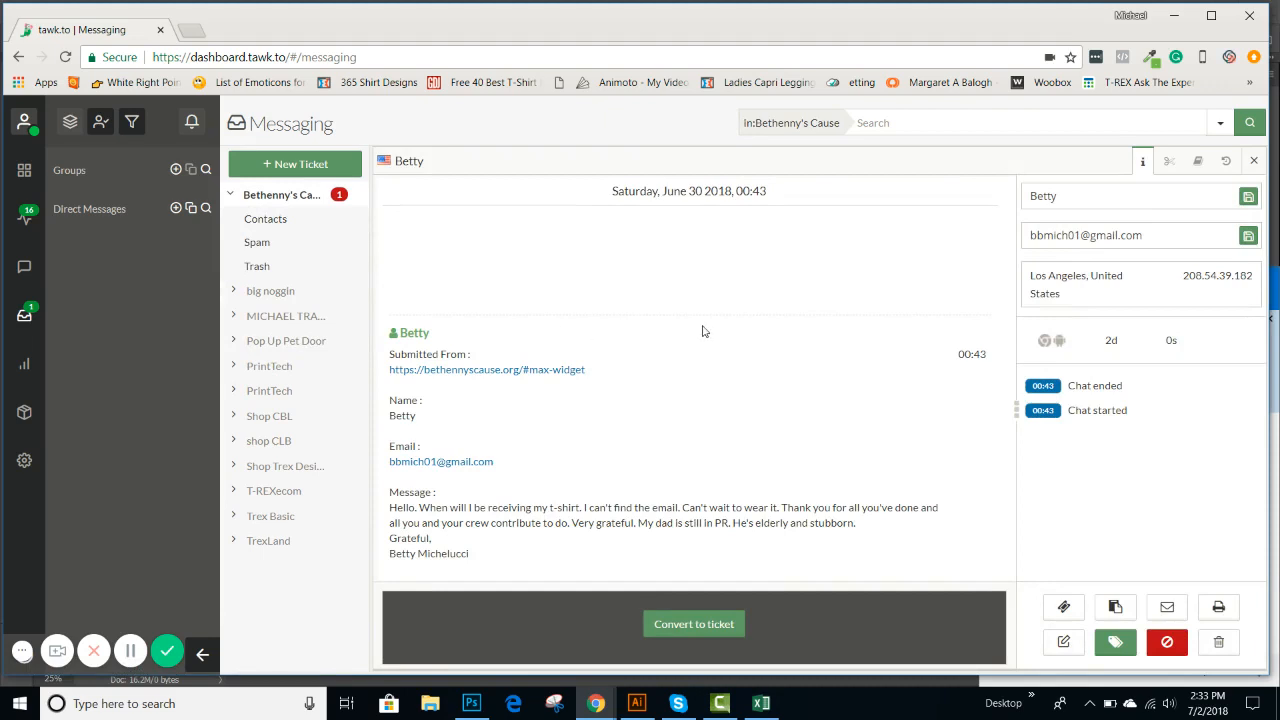
pyautogui.moveTo(593, 402)
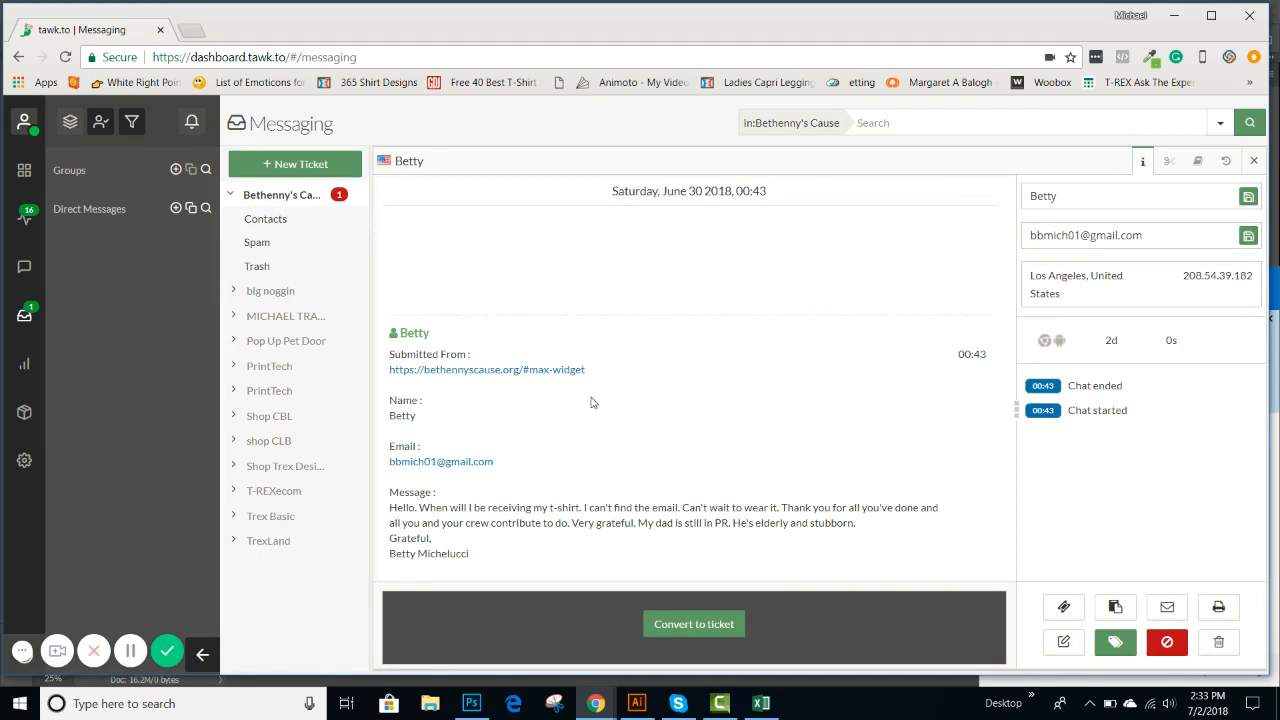
pyautogui.moveTo(386, 372)
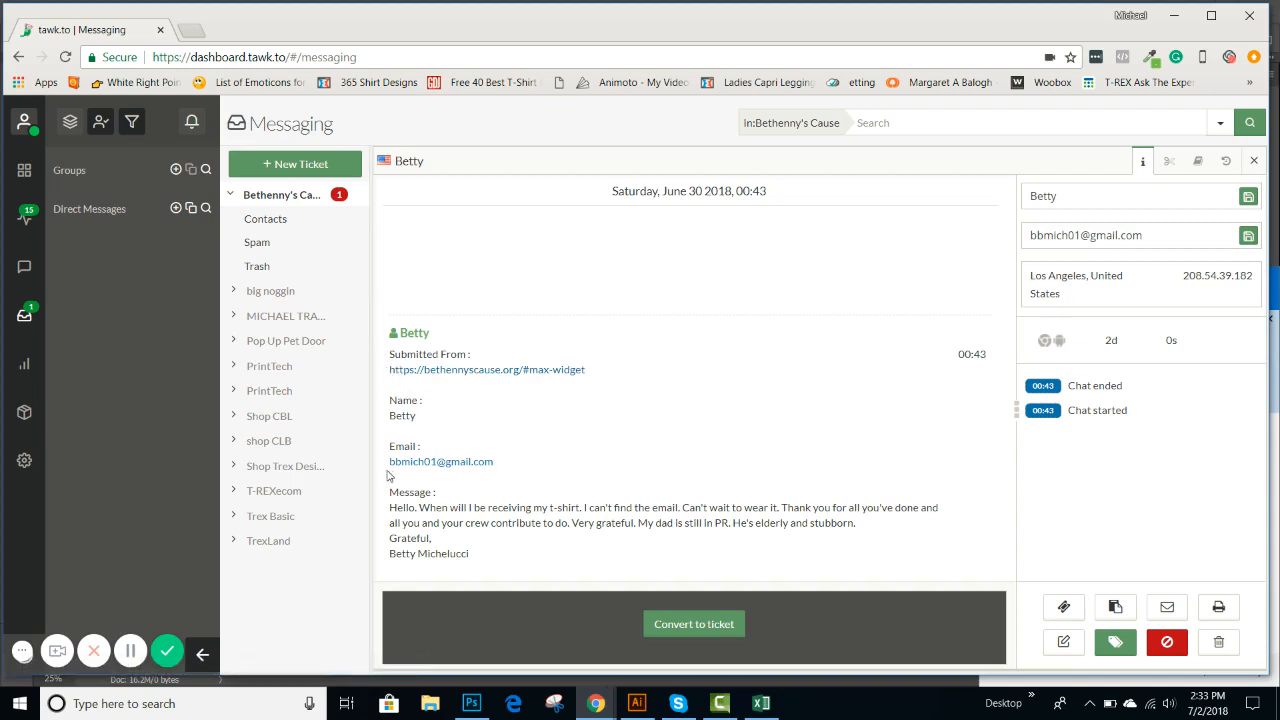
pyautogui.doubleClick(440, 461)
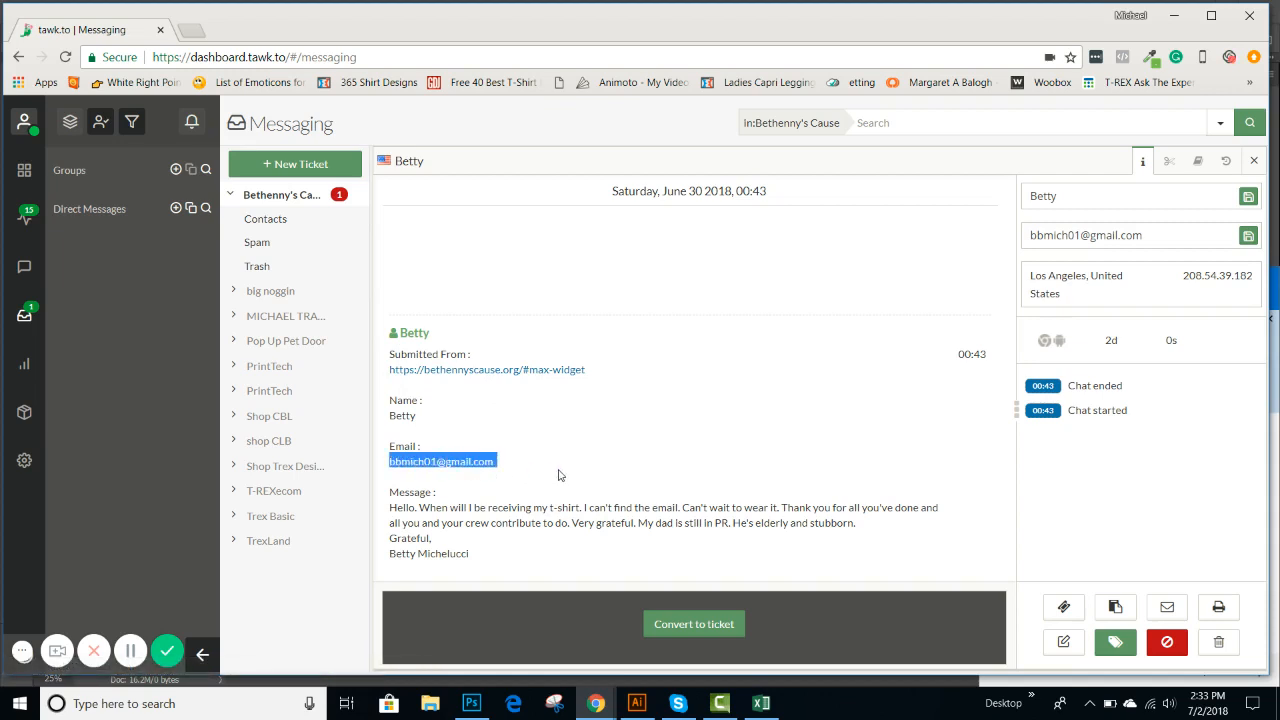
pyautogui.moveTo(586, 493)
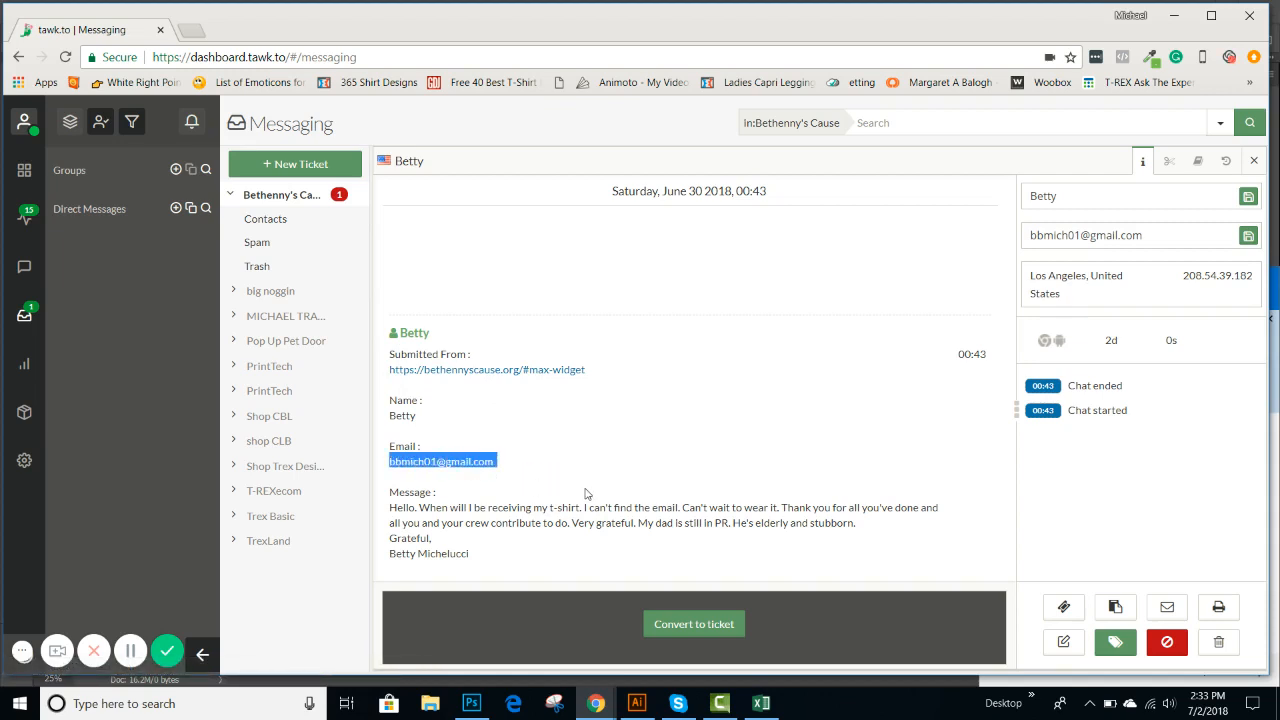
pyautogui.moveTo(843, 455)
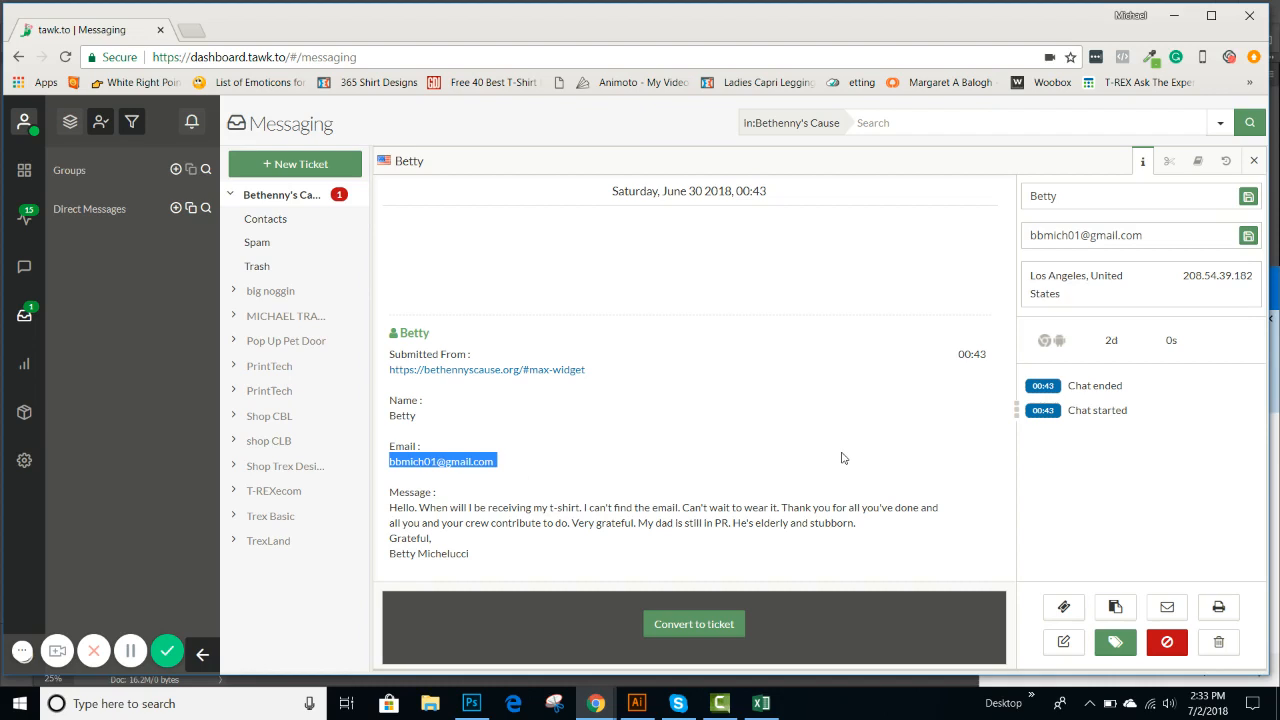
pyautogui.moveTo(506, 380)
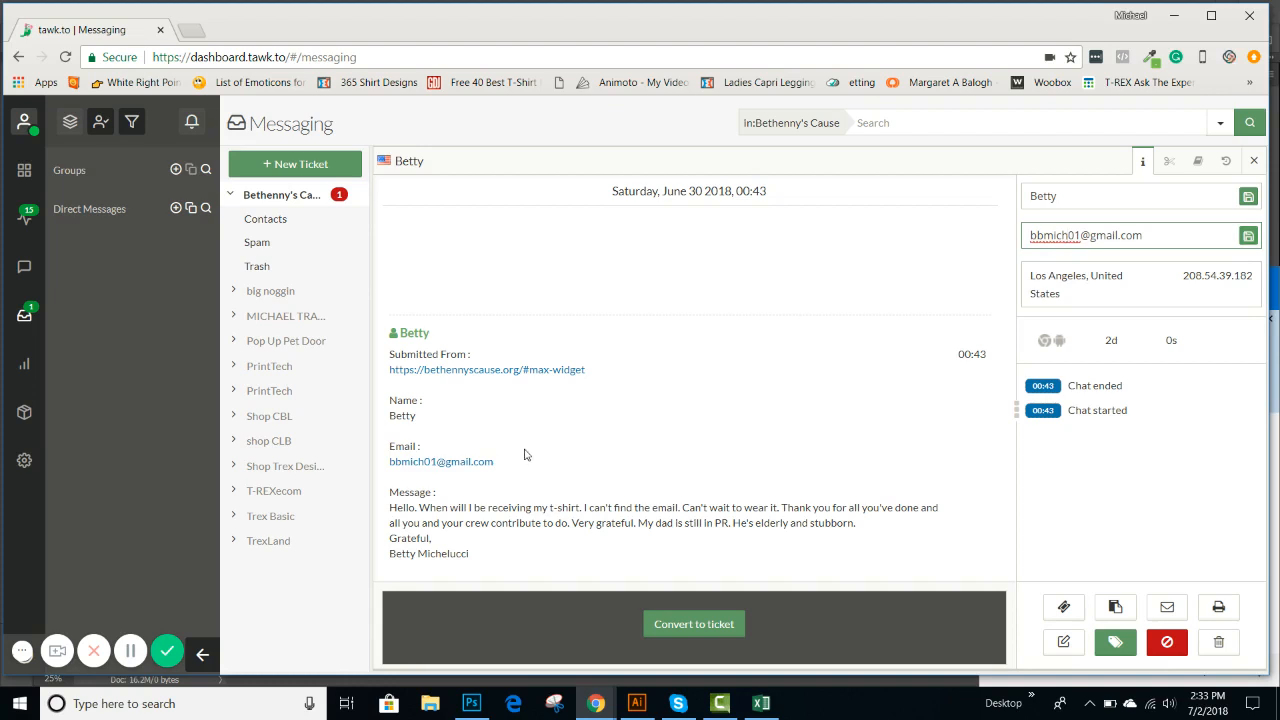
pyautogui.moveTo(390, 461)
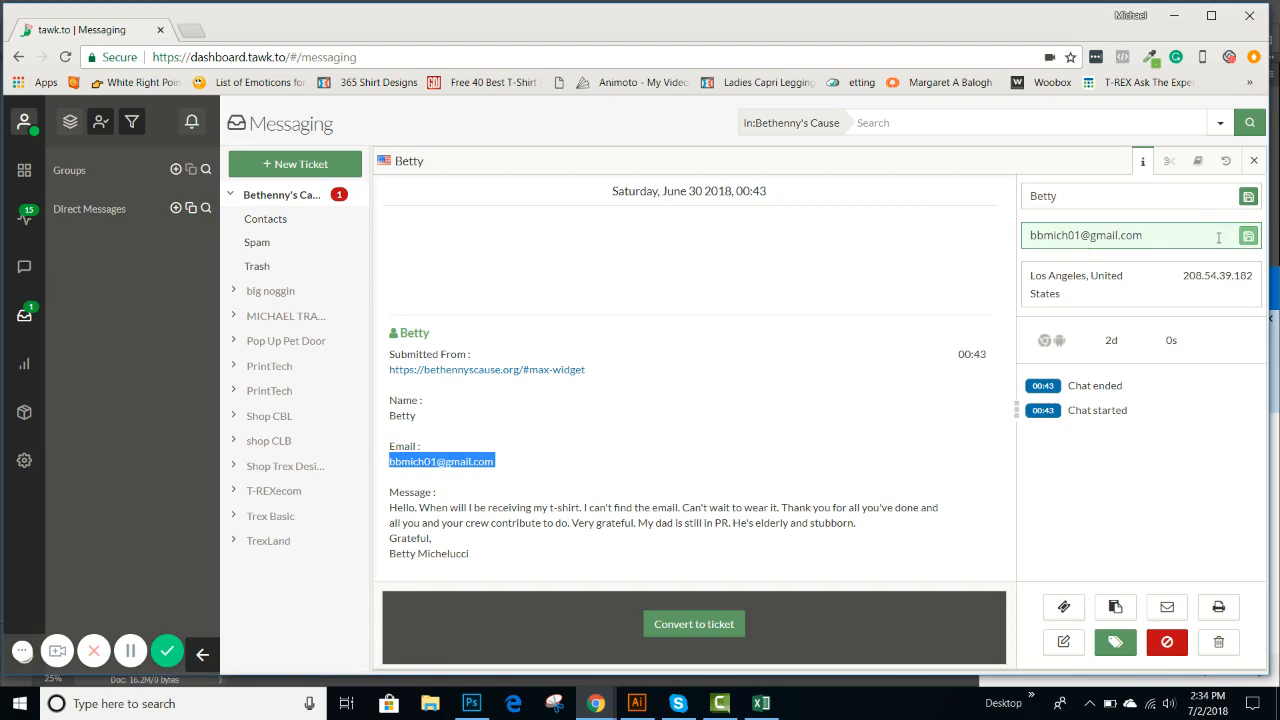
pyautogui.moveTo(791, 446)
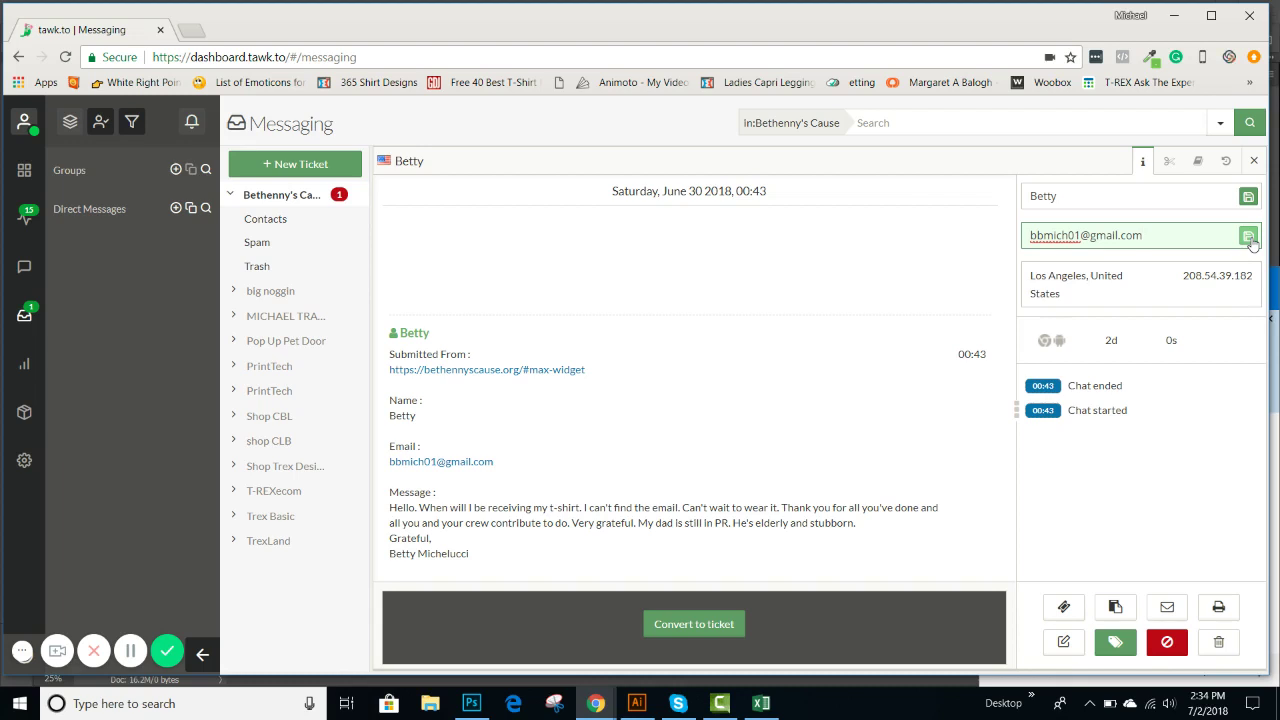
pyautogui.moveTo(391, 448)
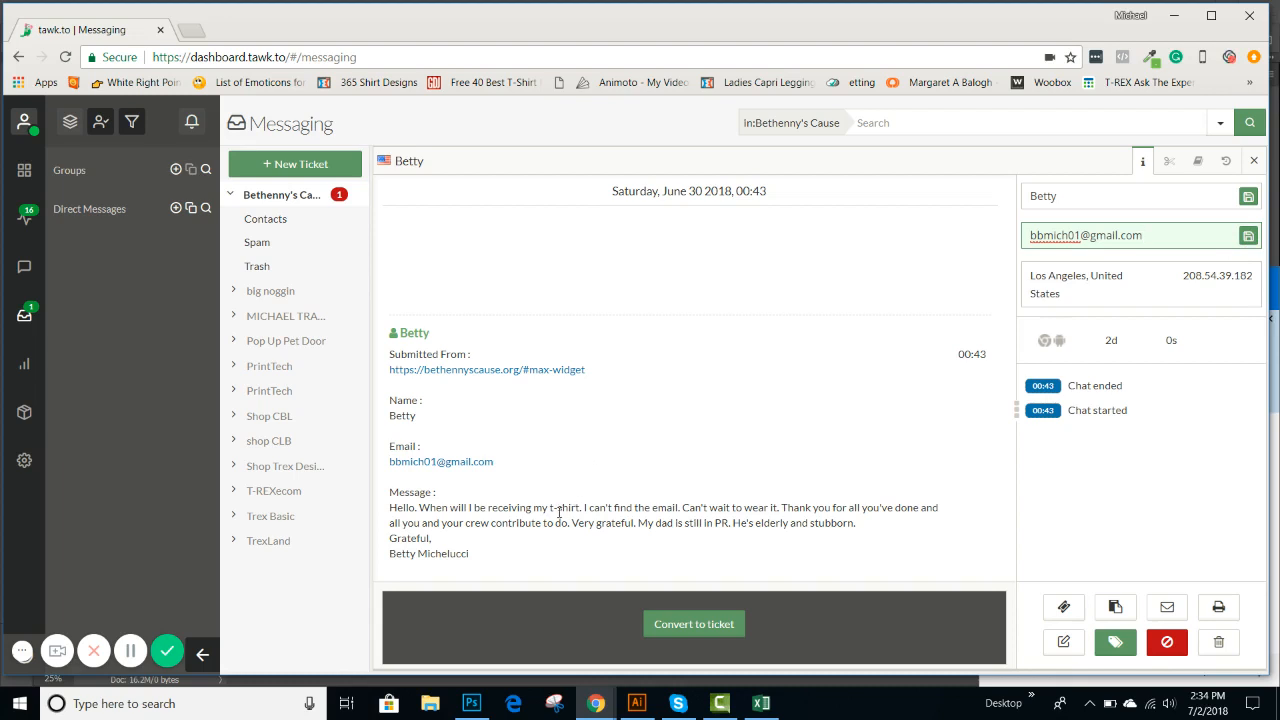
pyautogui.moveTo(738, 523)
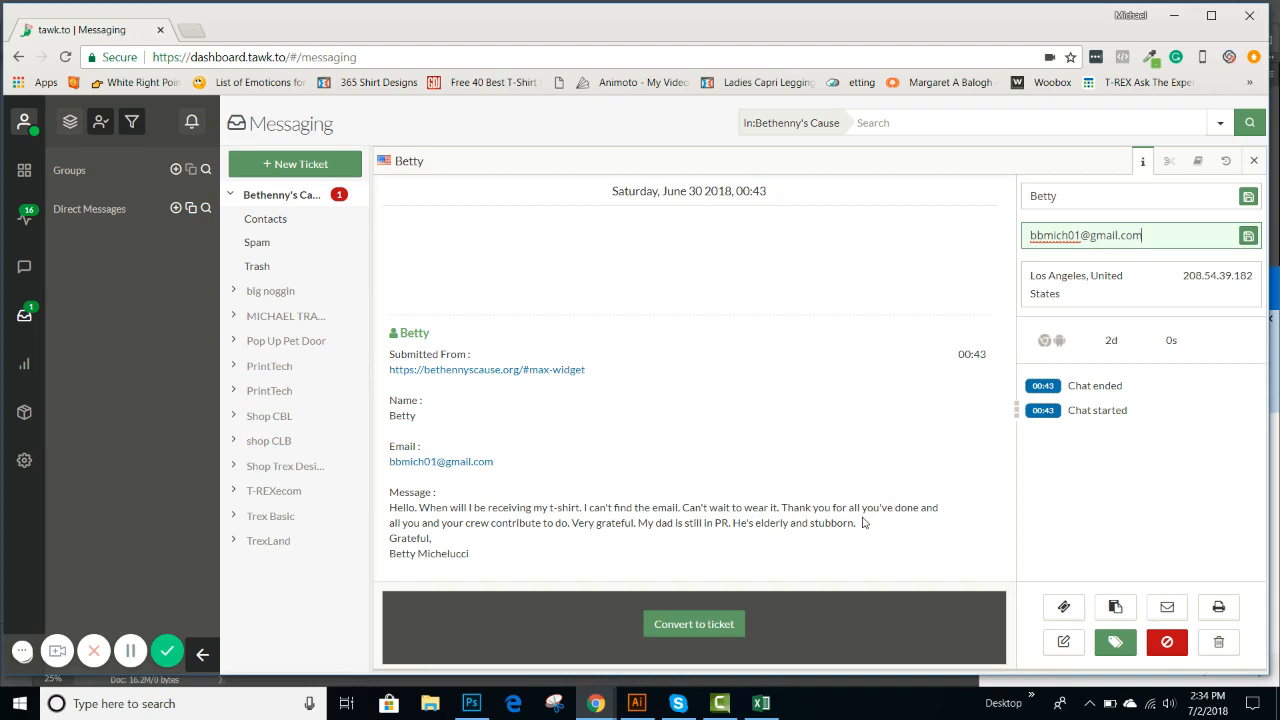
pyautogui.moveTo(483, 490)
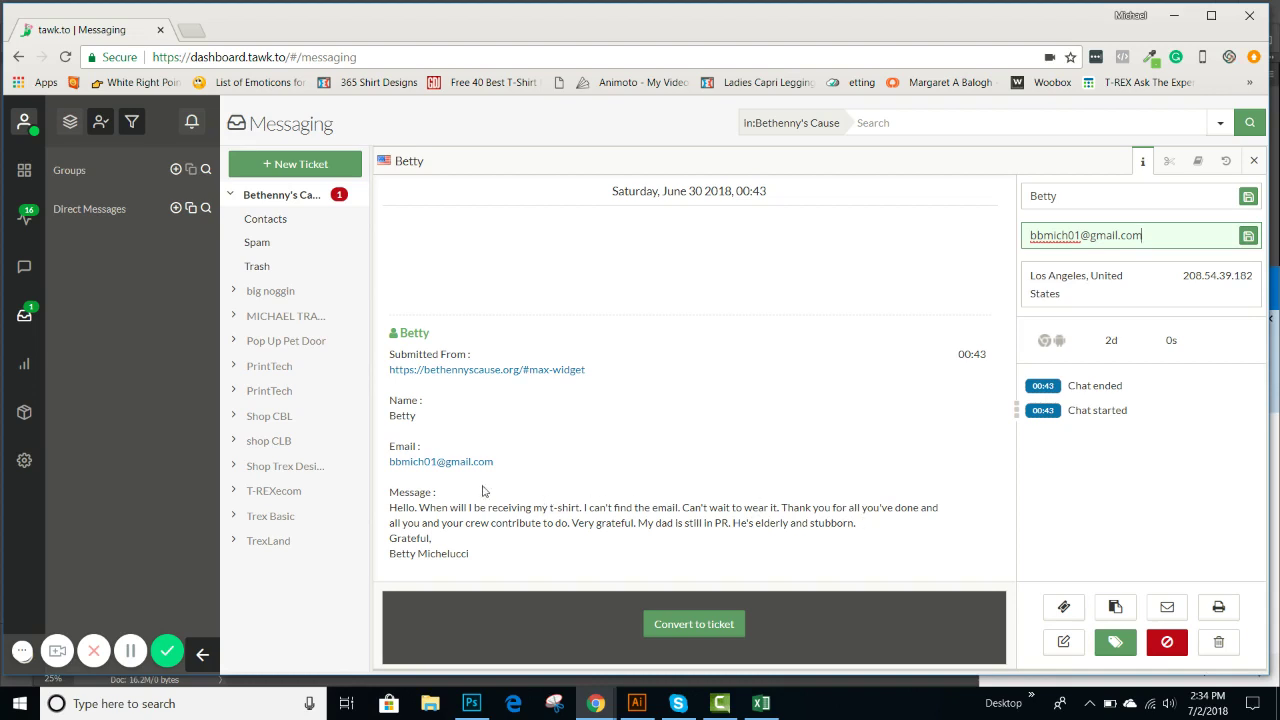
pyautogui.doubleClick(441, 461)
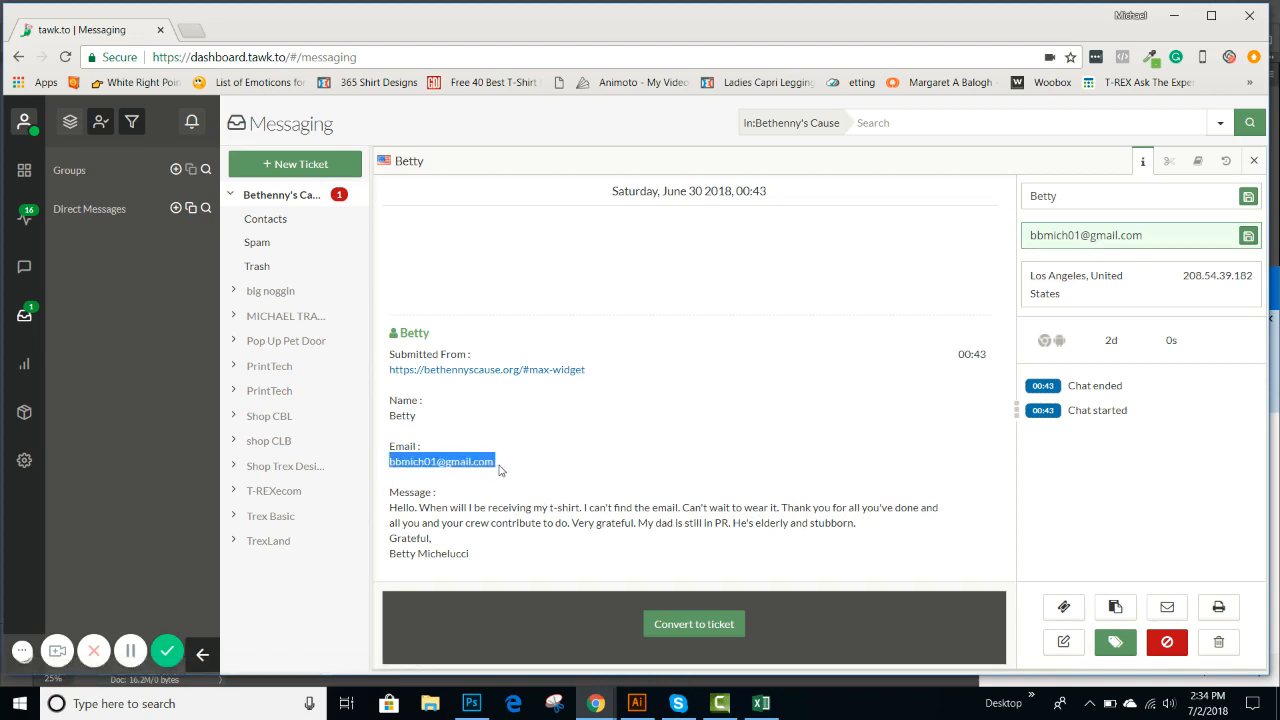
pyautogui.moveTo(531, 480)
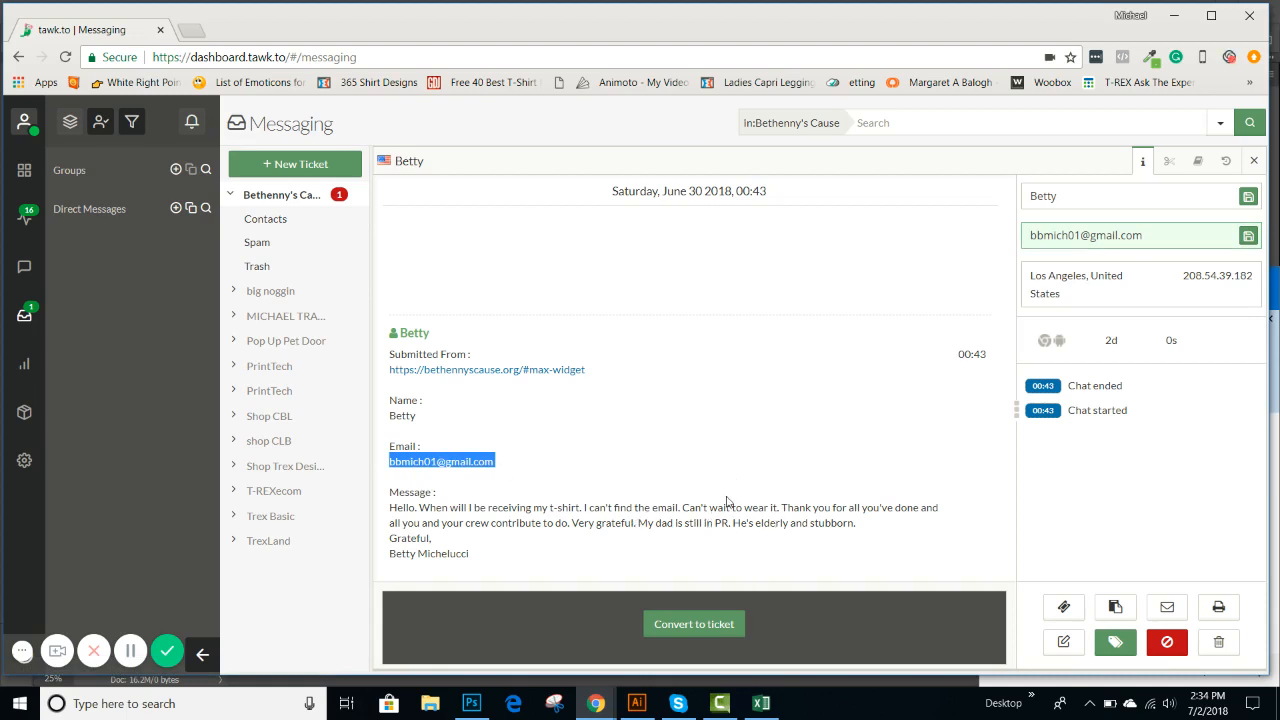
pyautogui.click(693, 623)
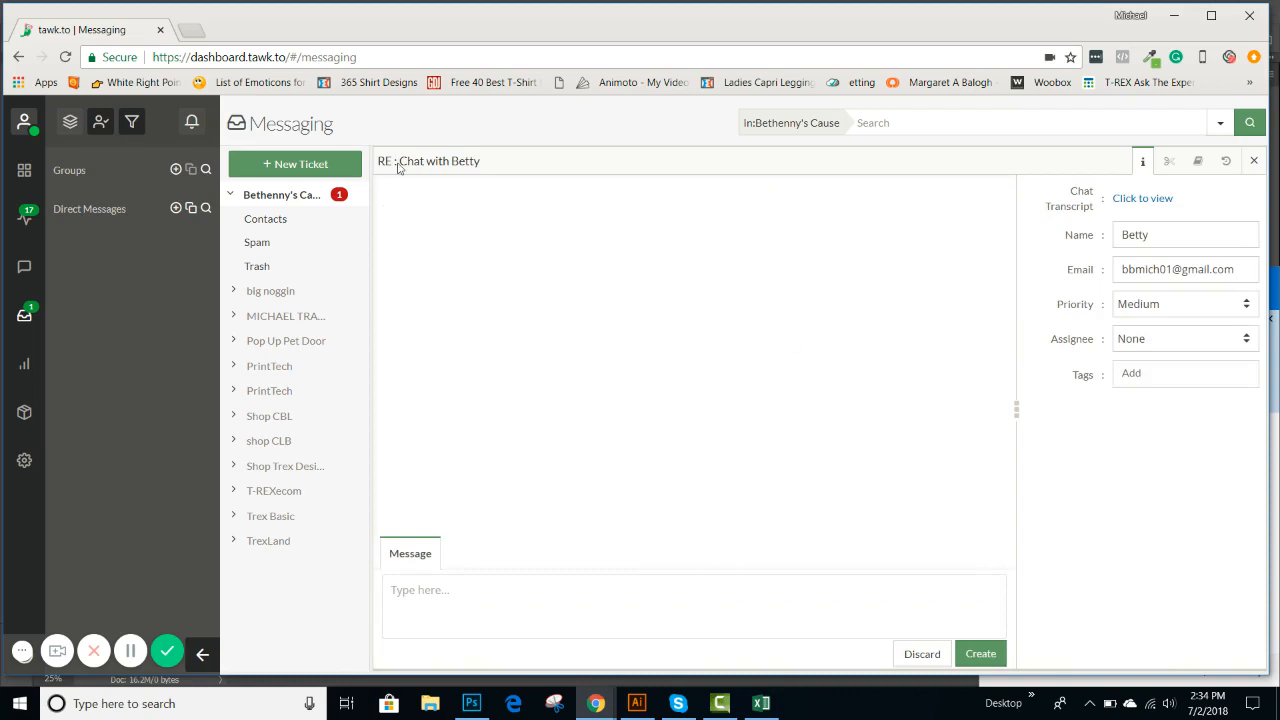
pyautogui.doubleClick(440, 161)
pyautogui.write('Your')
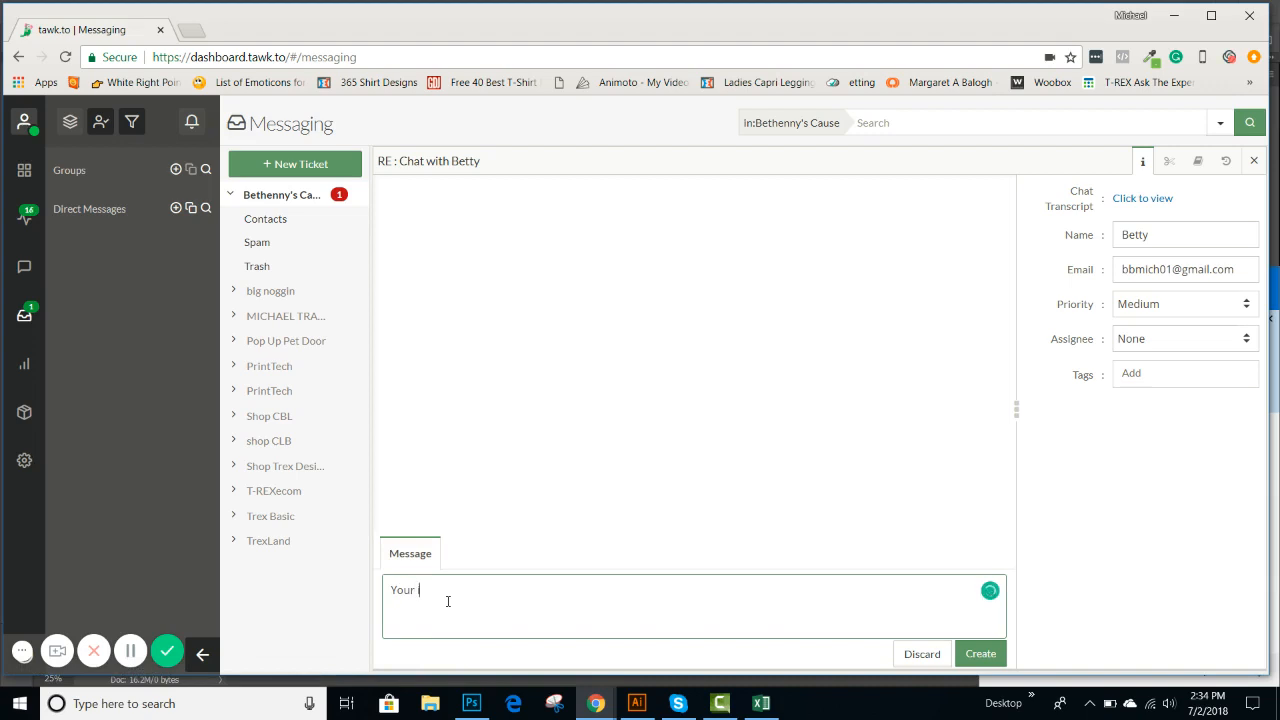
pyautogui.write('order is')
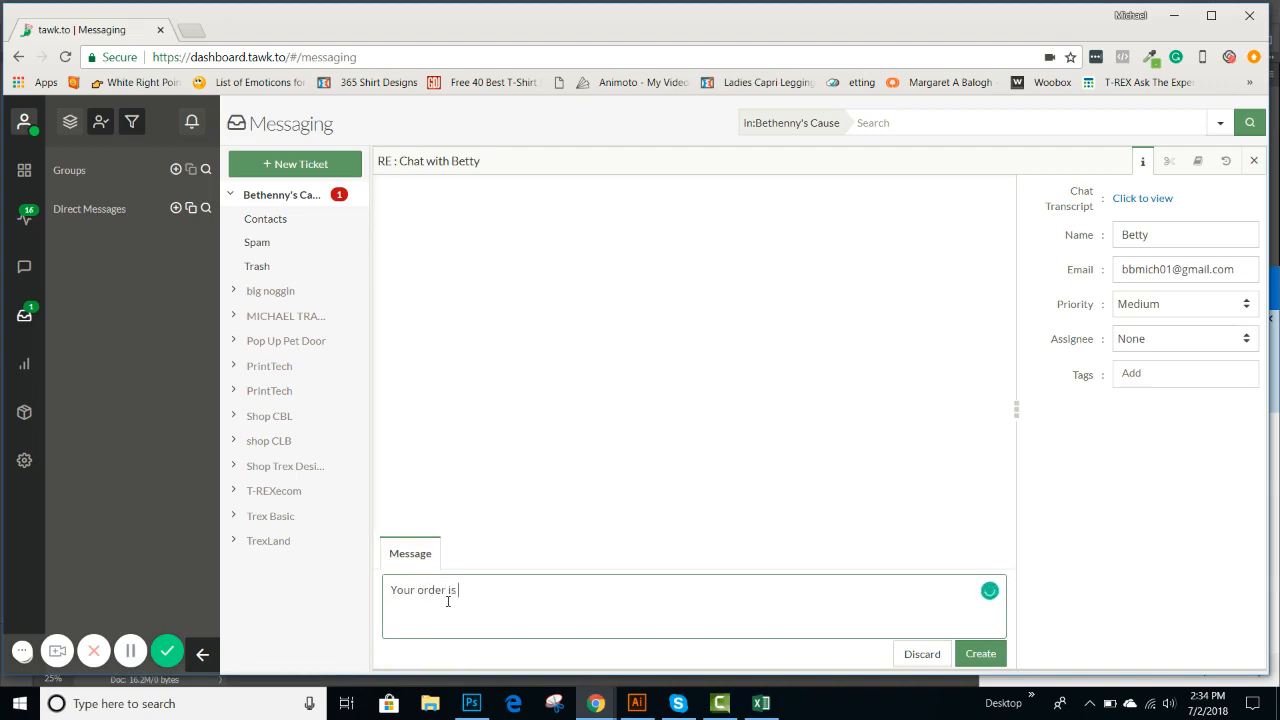
pyautogui.write('being')
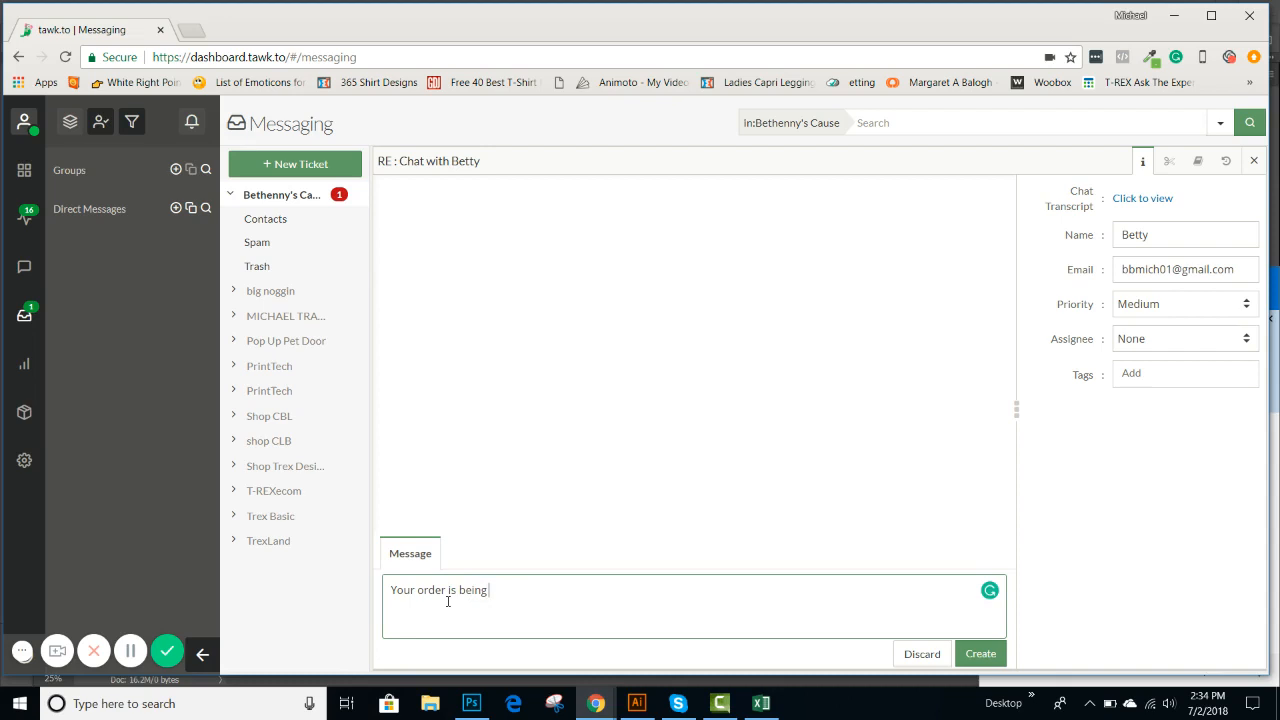
pyautogui.write('procee')
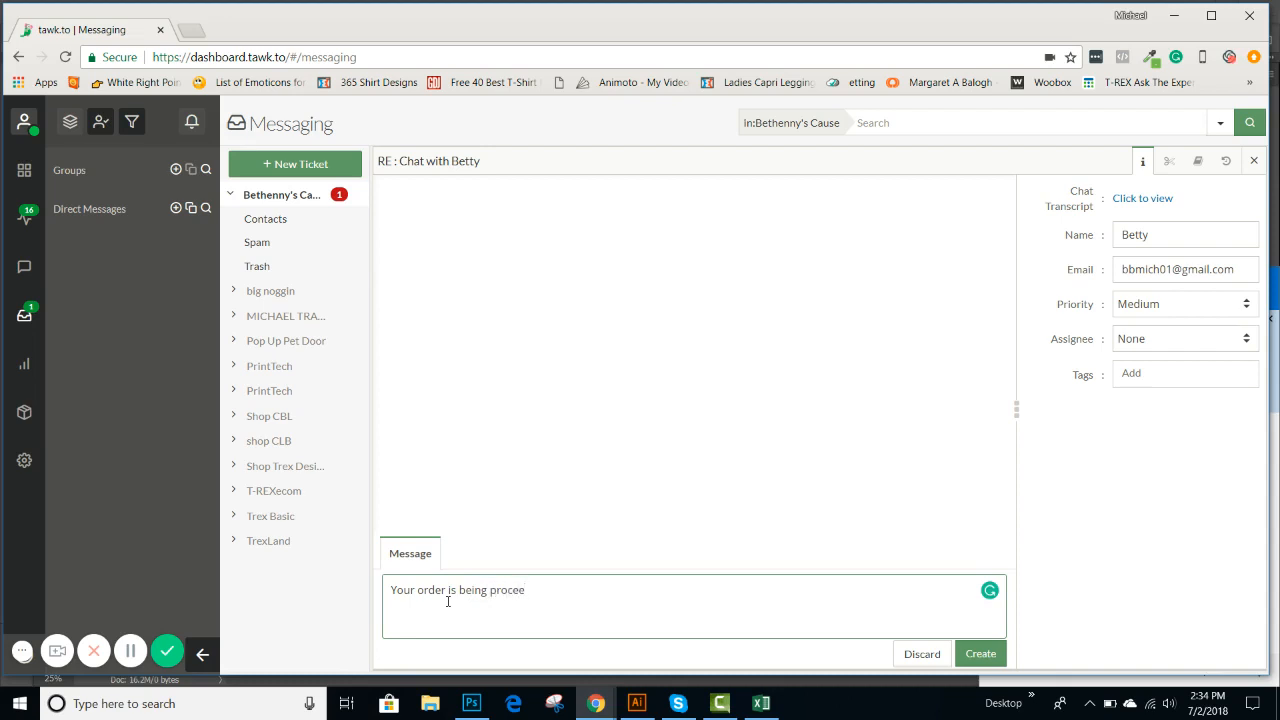
pyautogui.press('Backspace')
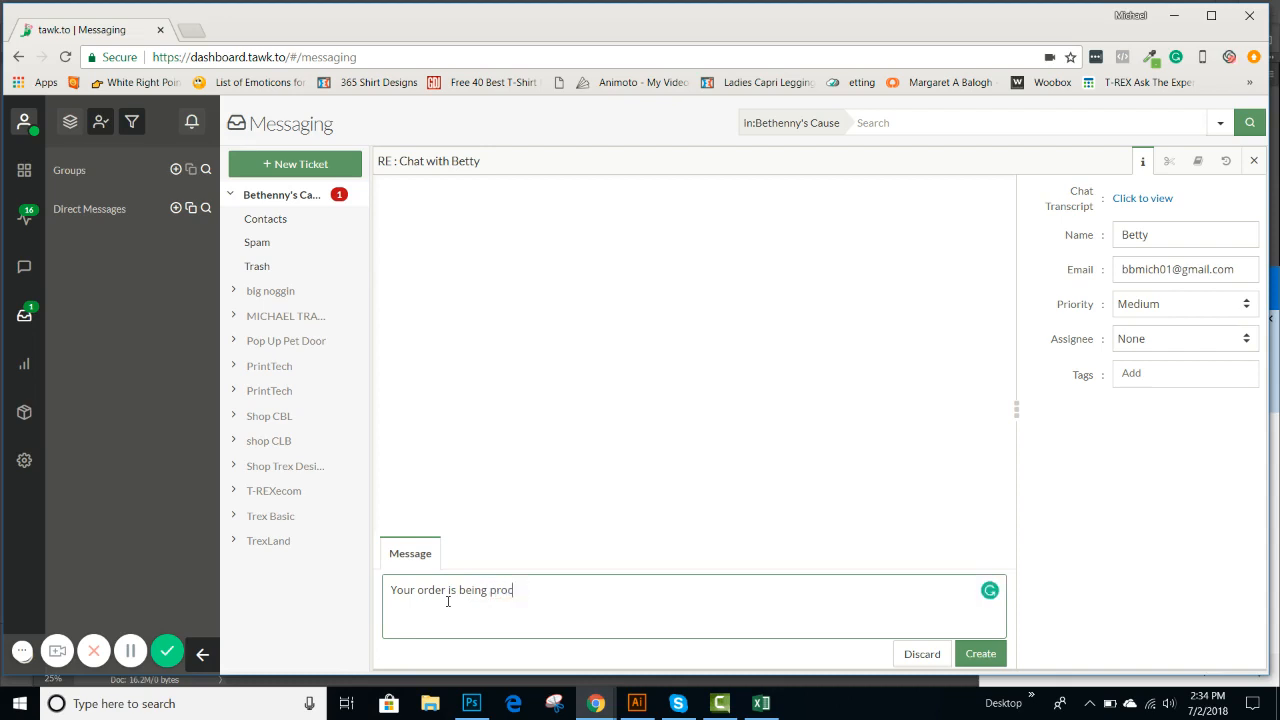
pyautogui.write('essed Thank you')
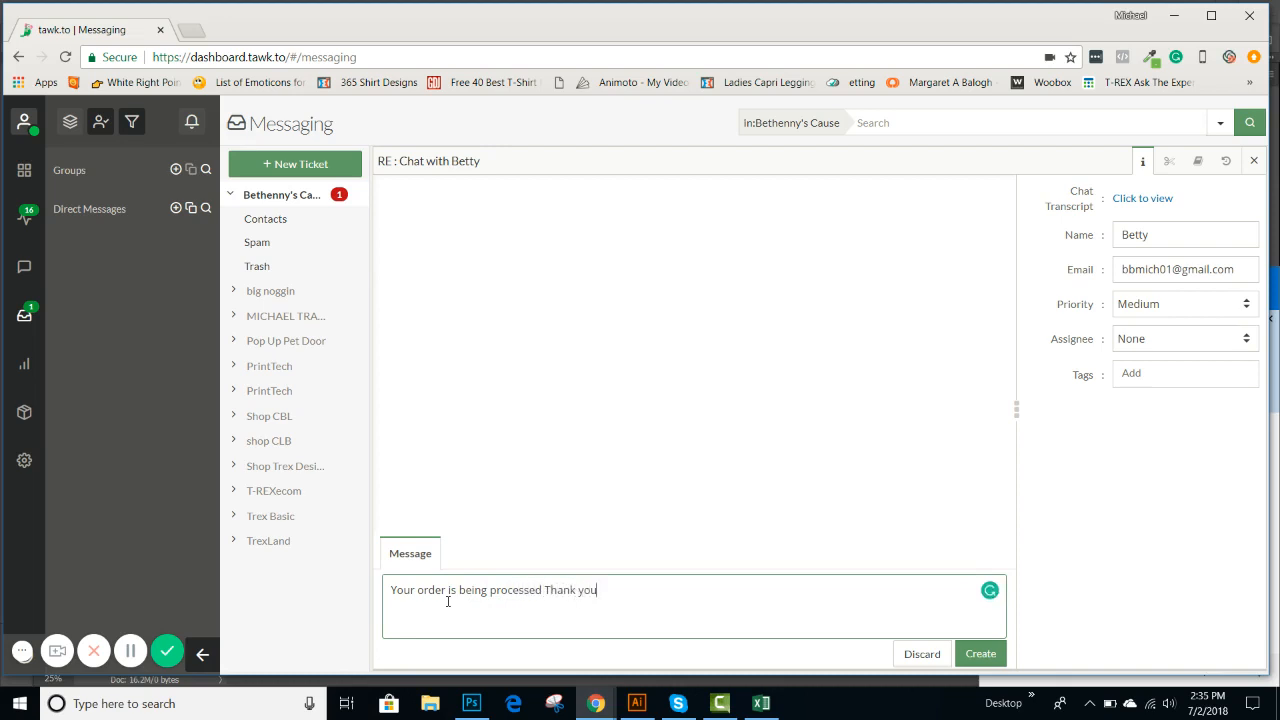
pyautogui.moveTo(632, 598)
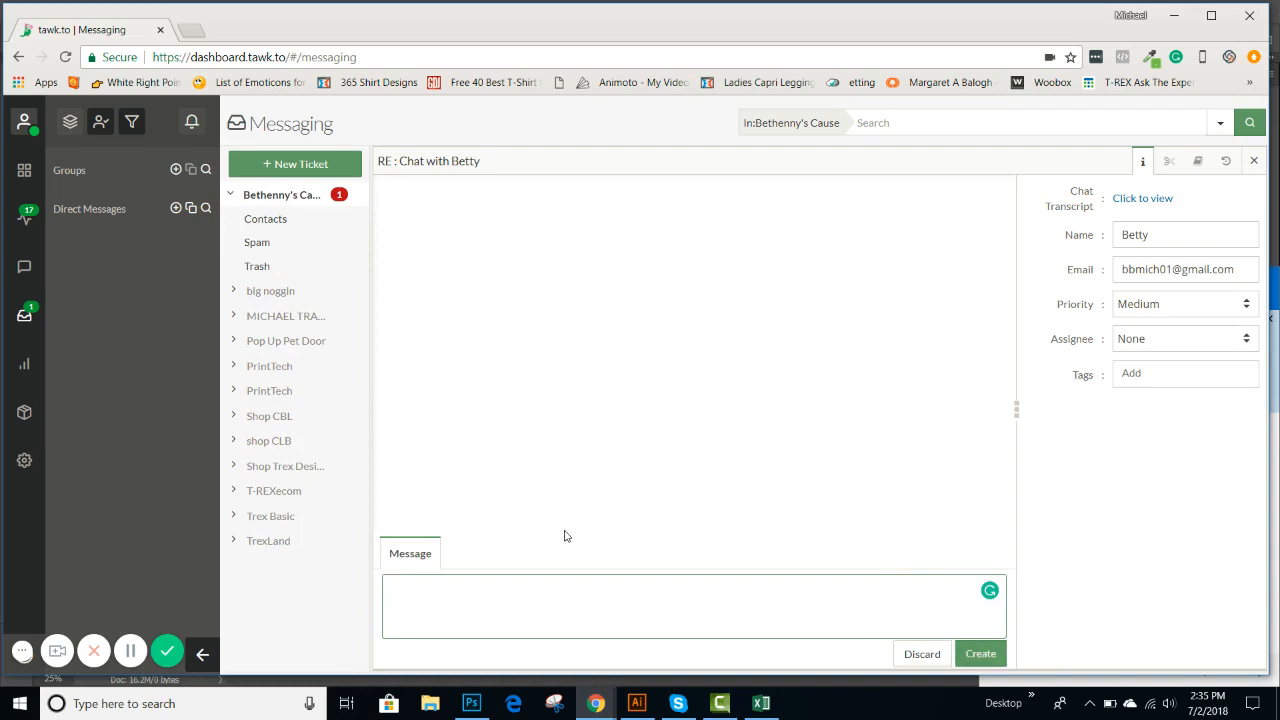
pyautogui.moveTo(513, 520)
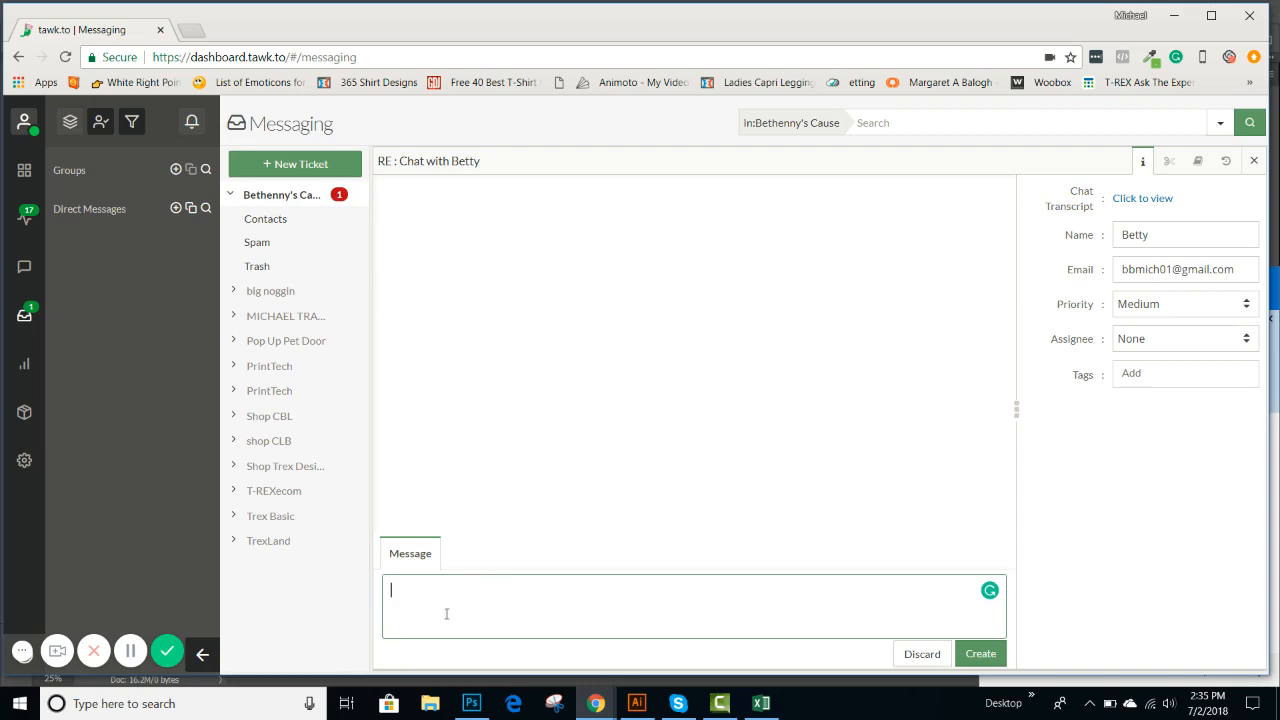
pyautogui.moveTo(452, 612)
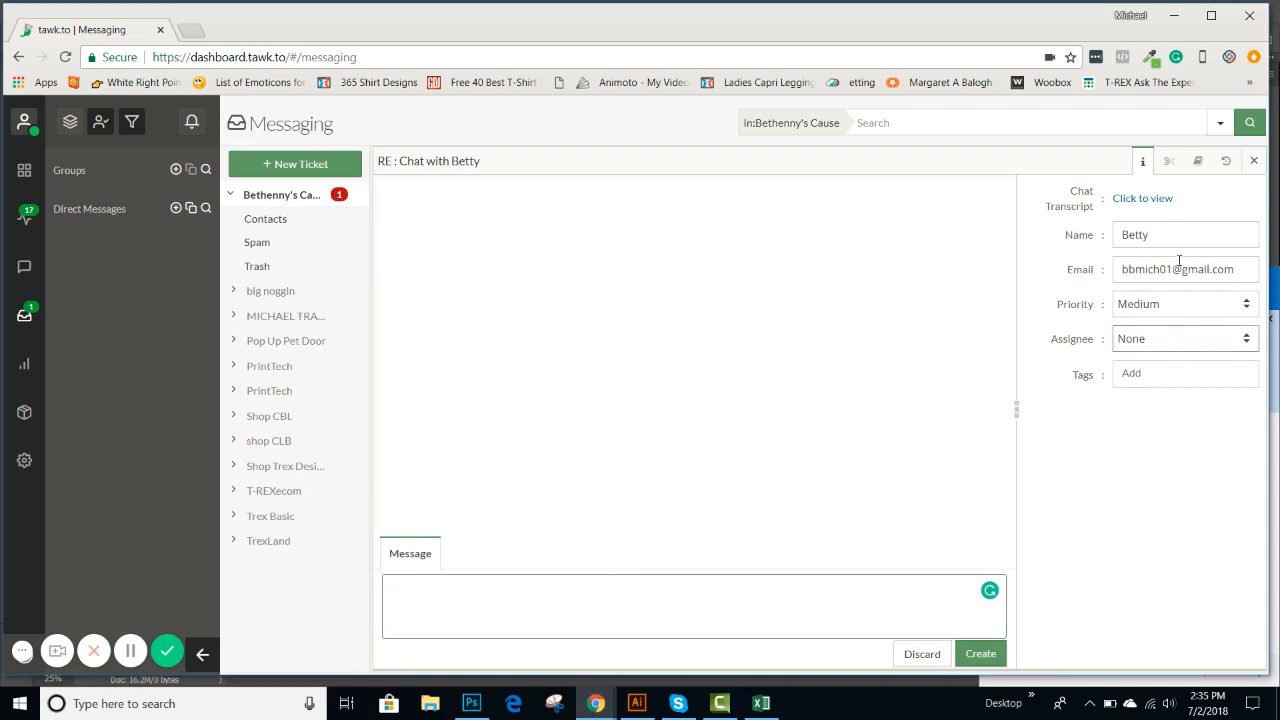
# Review the new ticket's priority levels and assignee options, leaving the assignee unchanged.
pyautogui.click(1184, 304)
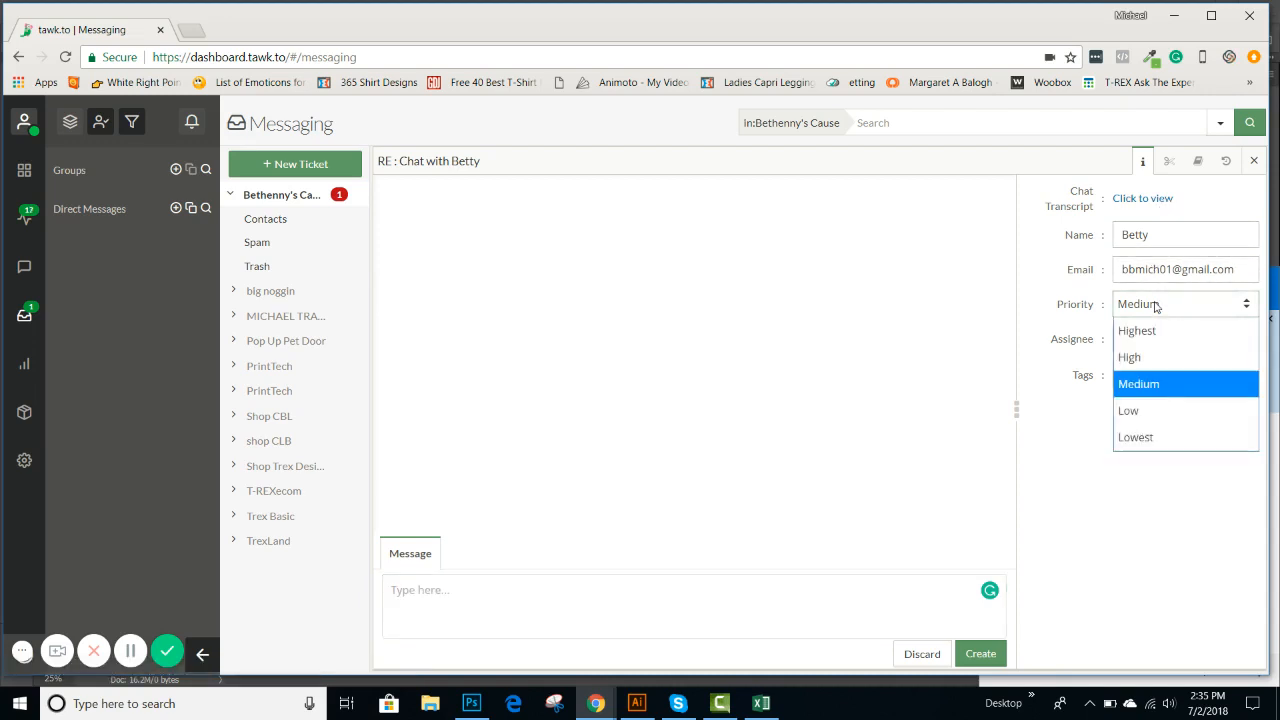
pyautogui.click(1184, 338)
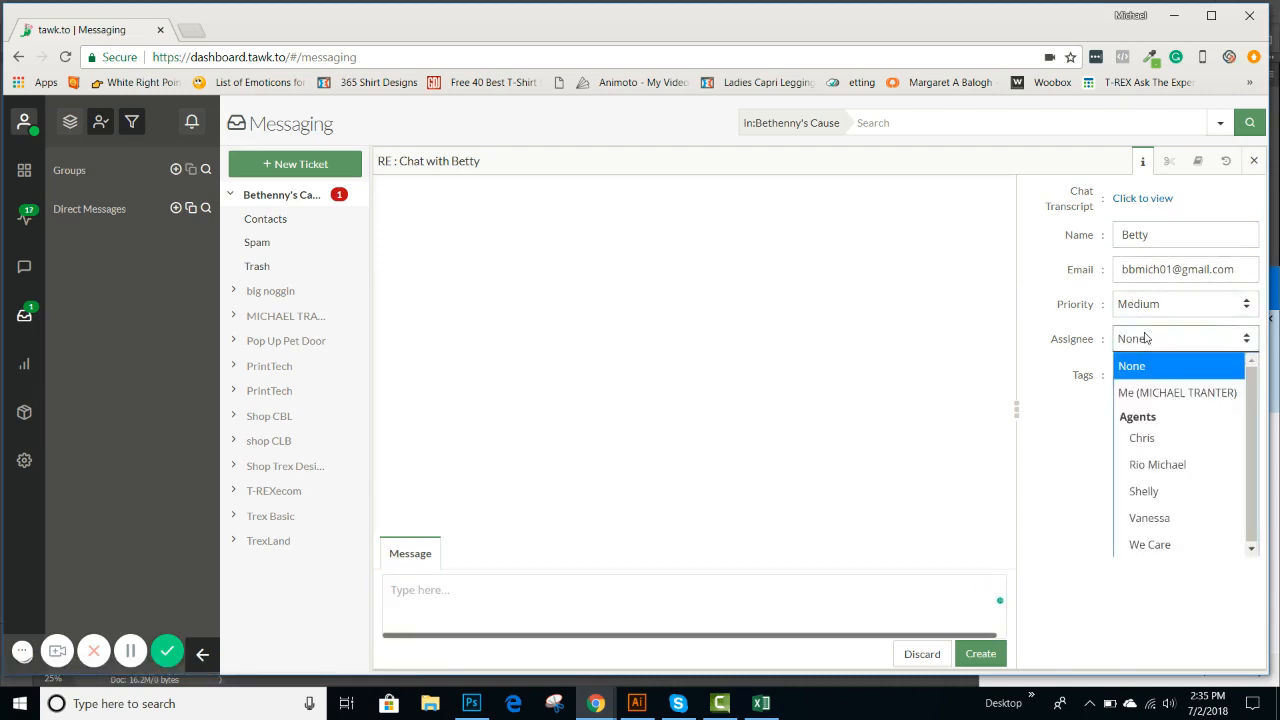
pyautogui.click(1132, 366)
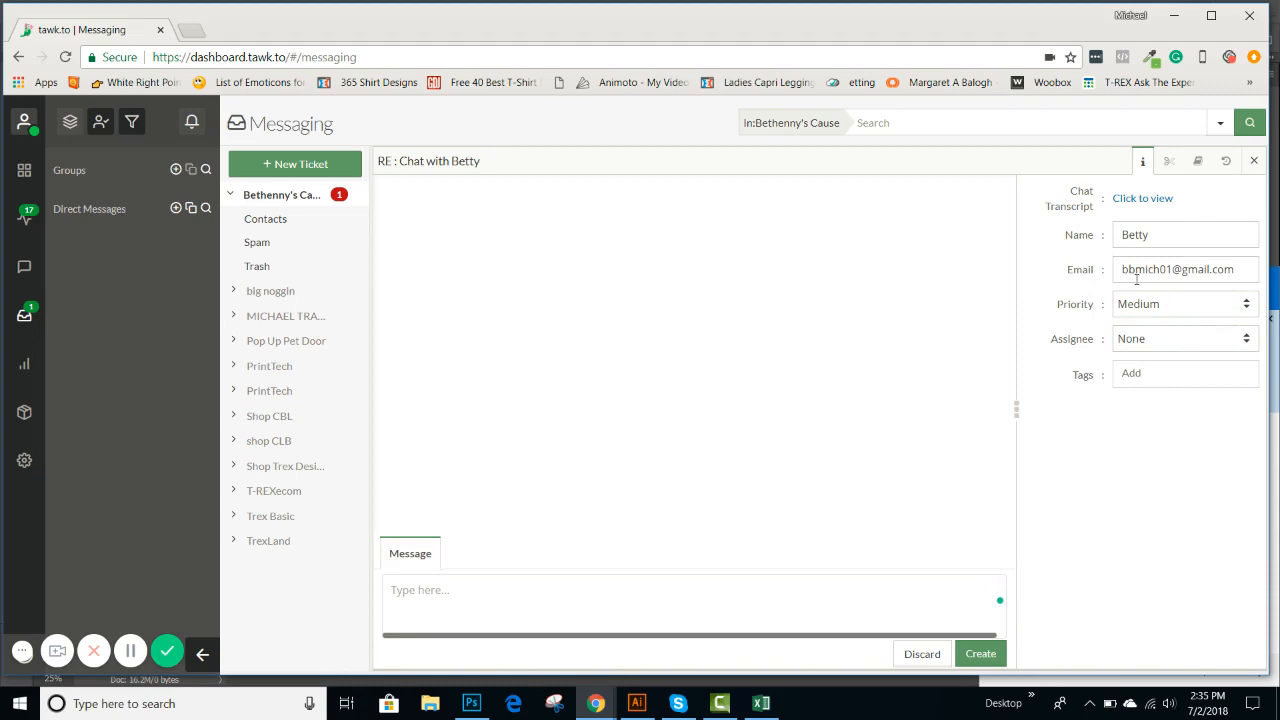
pyautogui.moveTo(1107, 572)
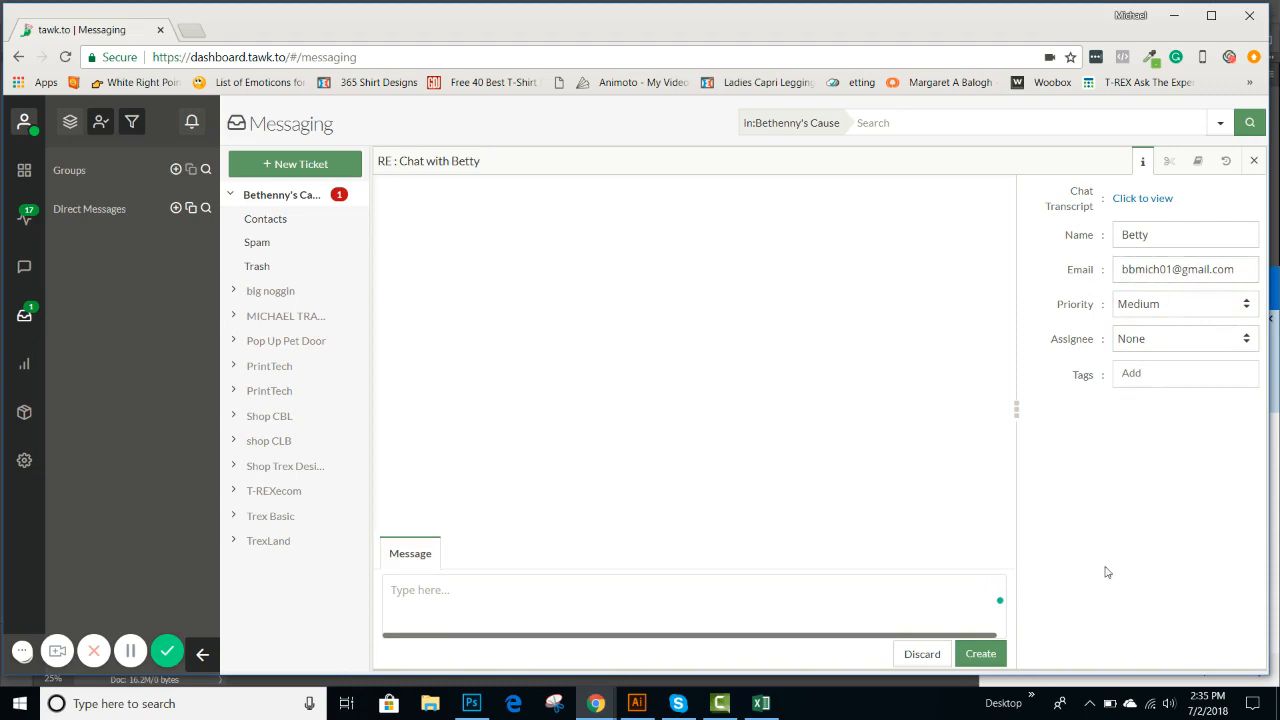
pyautogui.moveTo(24, 315)
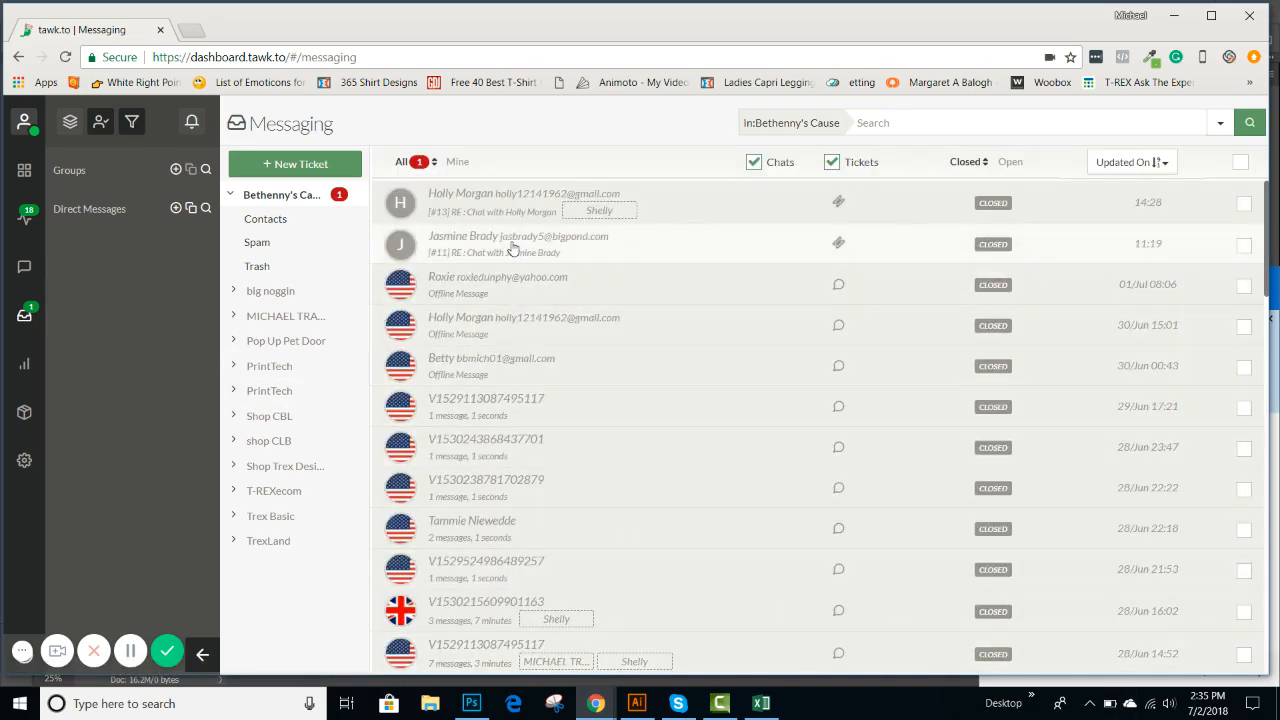
# Open Roxie's offline message with her visitor details, then list open conversations.
pyautogui.click(498, 284)
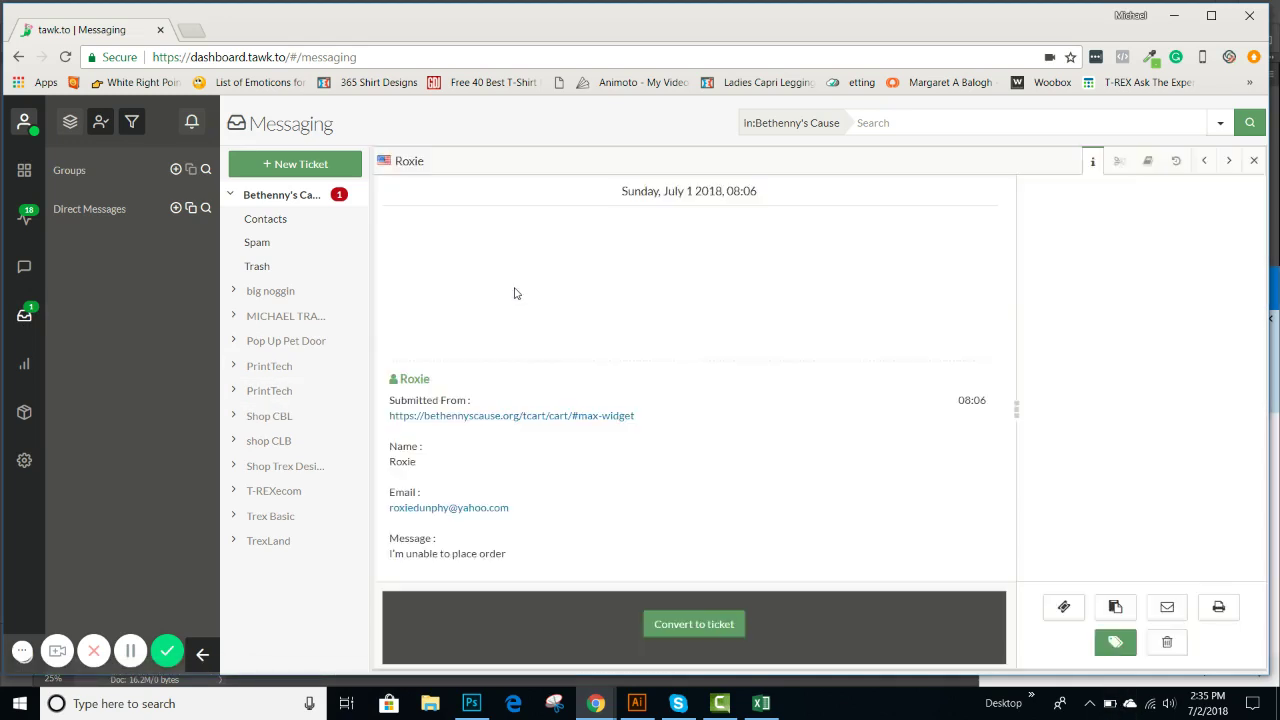
pyautogui.click(1093, 161)
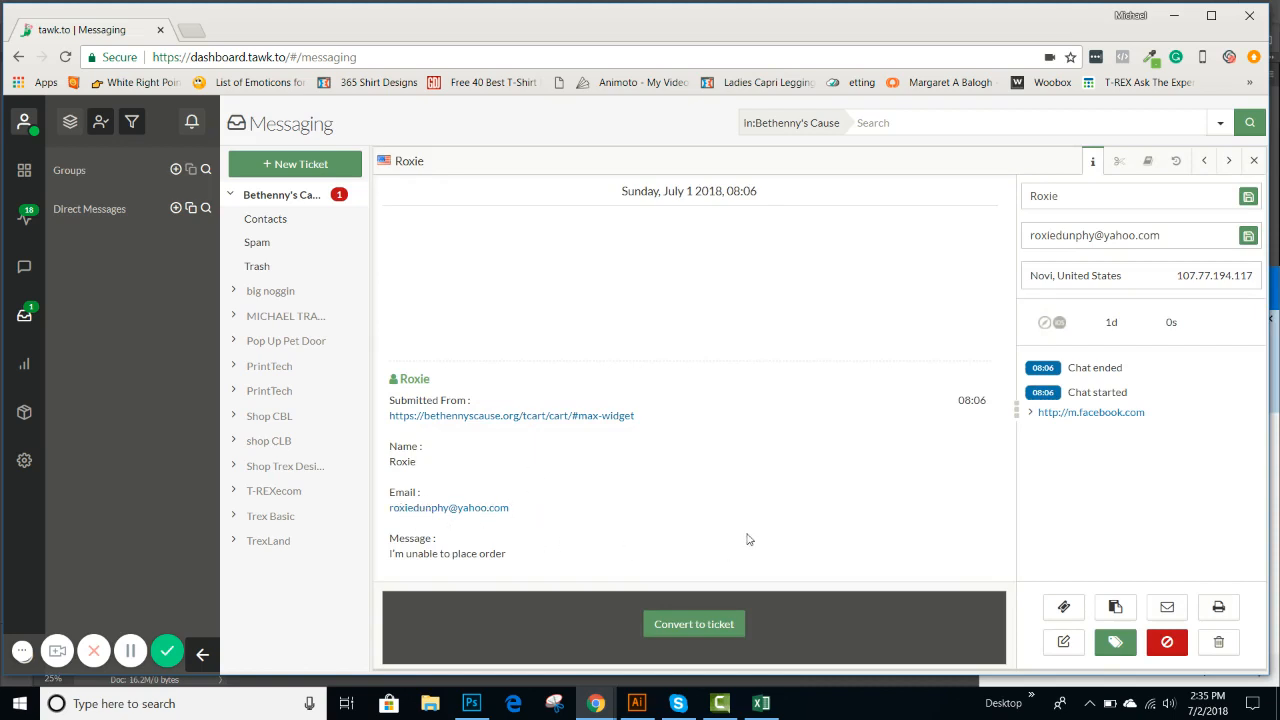
pyautogui.moveTo(746, 591)
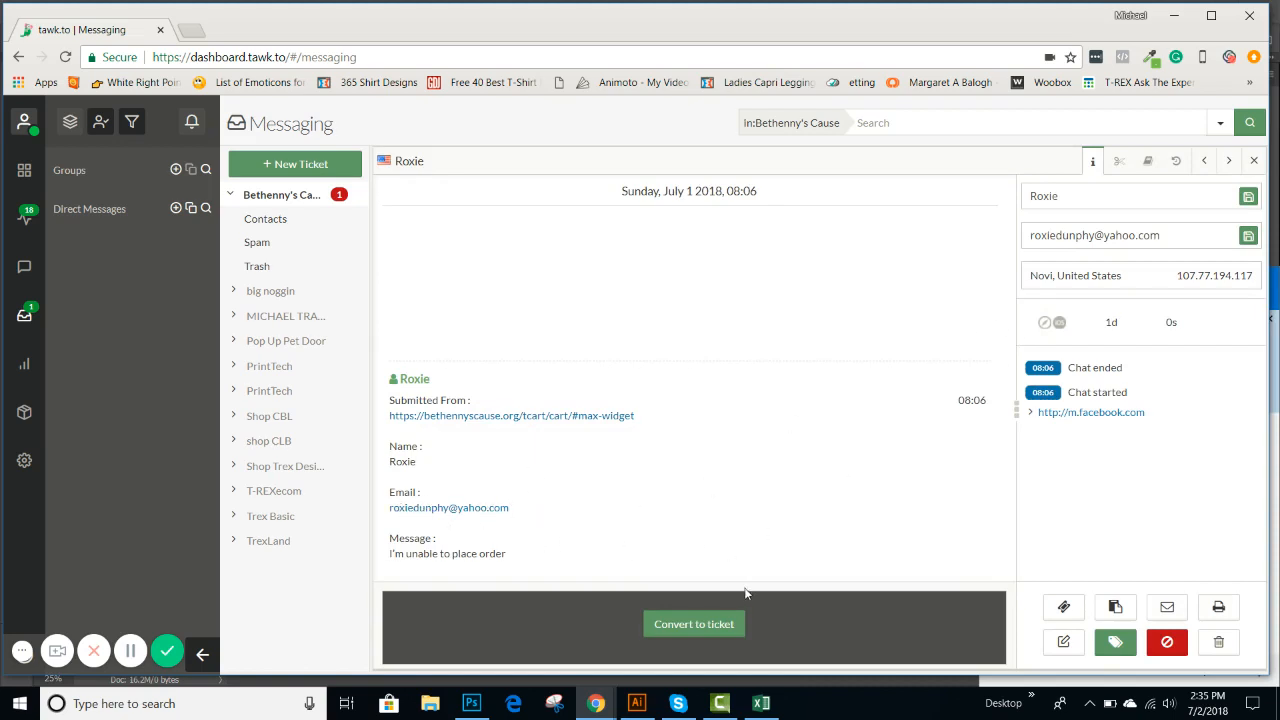
pyautogui.moveTo(836, 653)
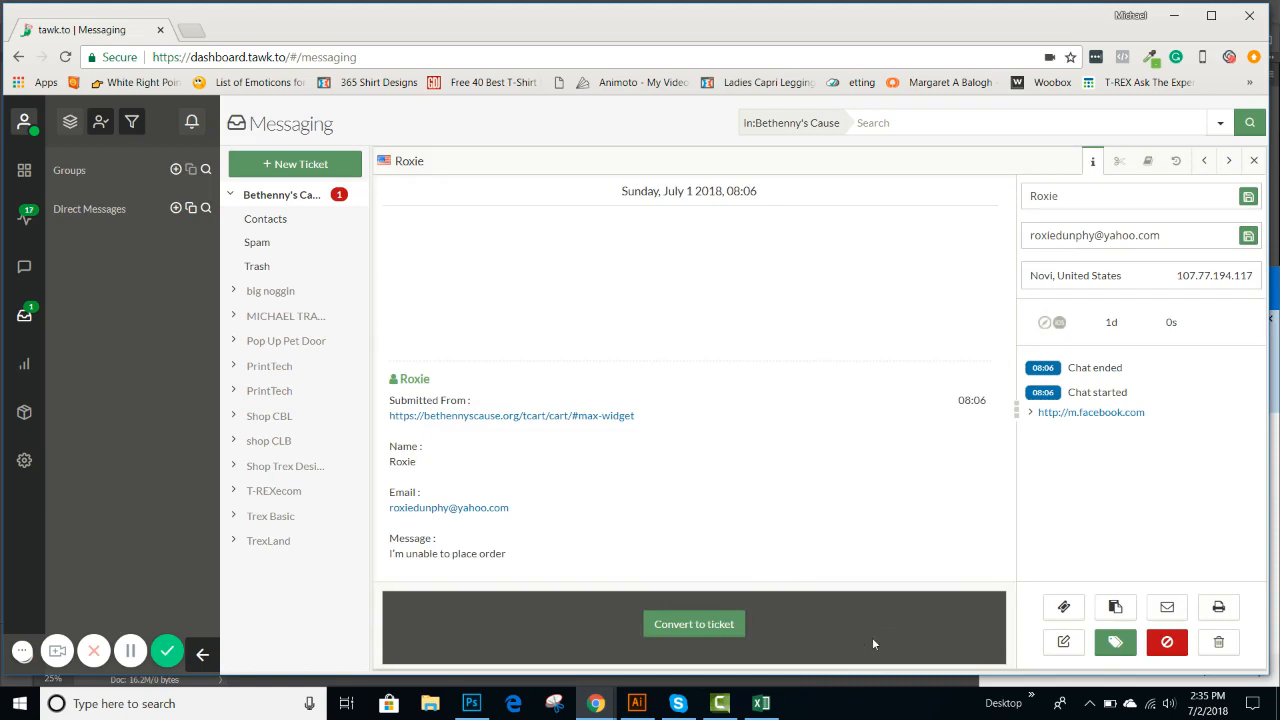
pyautogui.moveTo(103, 363)
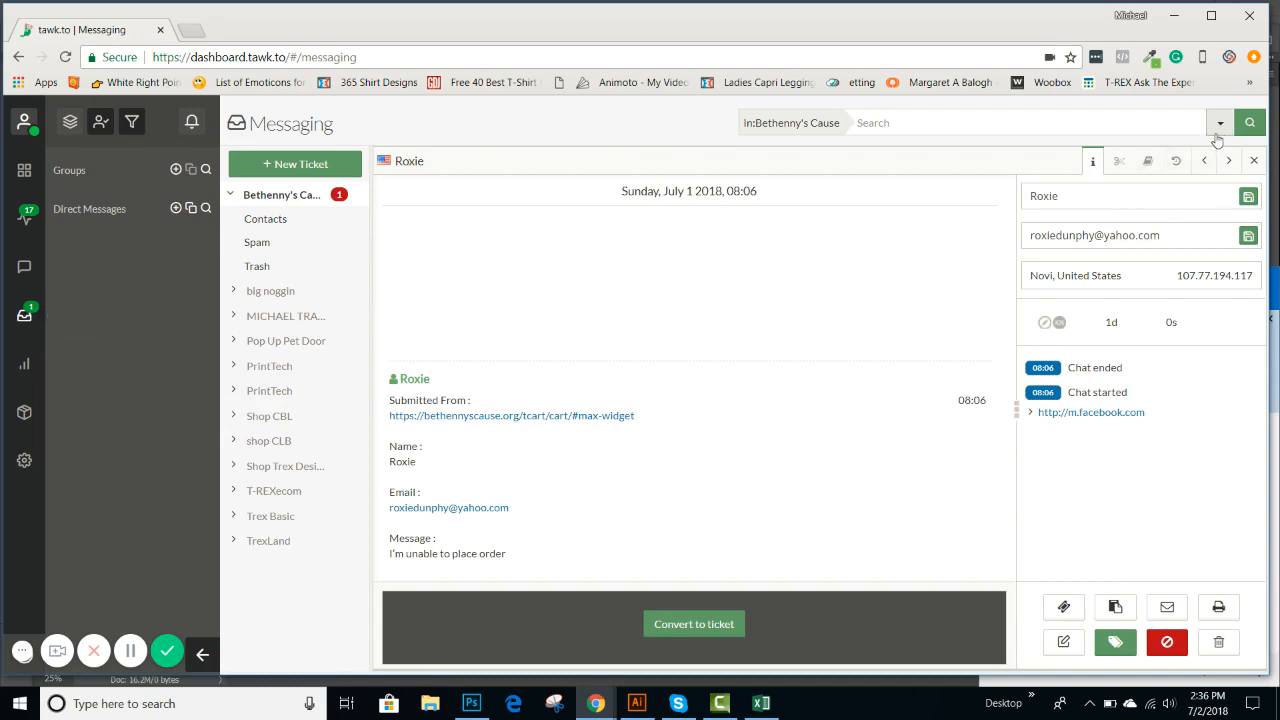
pyautogui.click(1219, 122)
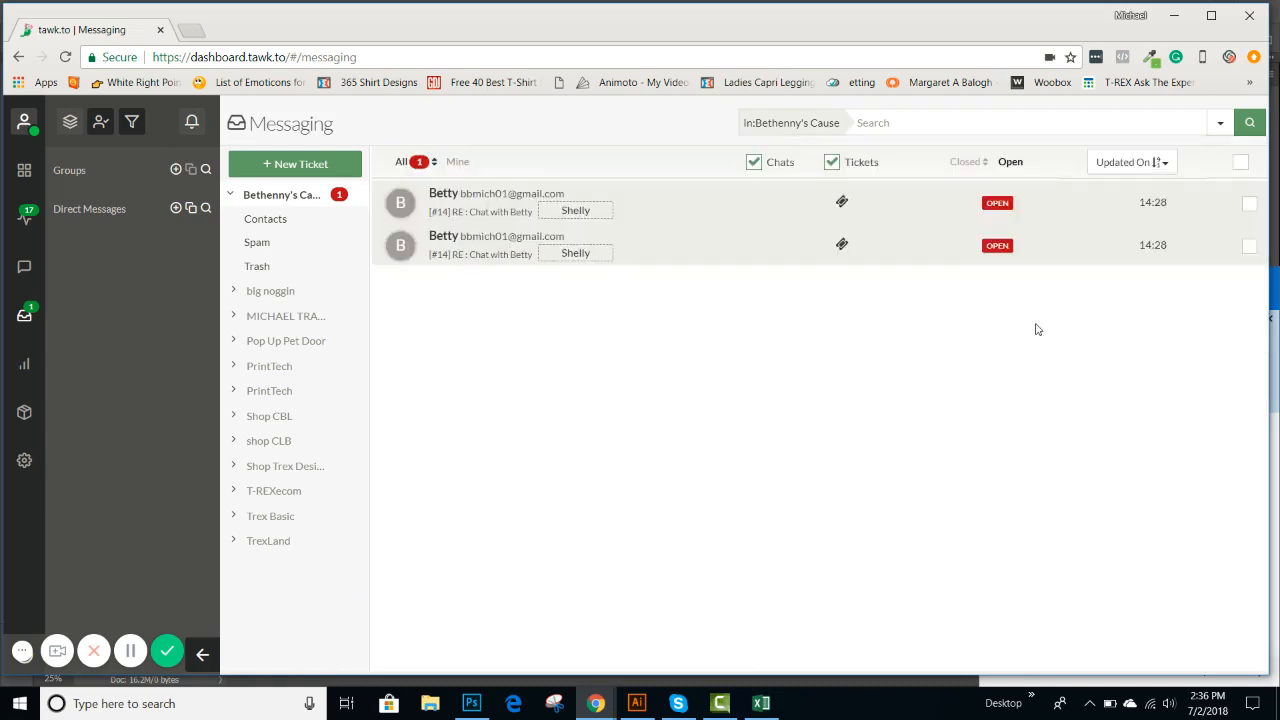
pyautogui.moveTo(498, 250)
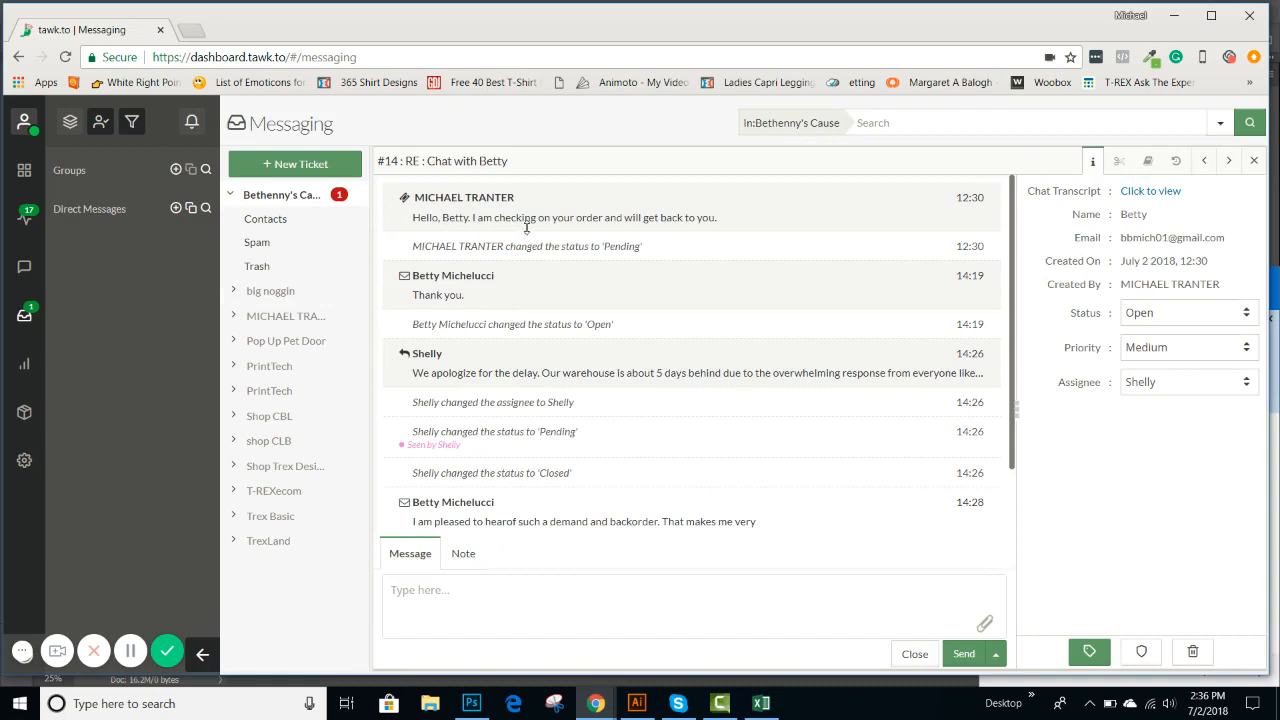
pyautogui.moveTo(439, 218)
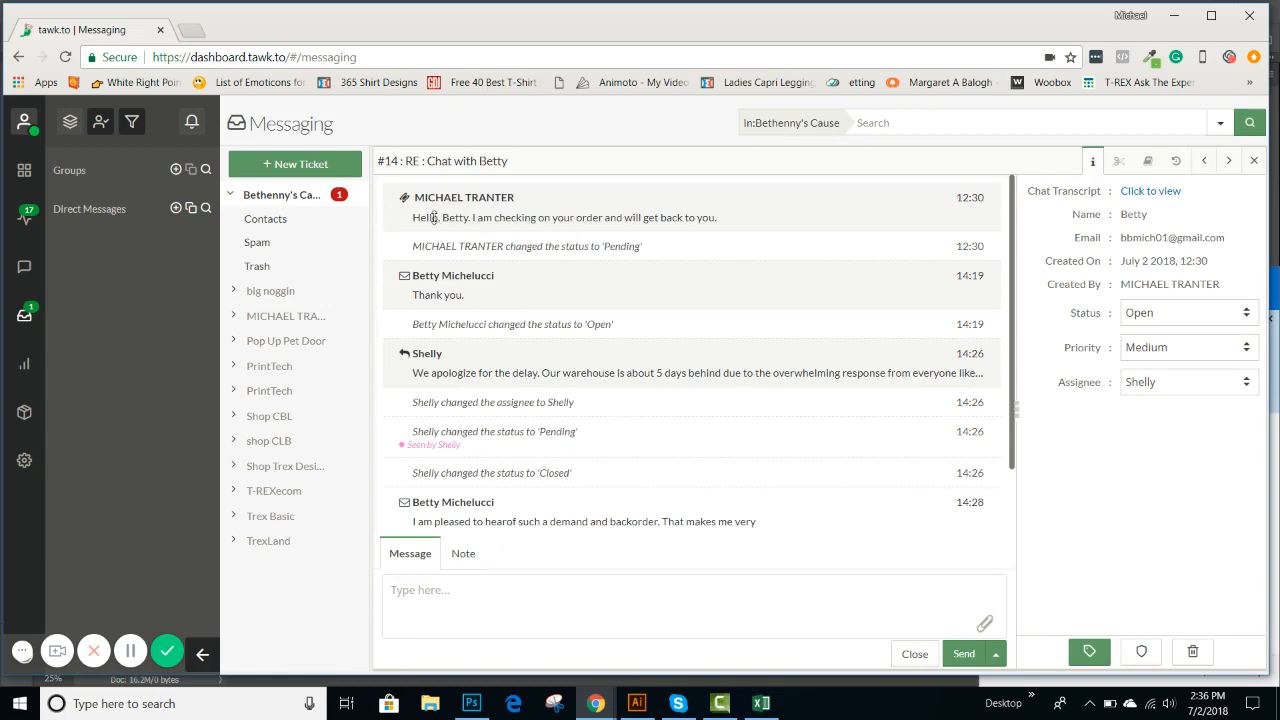
pyautogui.moveTo(706, 223)
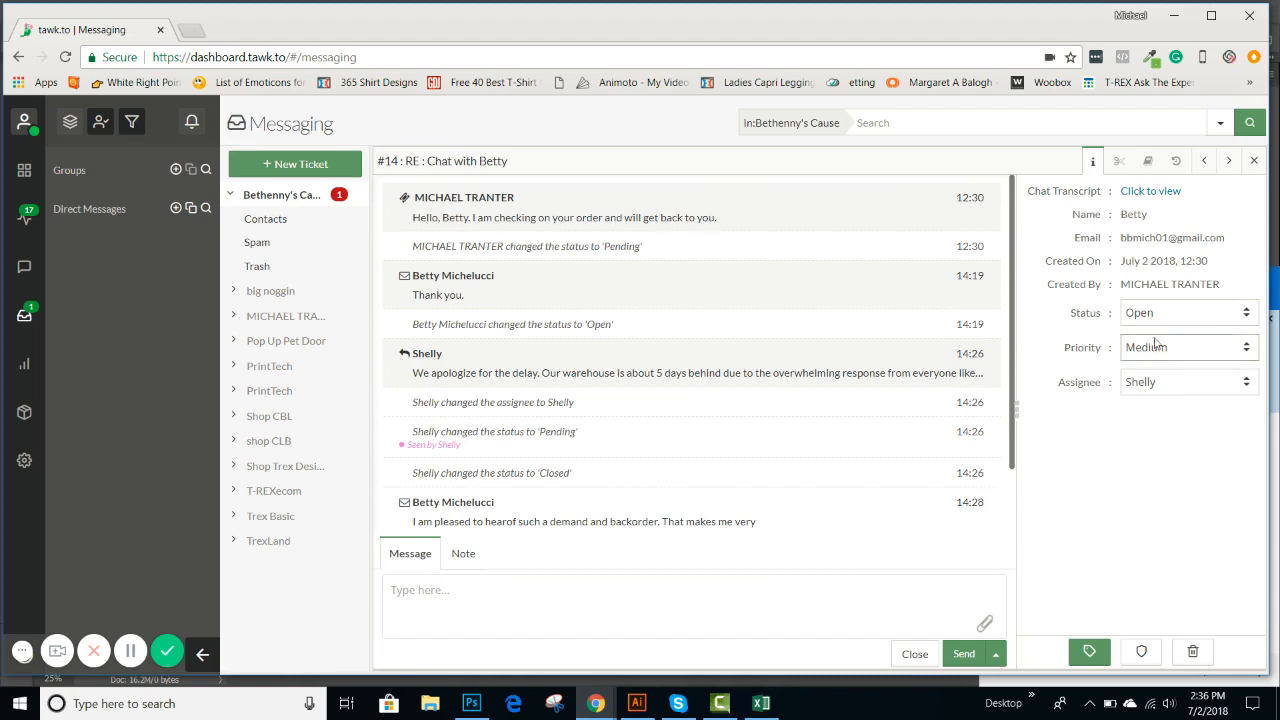
# Check ticket #14's status choices and scroll through Betty's conversation history.
pyautogui.click(1188, 312)
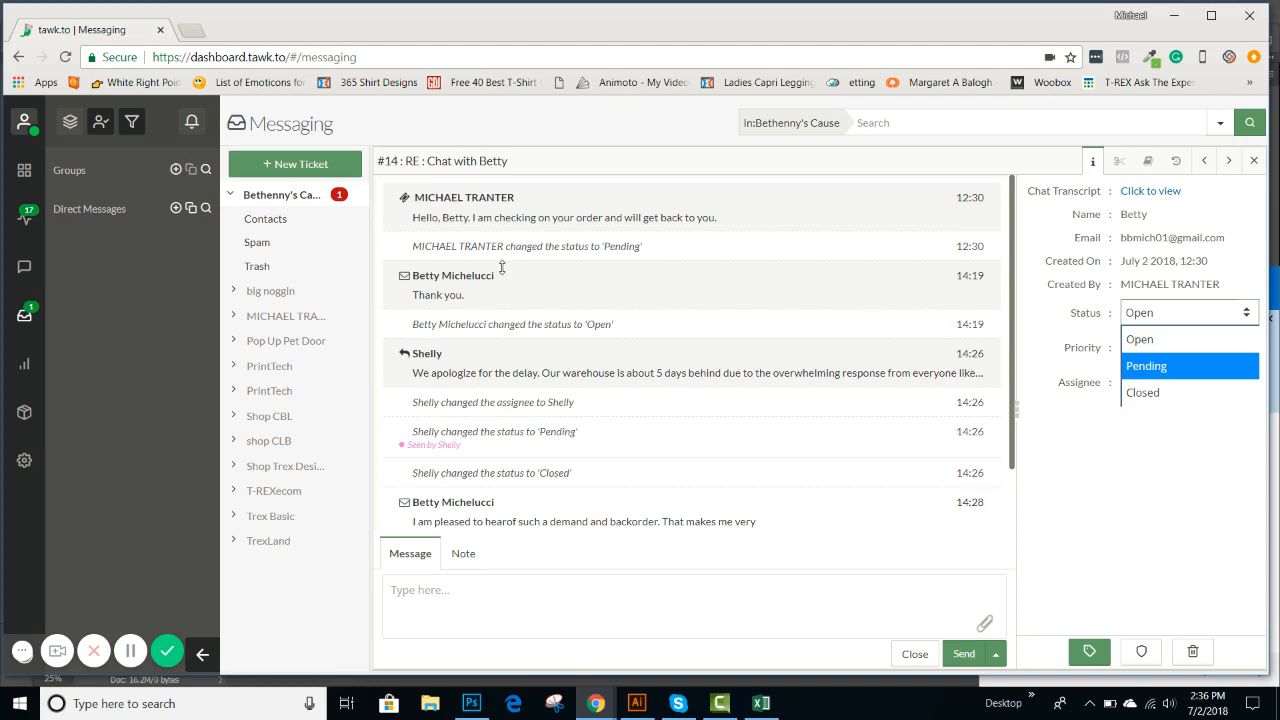
pyautogui.moveTo(489, 337)
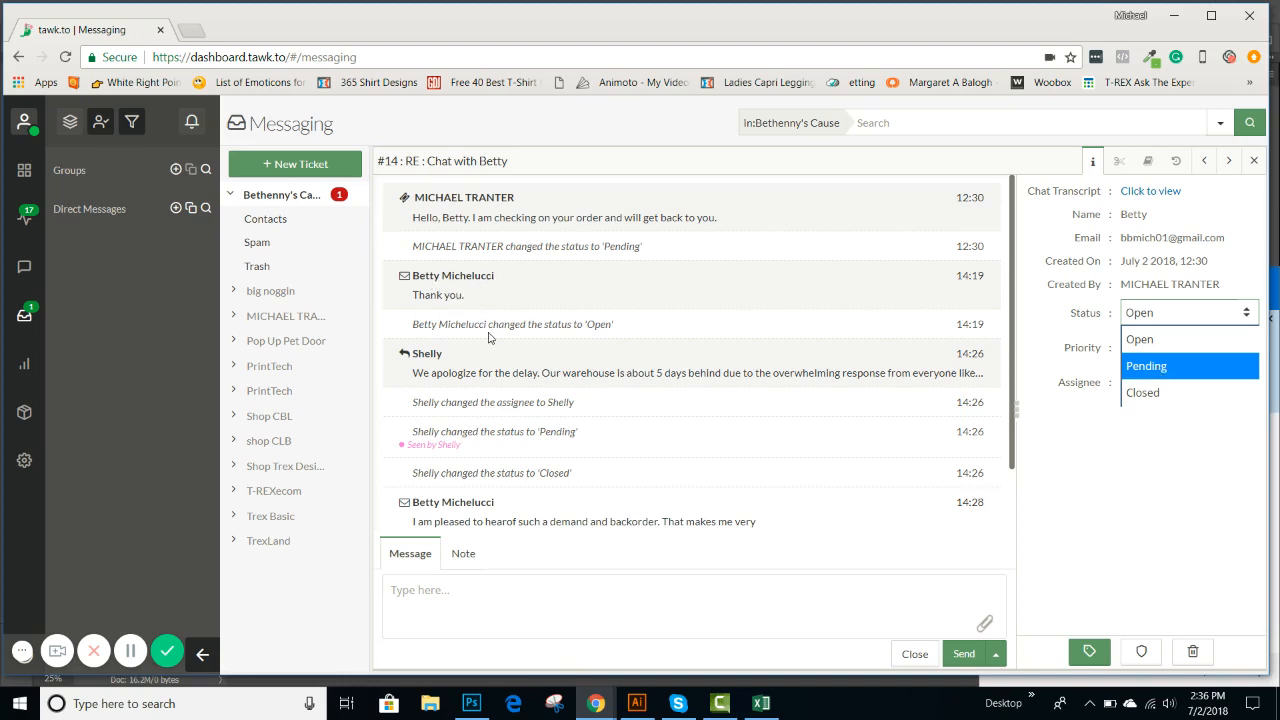
pyautogui.moveTo(455, 363)
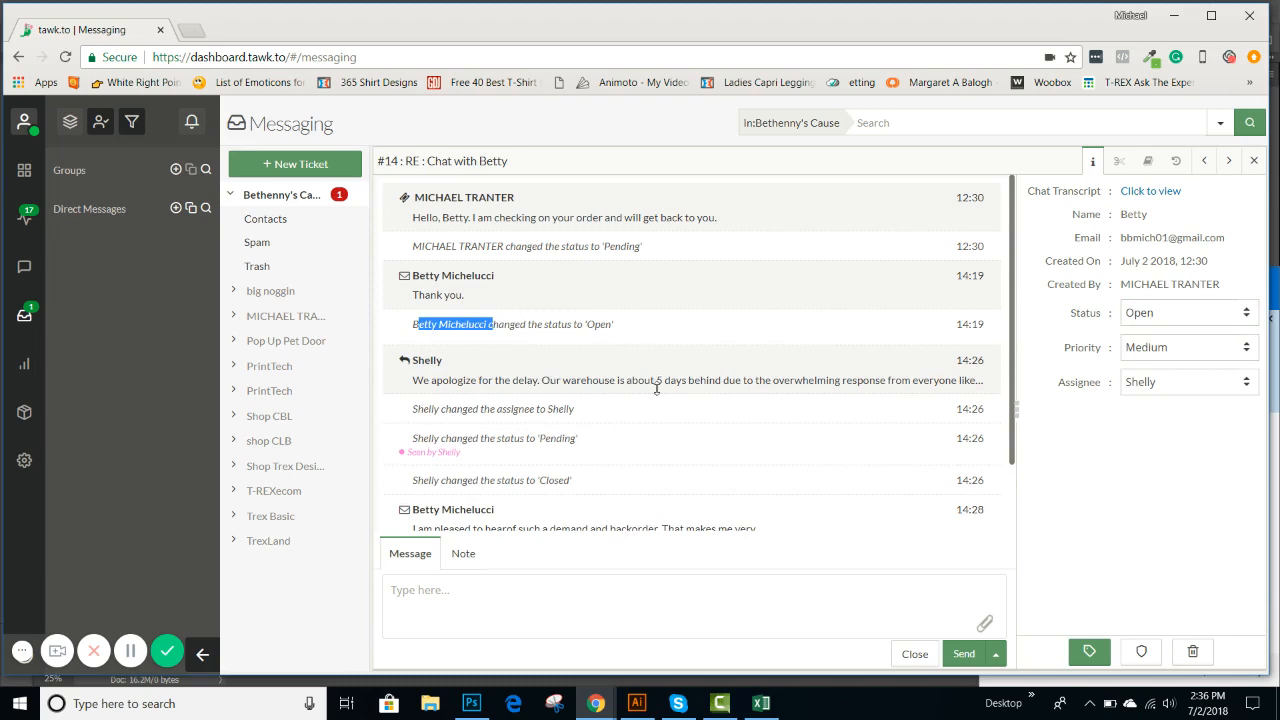
pyautogui.moveTo(640, 411)
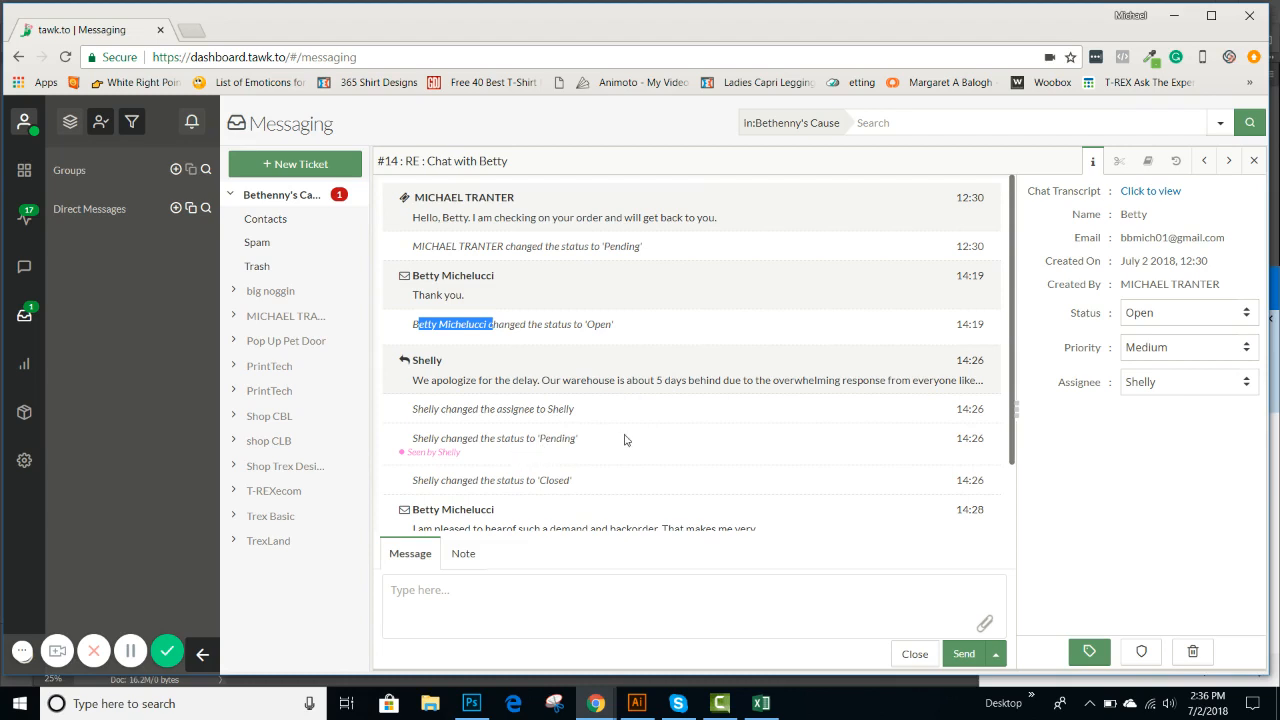
pyautogui.scroll(-3)
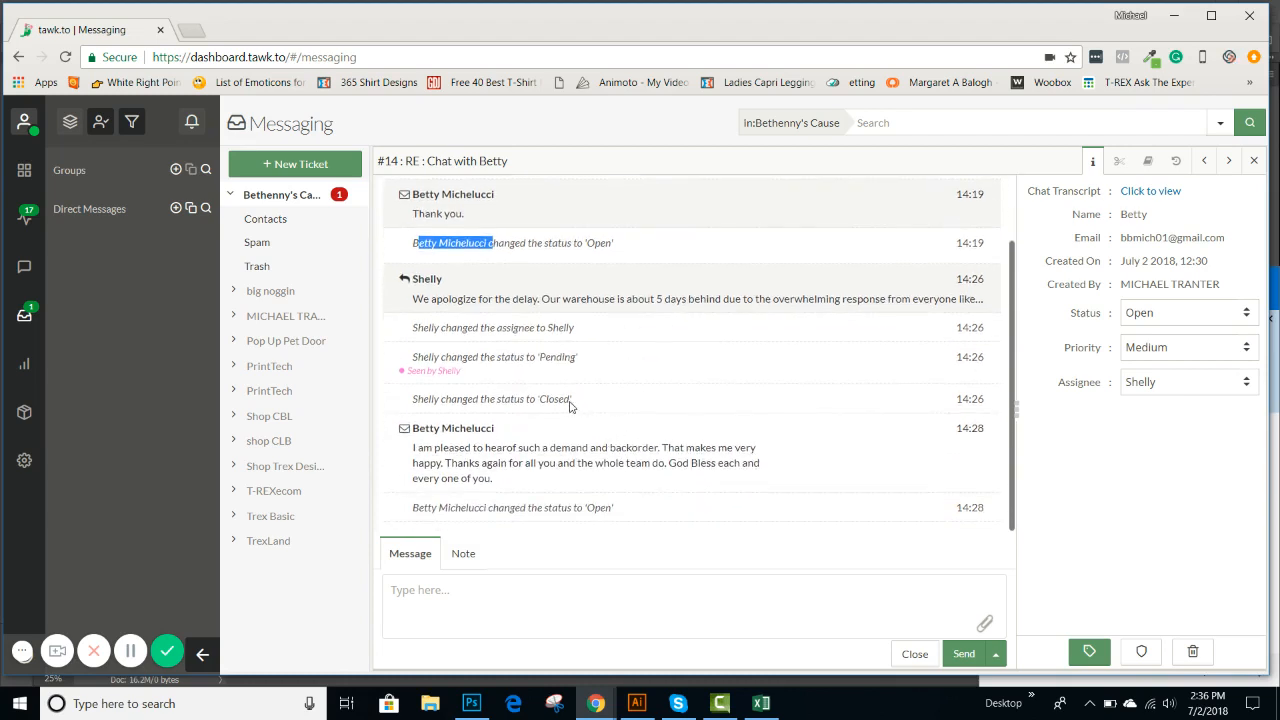
pyautogui.moveTo(733, 506)
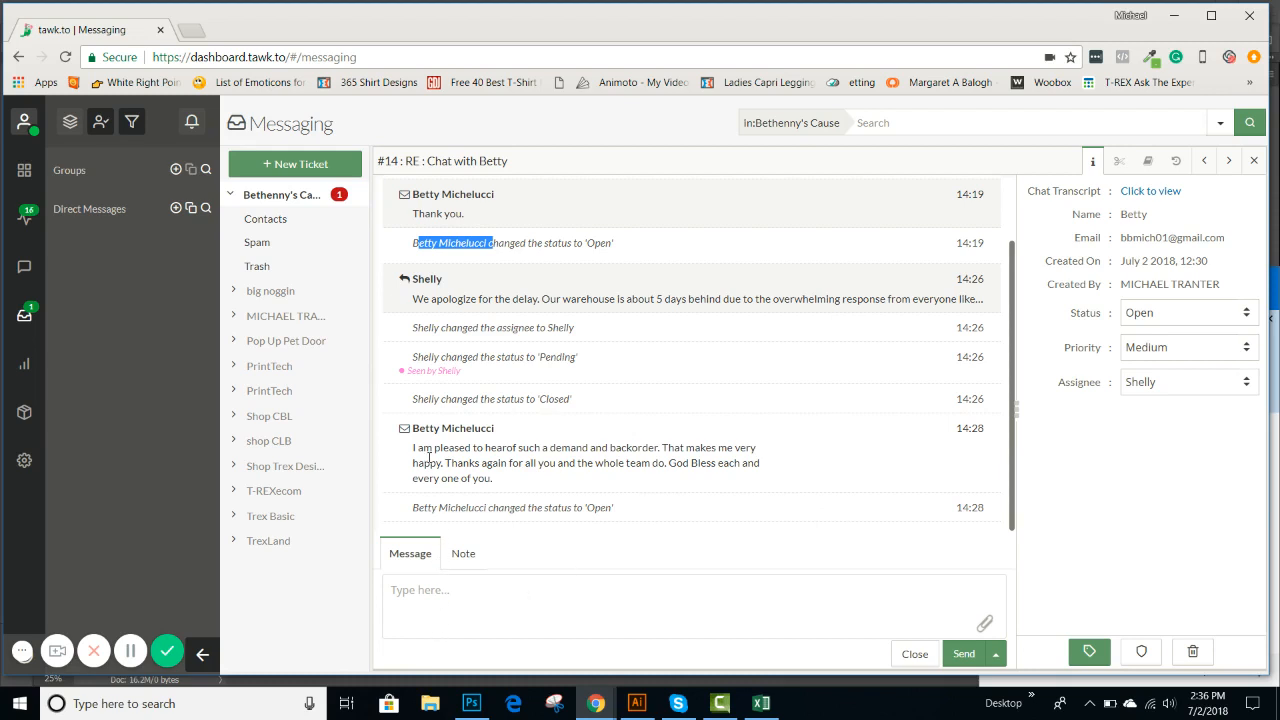
pyautogui.moveTo(510, 460)
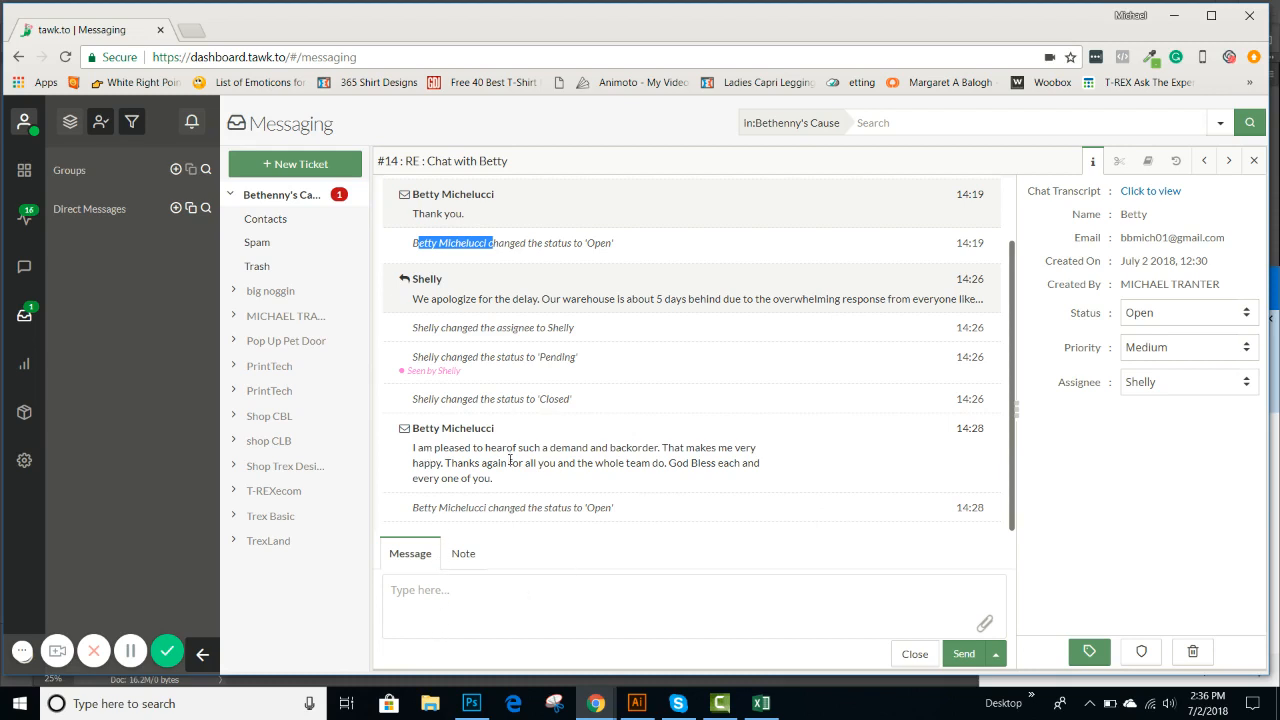
# Change ticket #14's status from Open to Closed, emptying the open messages list.
pyautogui.click(437, 600)
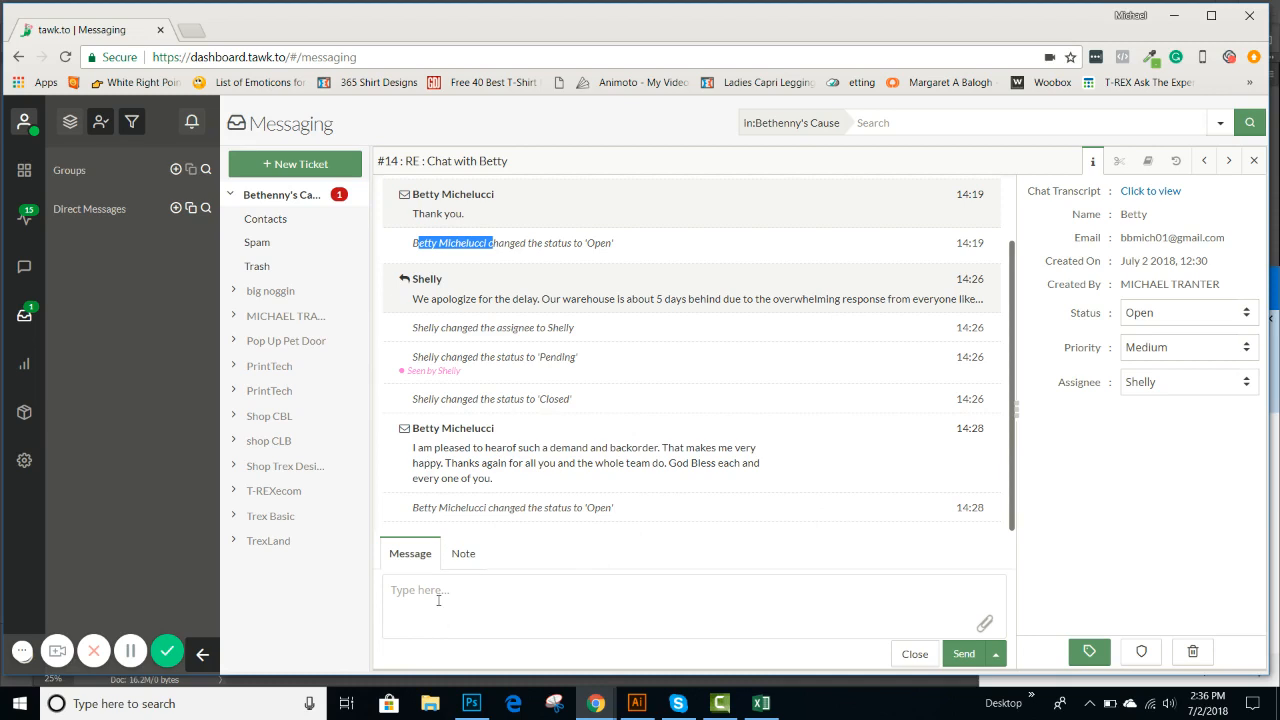
pyautogui.moveTo(1157, 319)
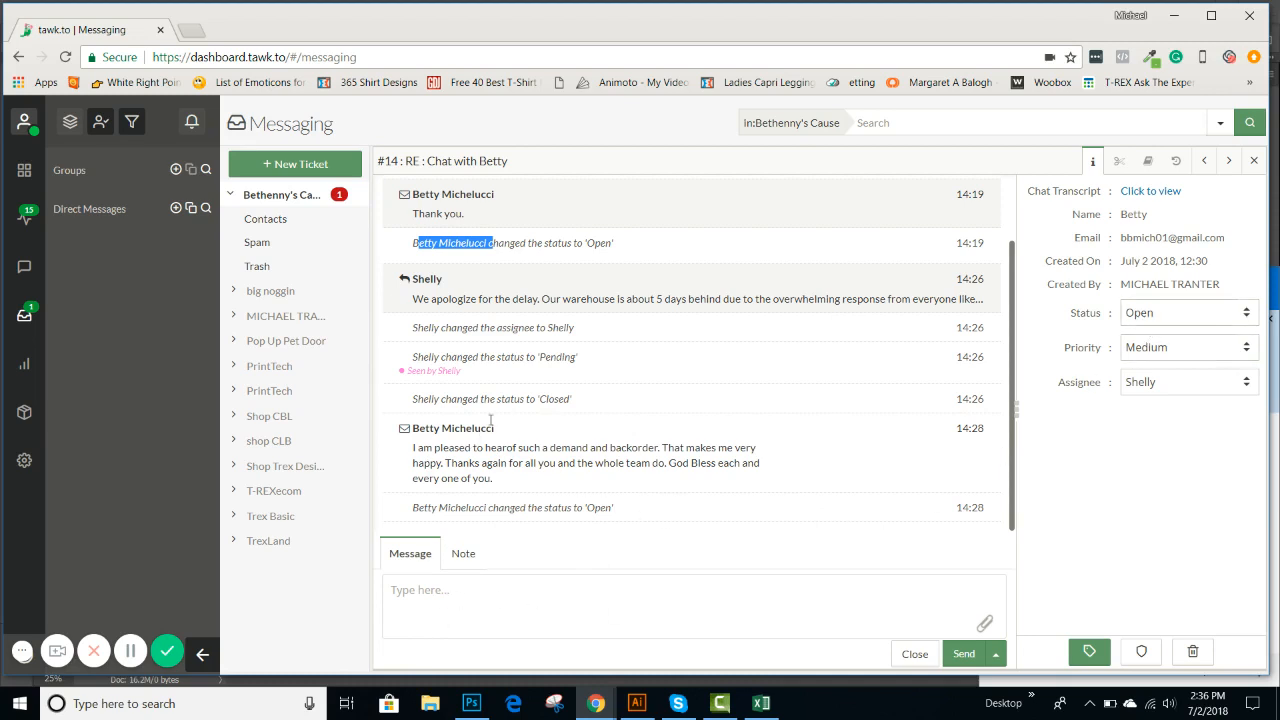
pyautogui.click(1186, 312)
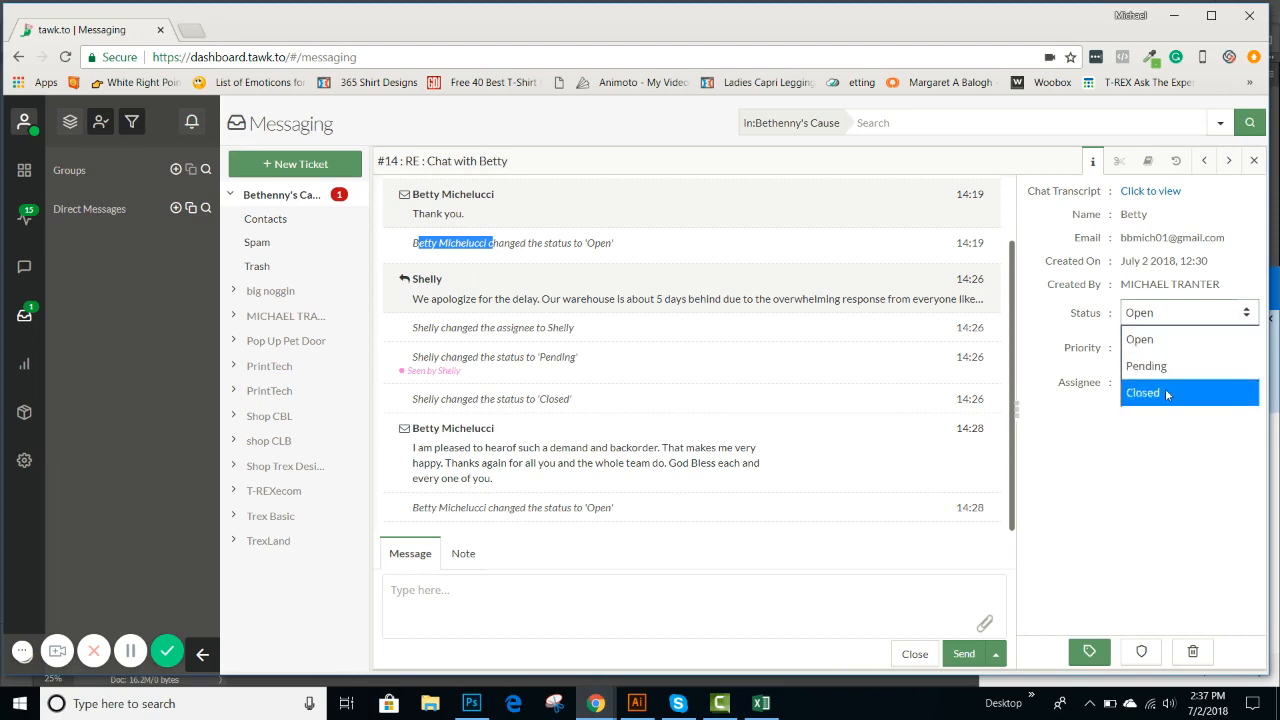
pyautogui.click(1140, 393)
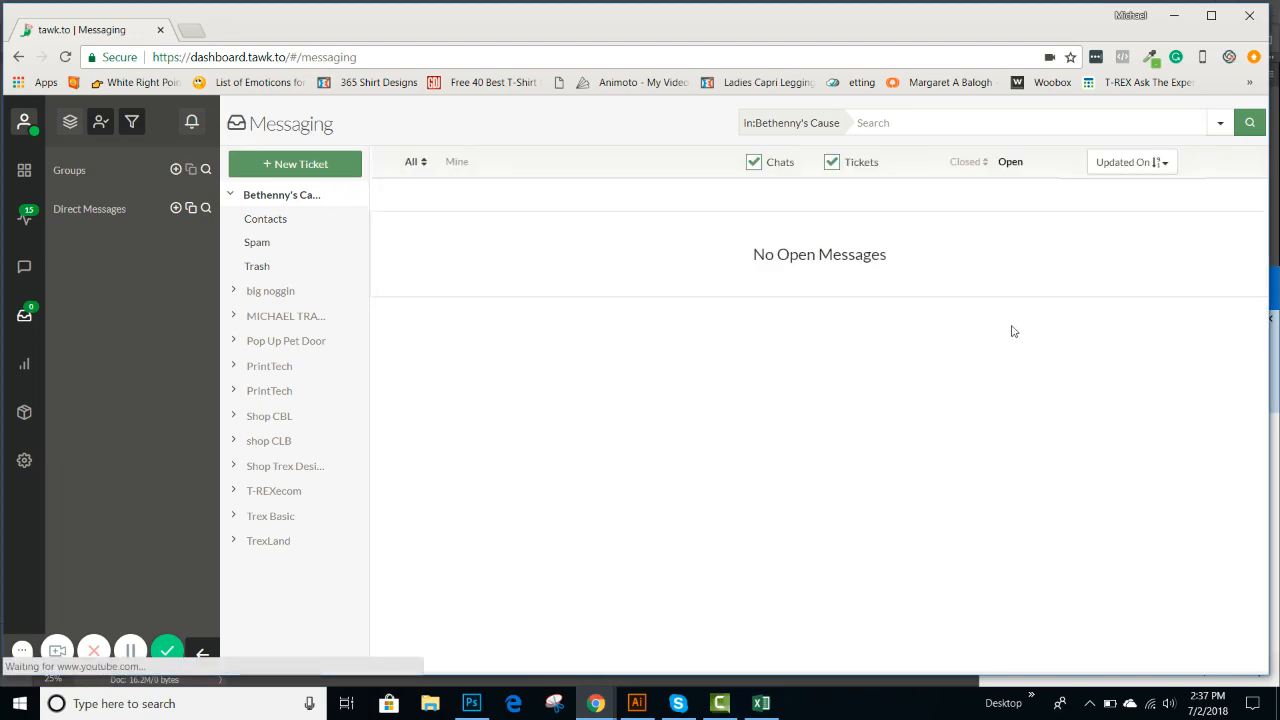
pyautogui.moveTo(795, 275)
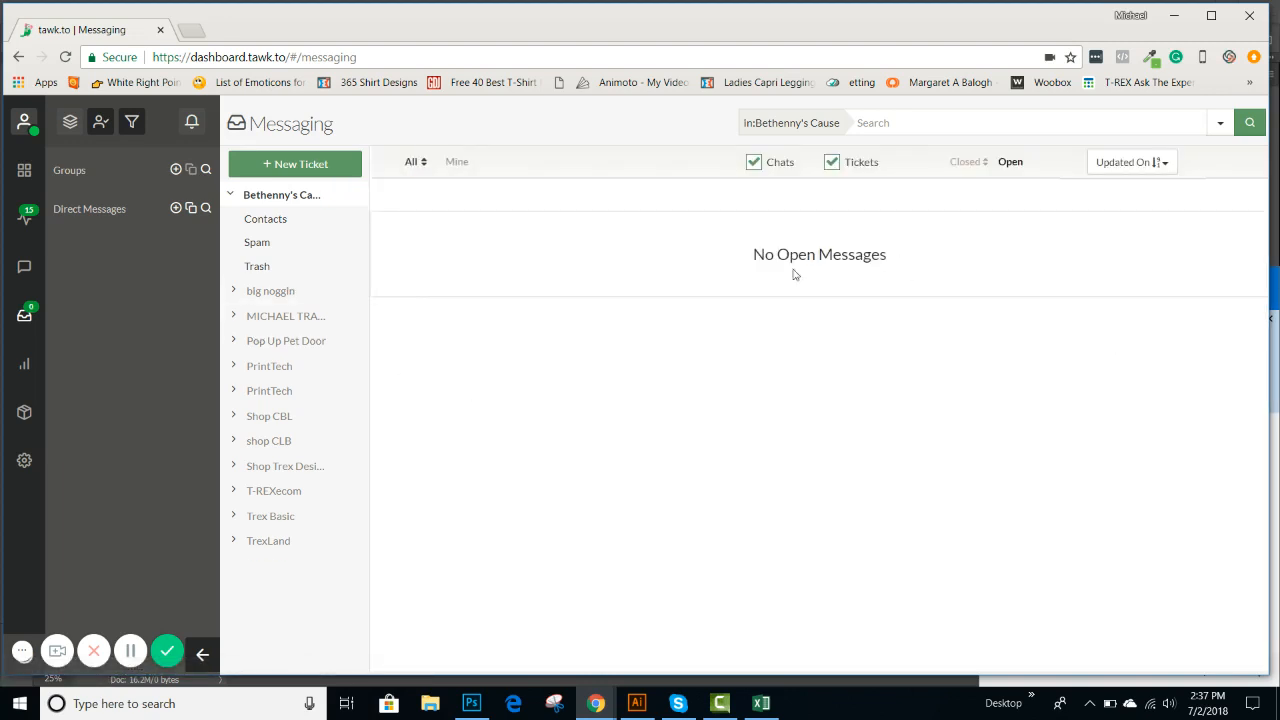
pyautogui.moveTo(24, 315)
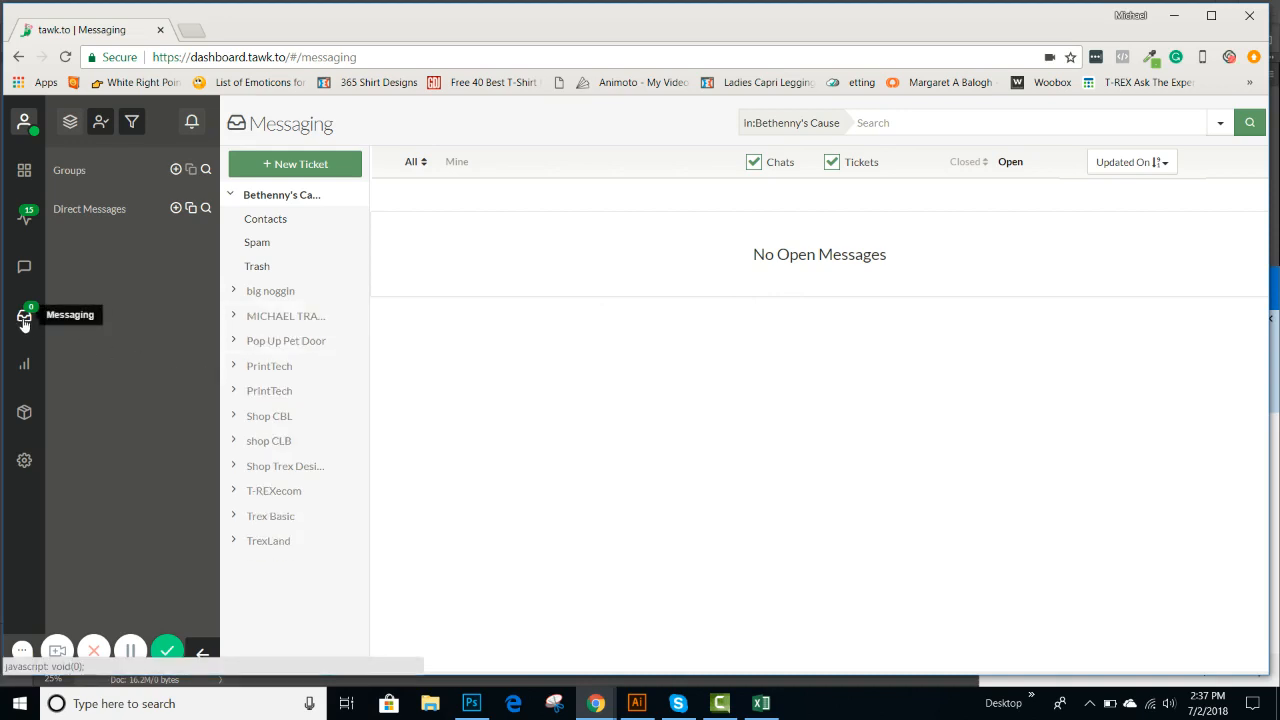
pyautogui.moveTo(682, 301)
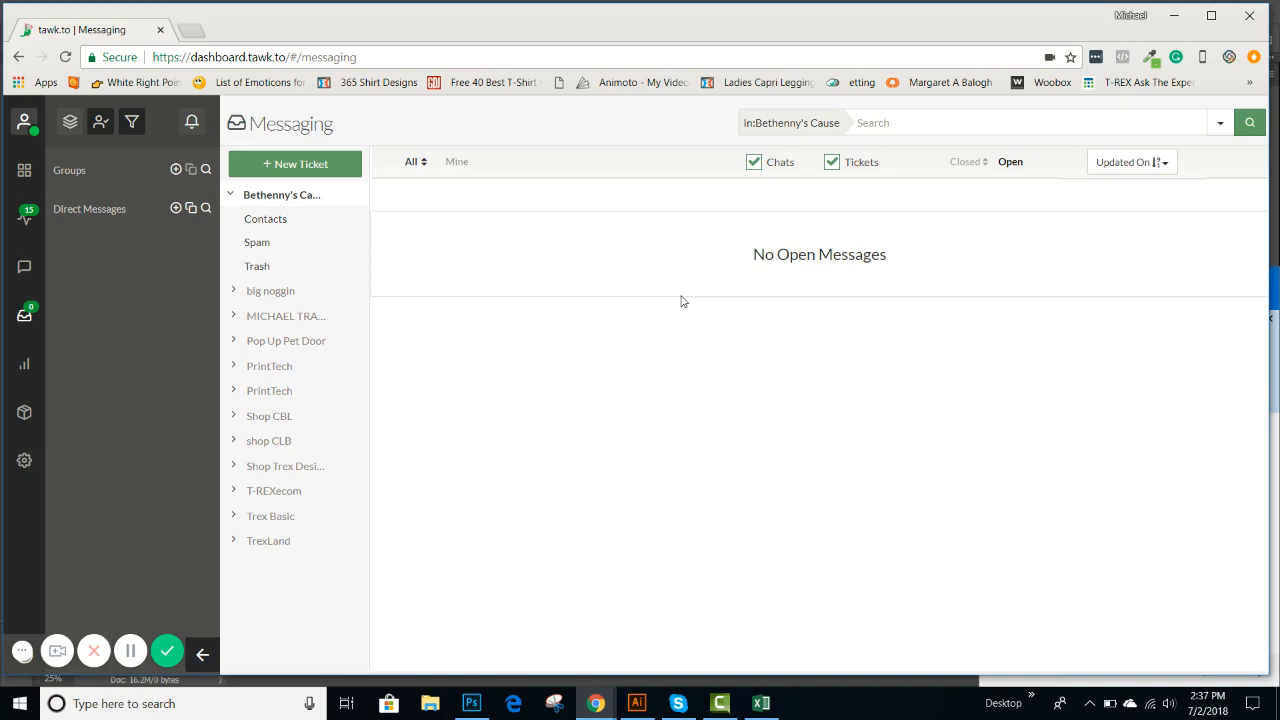
pyautogui.moveTo(24, 315)
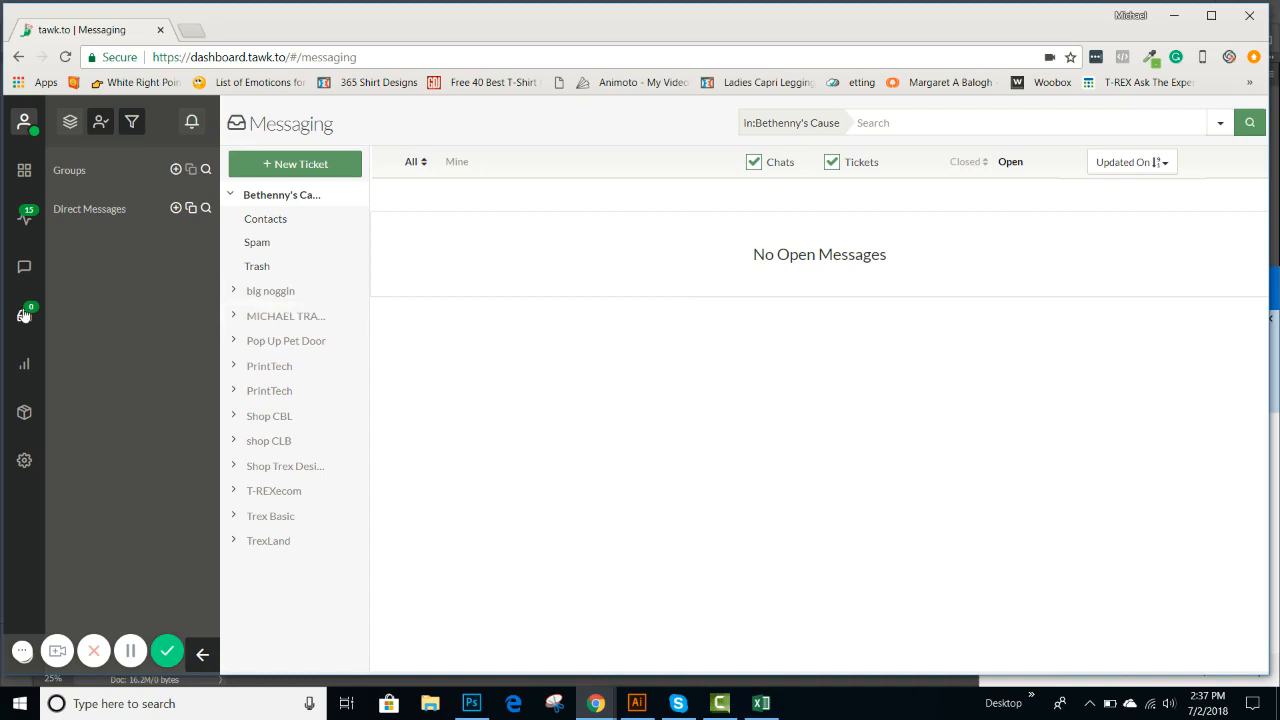
pyautogui.moveTo(24, 218)
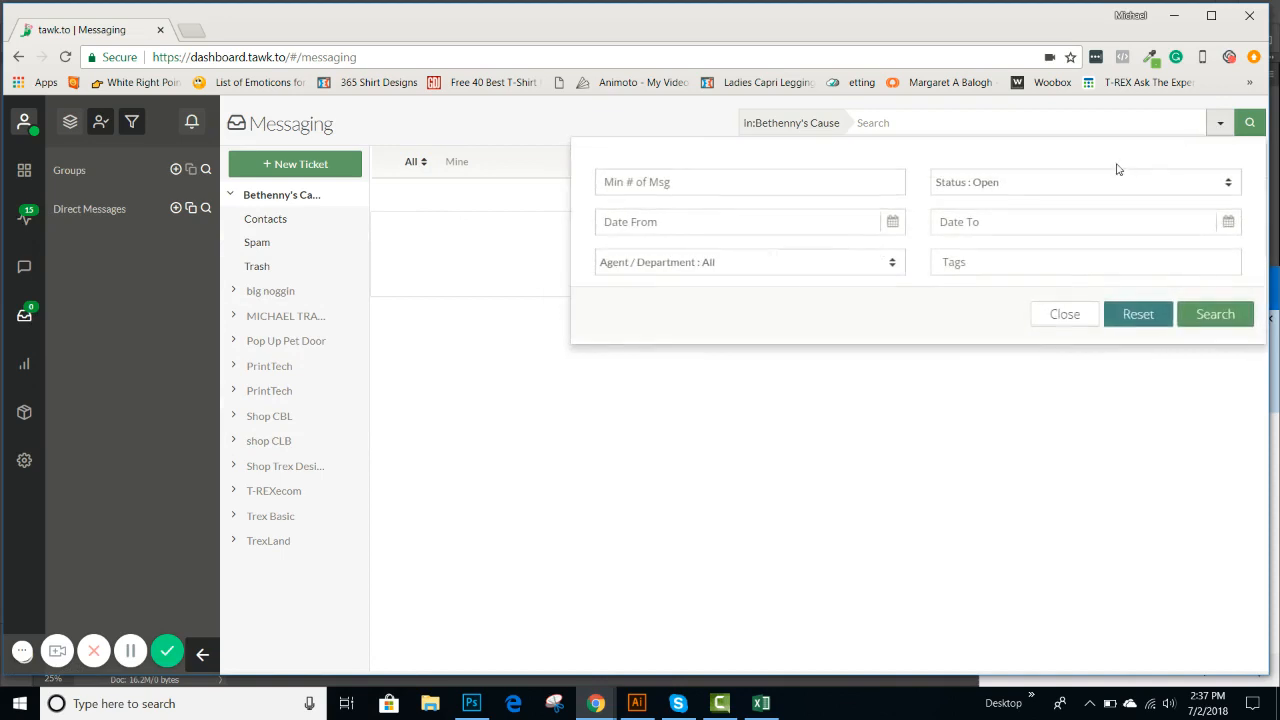
# Show closed conversations and open Roxie's offline message about being unable to order.
pyautogui.click(1085, 181)
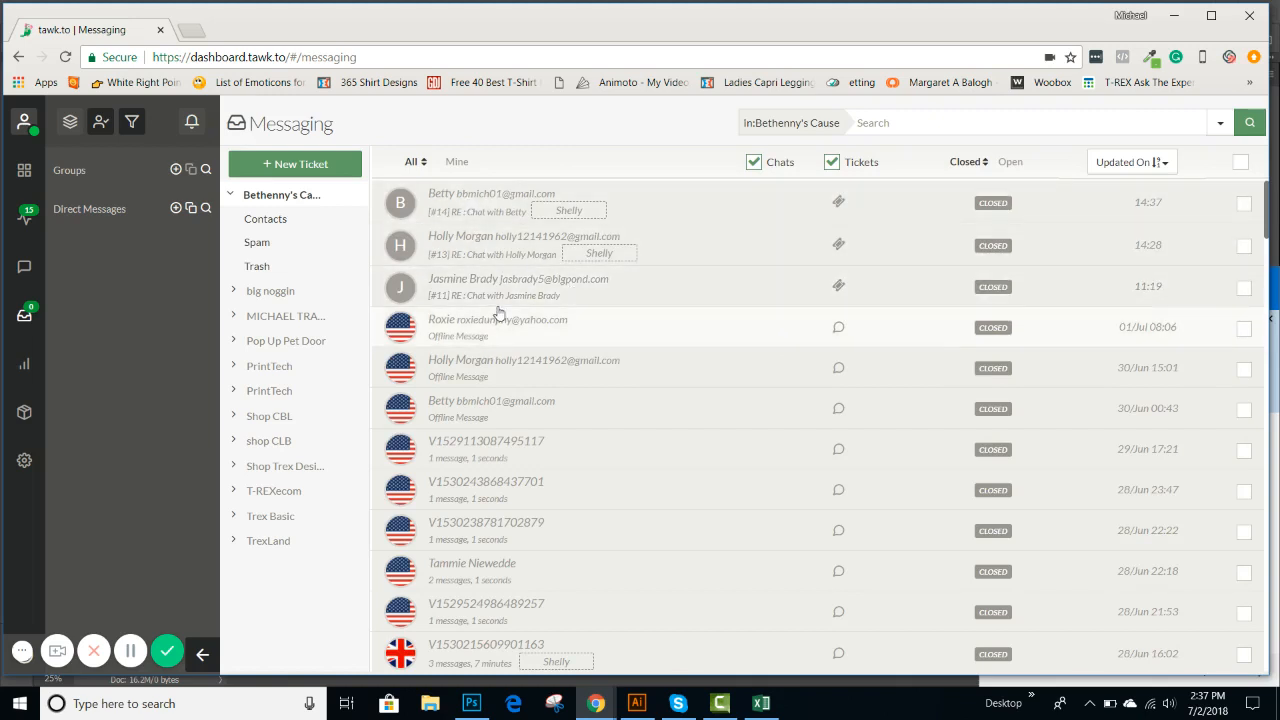
pyautogui.click(498, 327)
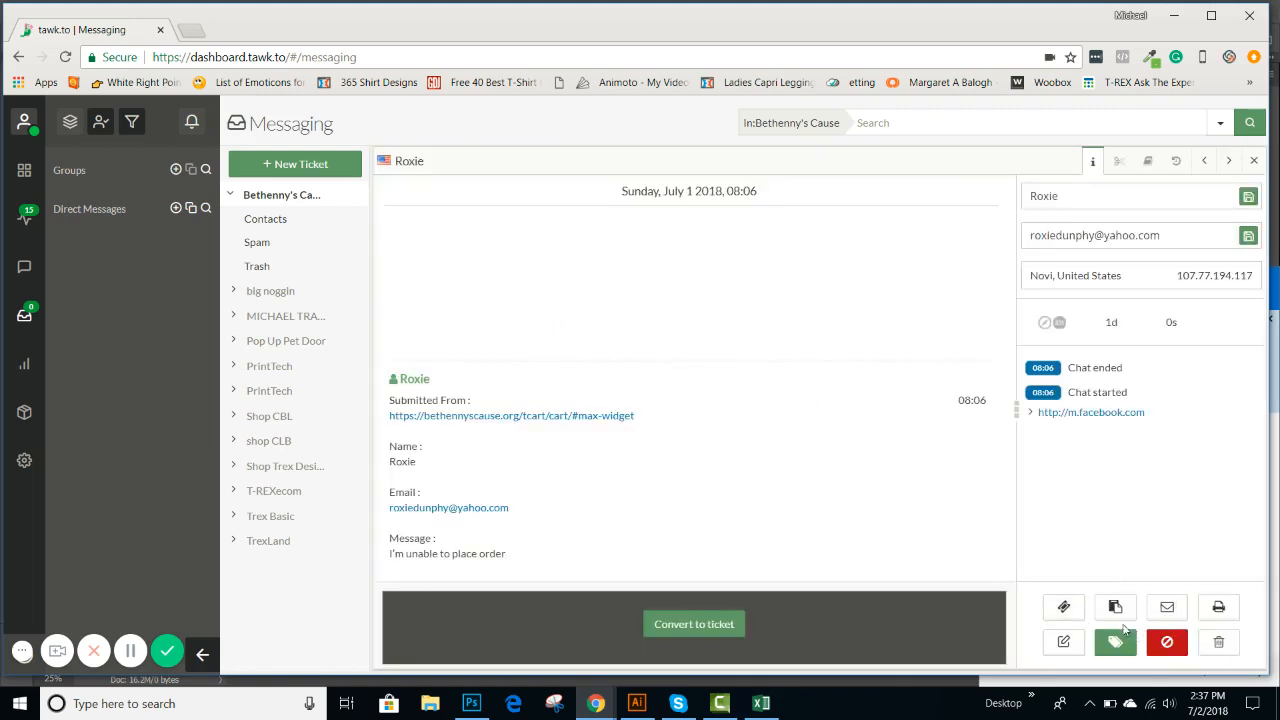
pyautogui.moveTo(1116, 608)
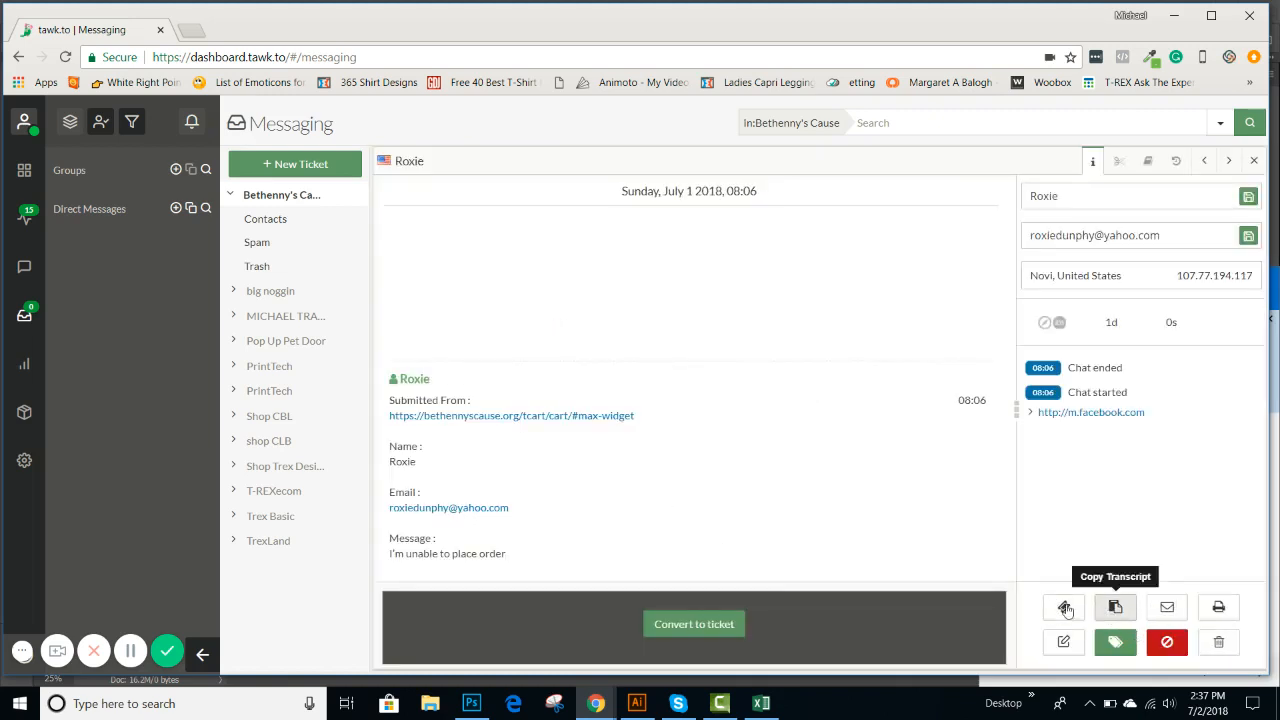
pyautogui.moveTo(706, 627)
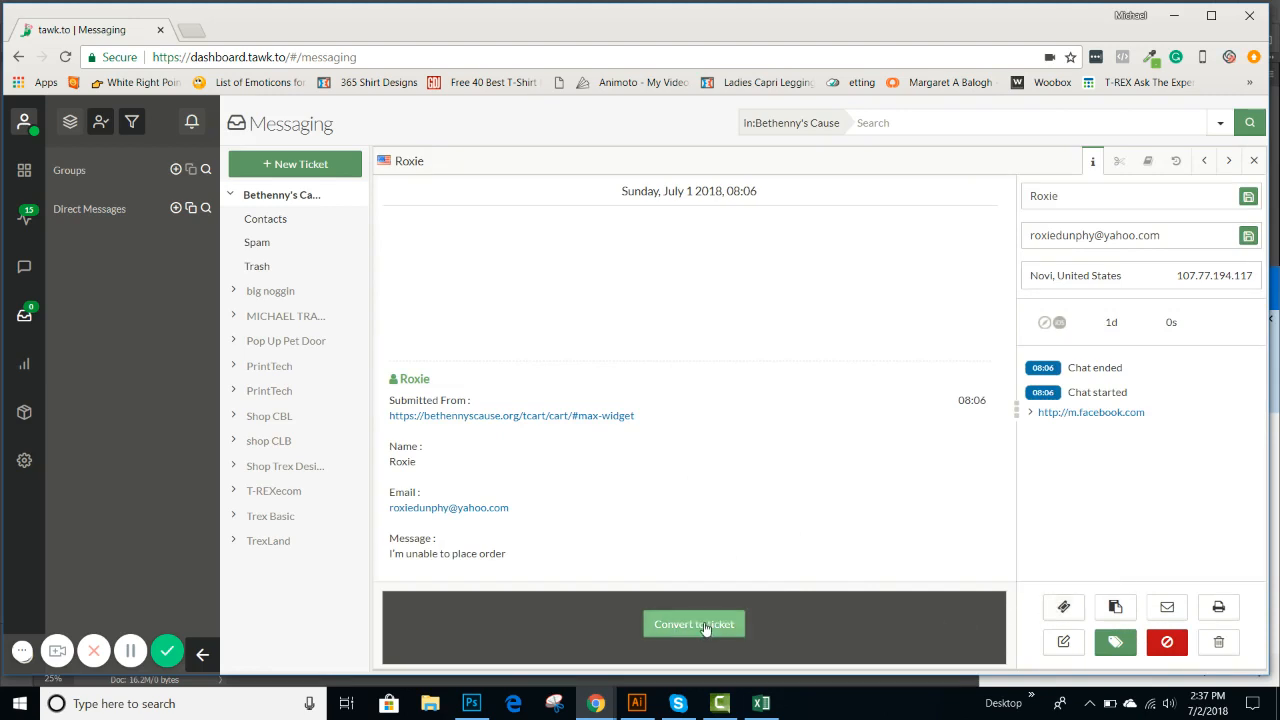
pyautogui.moveTo(1116, 607)
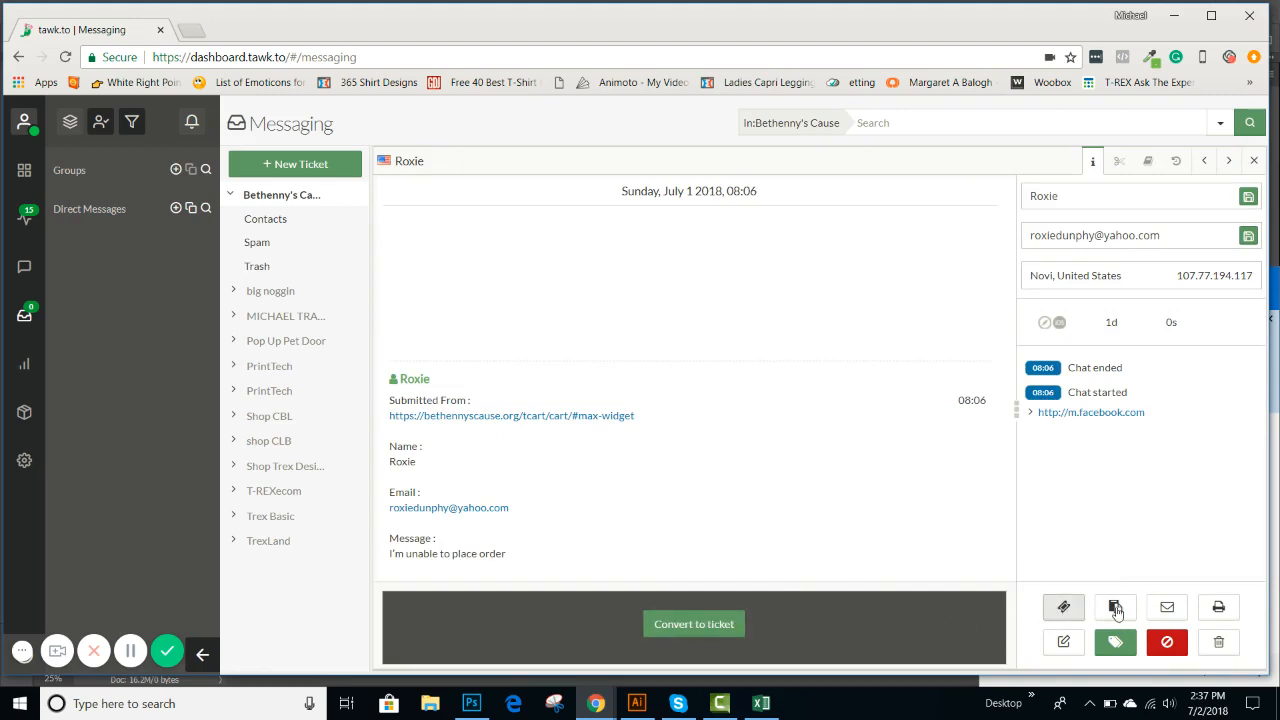
pyautogui.moveTo(1116, 607)
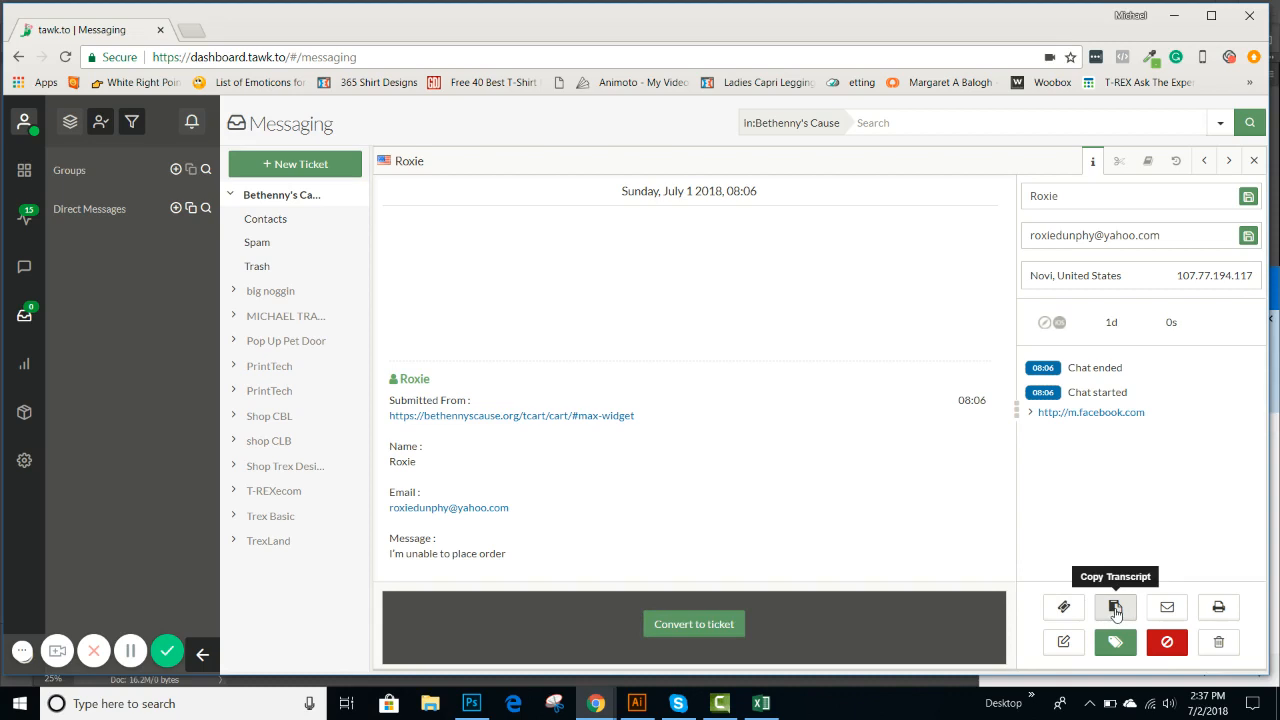
pyautogui.moveTo(1168, 610)
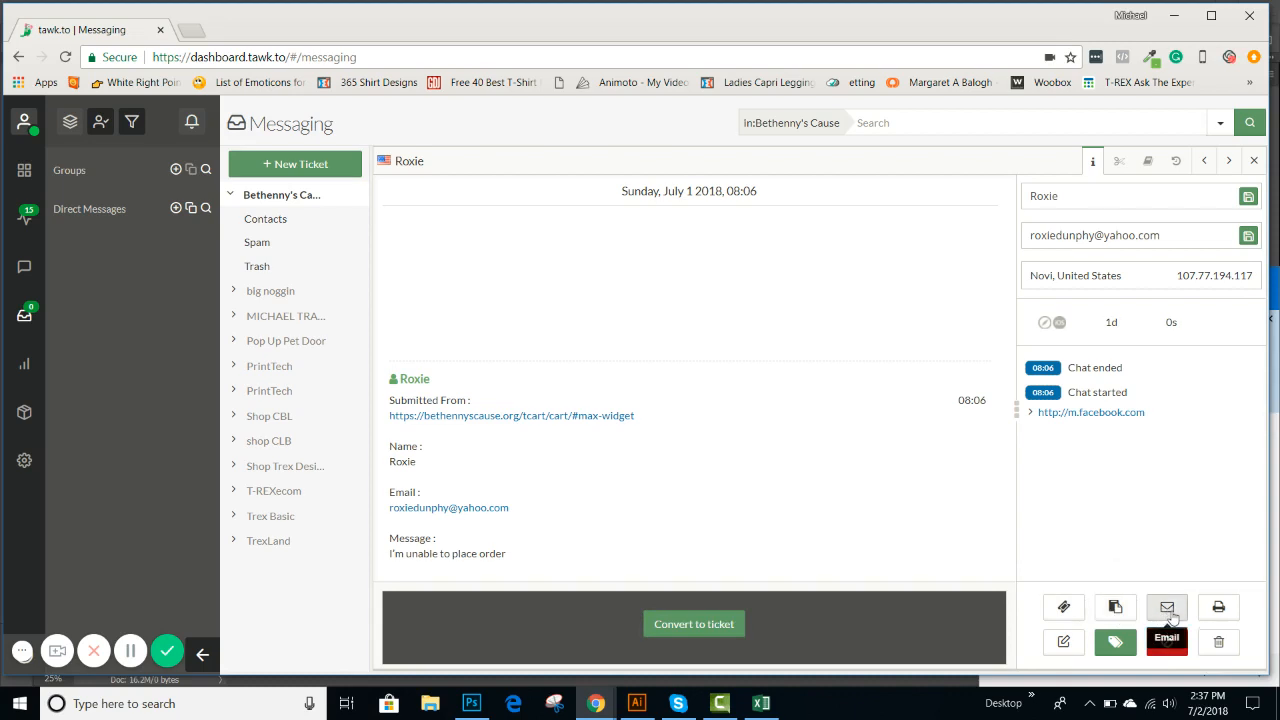
# Bring up the Email form for sending Roxie's transcript.
pyautogui.click(1167, 607)
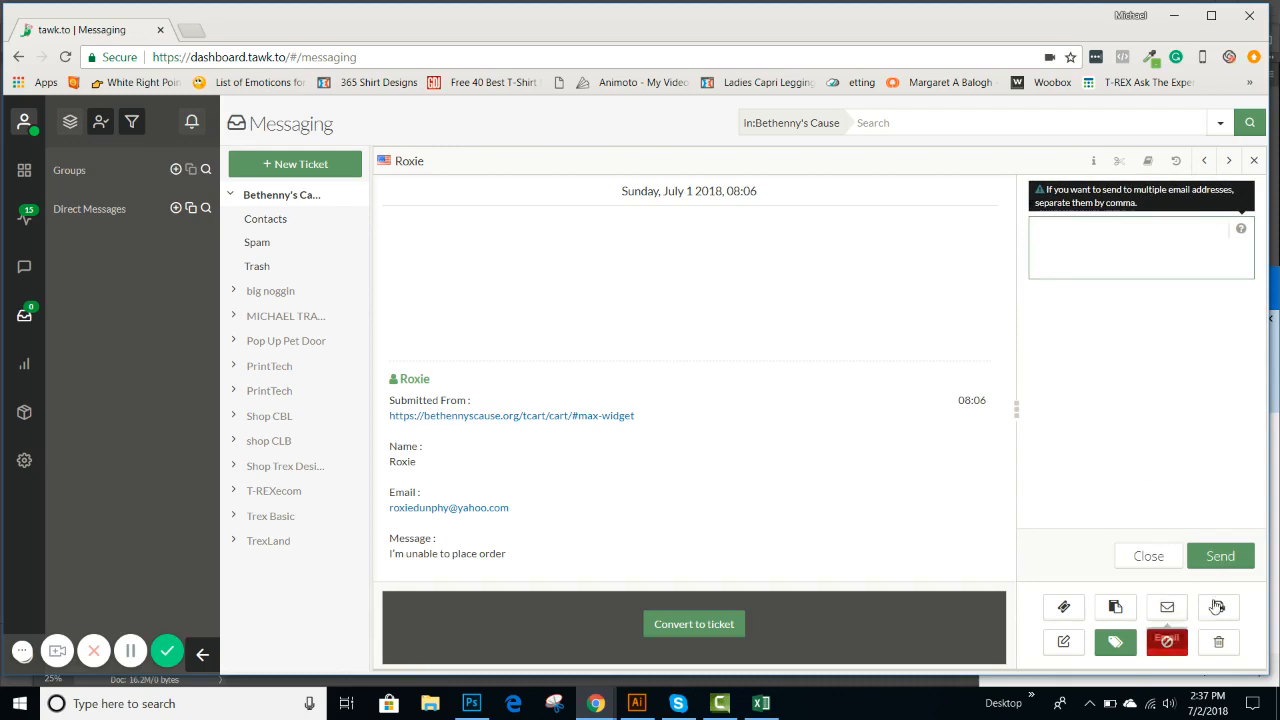
pyautogui.moveTo(1063, 642)
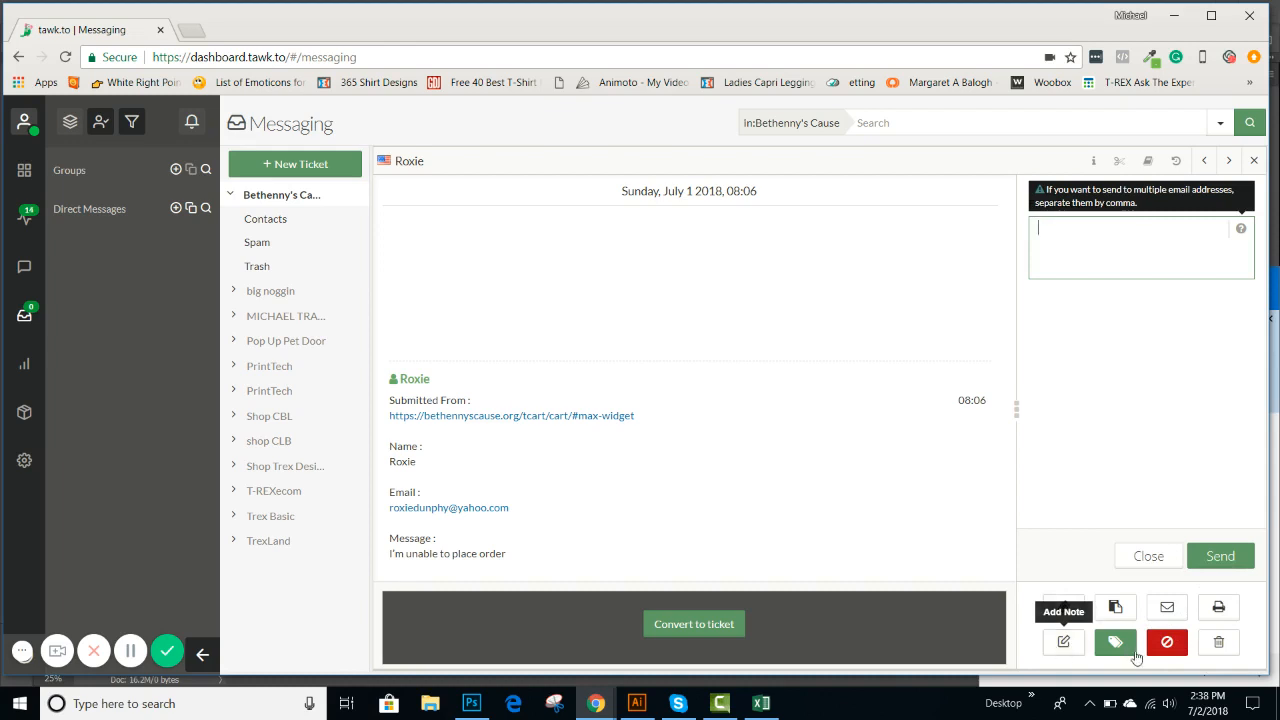
# Show the Tag Chat panel with the Add tags field for Roxie's message.
pyautogui.click(1116, 642)
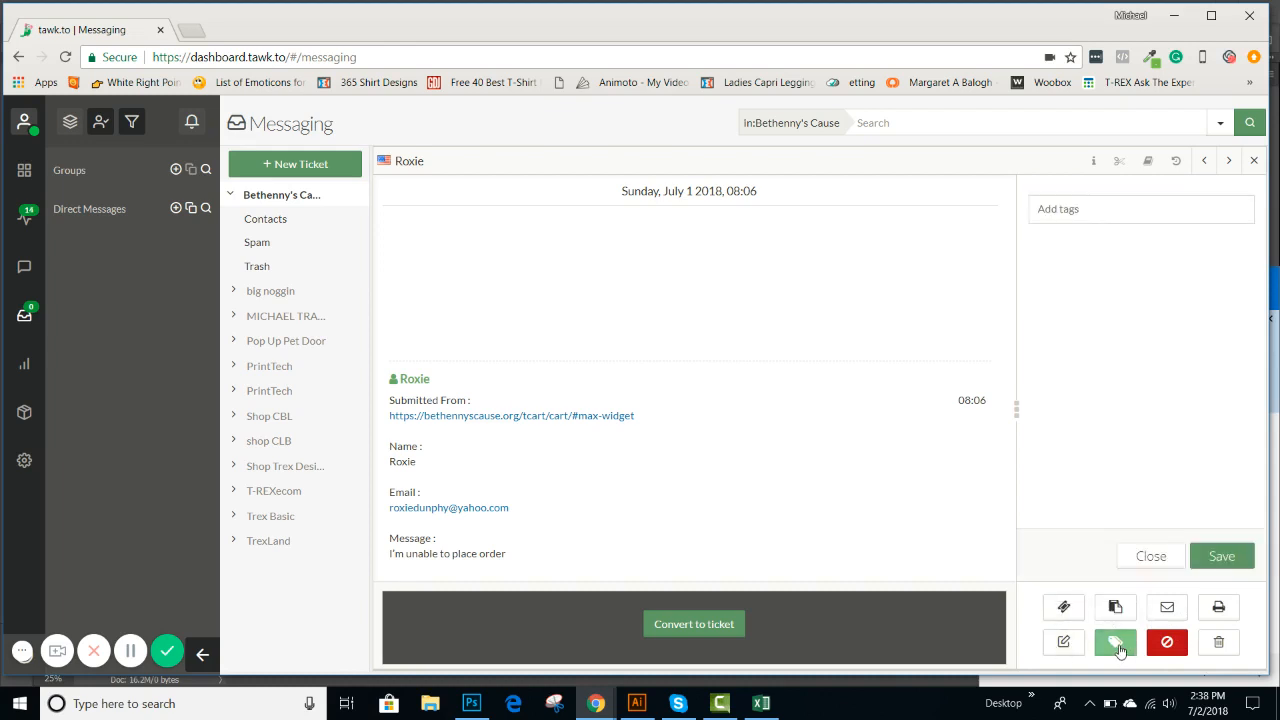
pyautogui.moveTo(1090, 582)
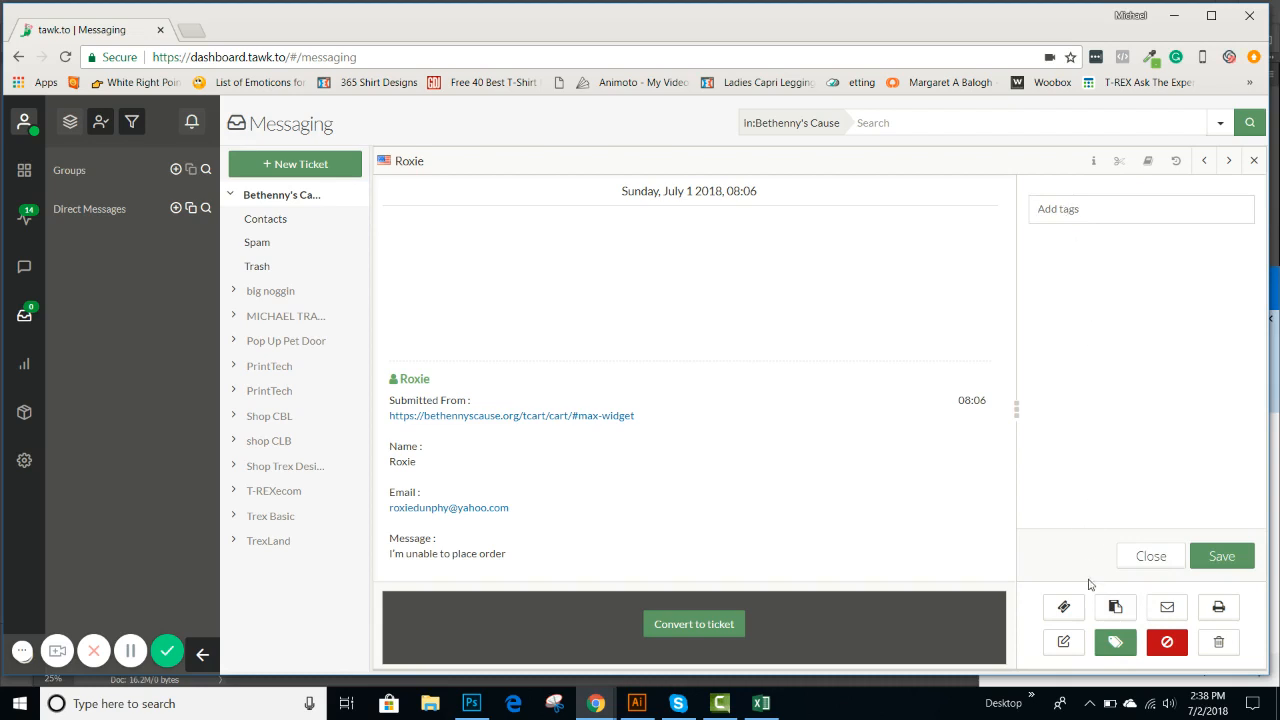
pyautogui.moveTo(1017, 447)
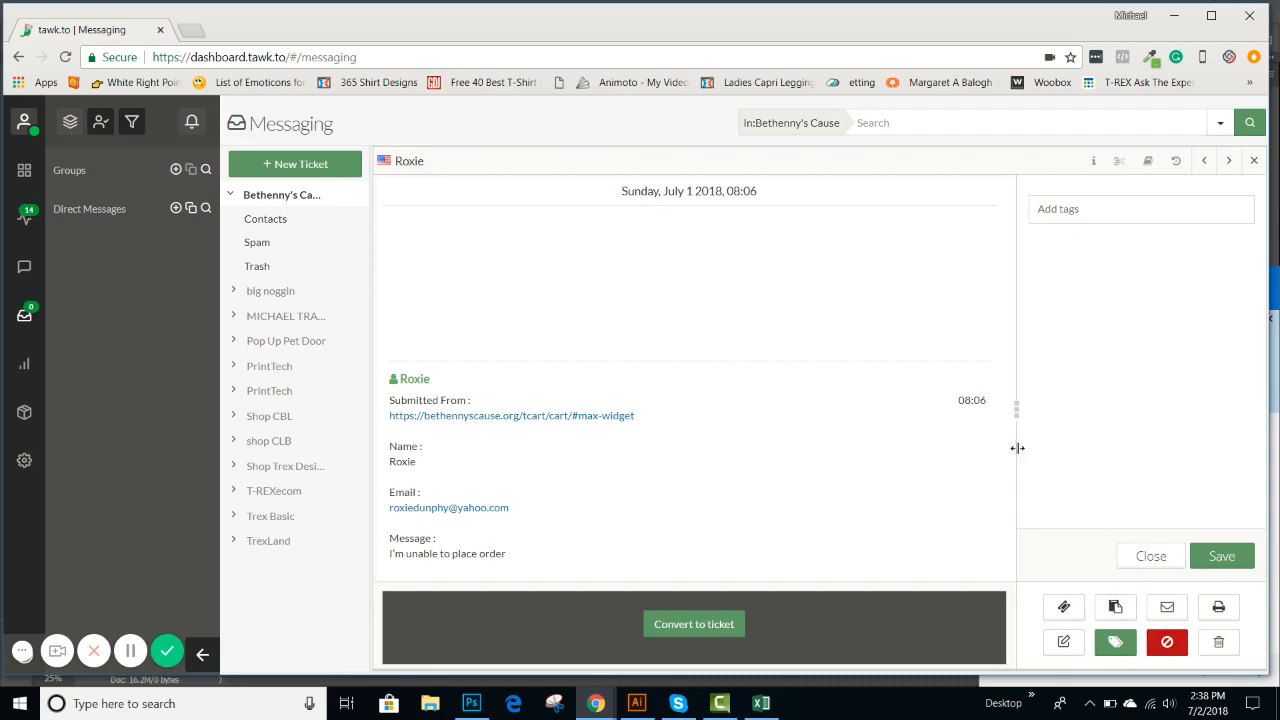
pyautogui.moveTo(1168, 643)
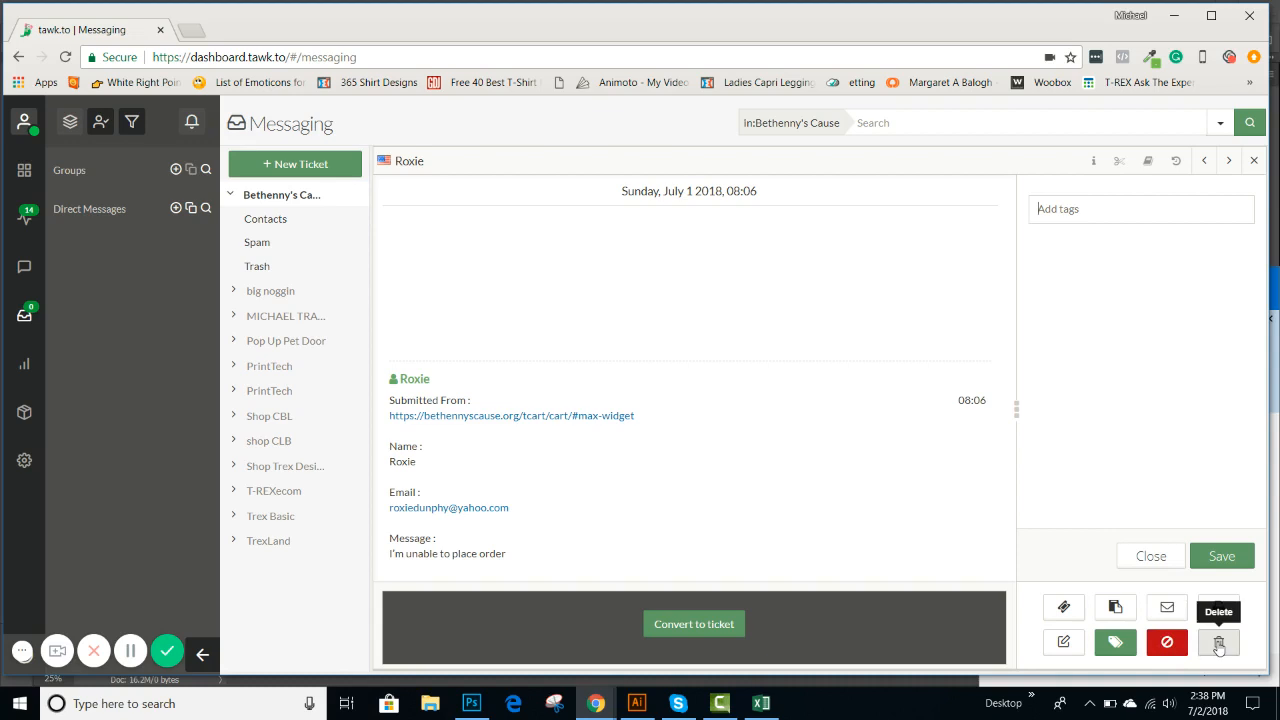
pyautogui.moveTo(1219, 642)
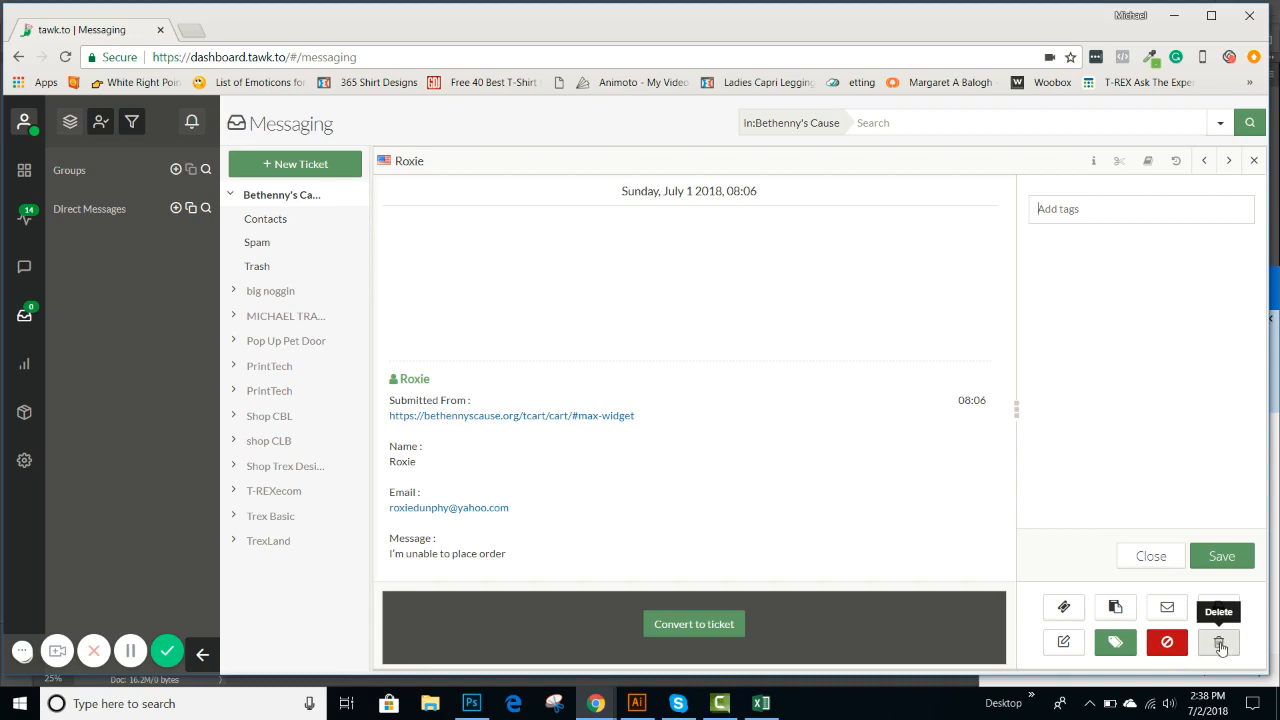
pyautogui.moveTo(1115, 607)
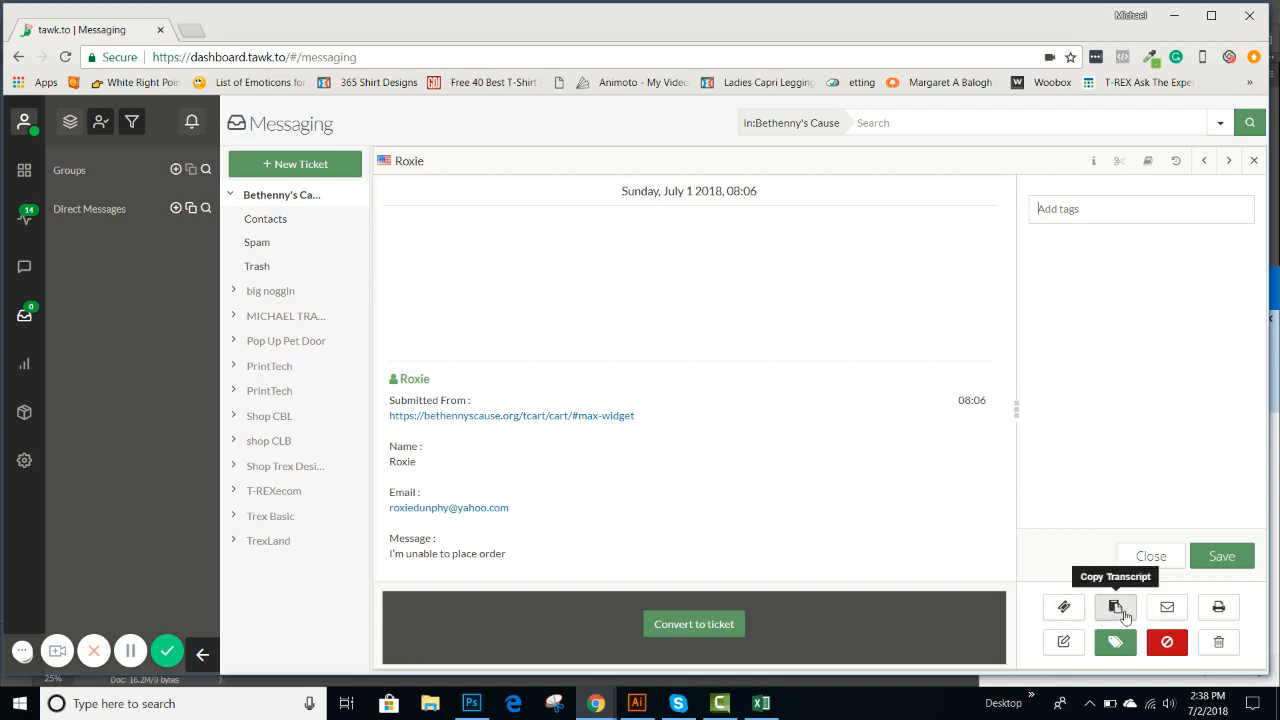
pyautogui.moveTo(1140, 614)
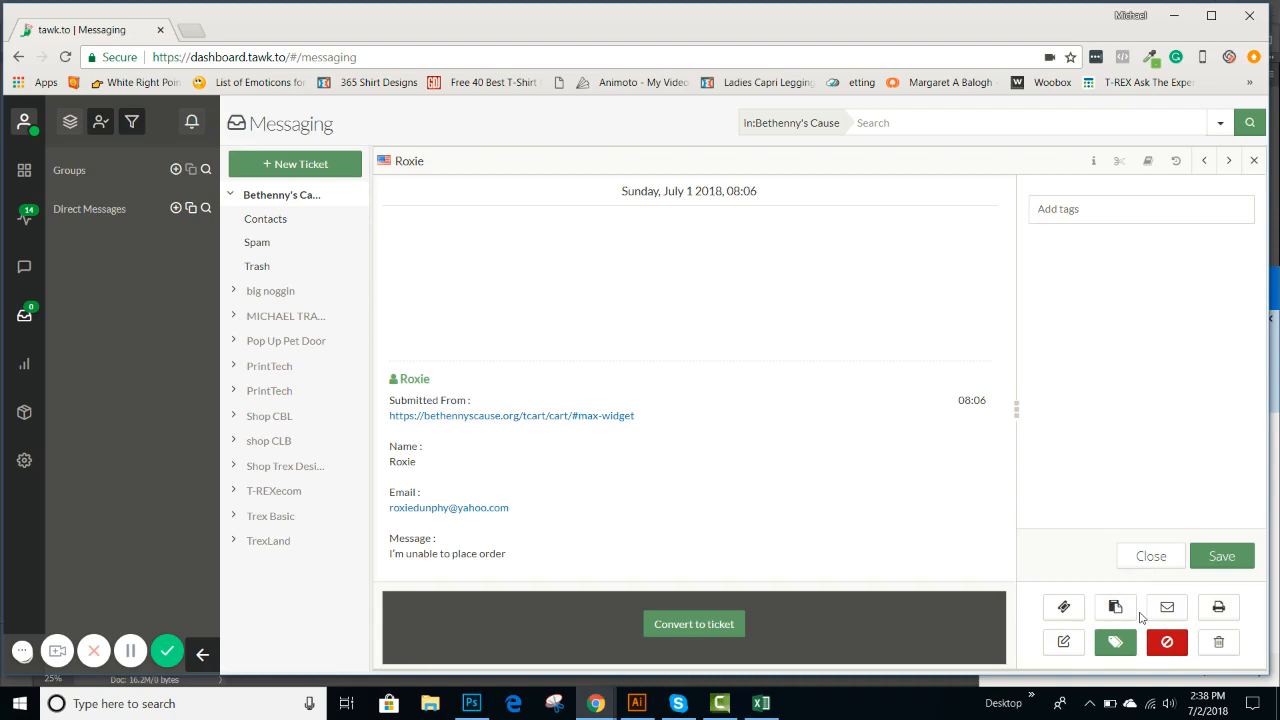
pyautogui.moveTo(1116, 642)
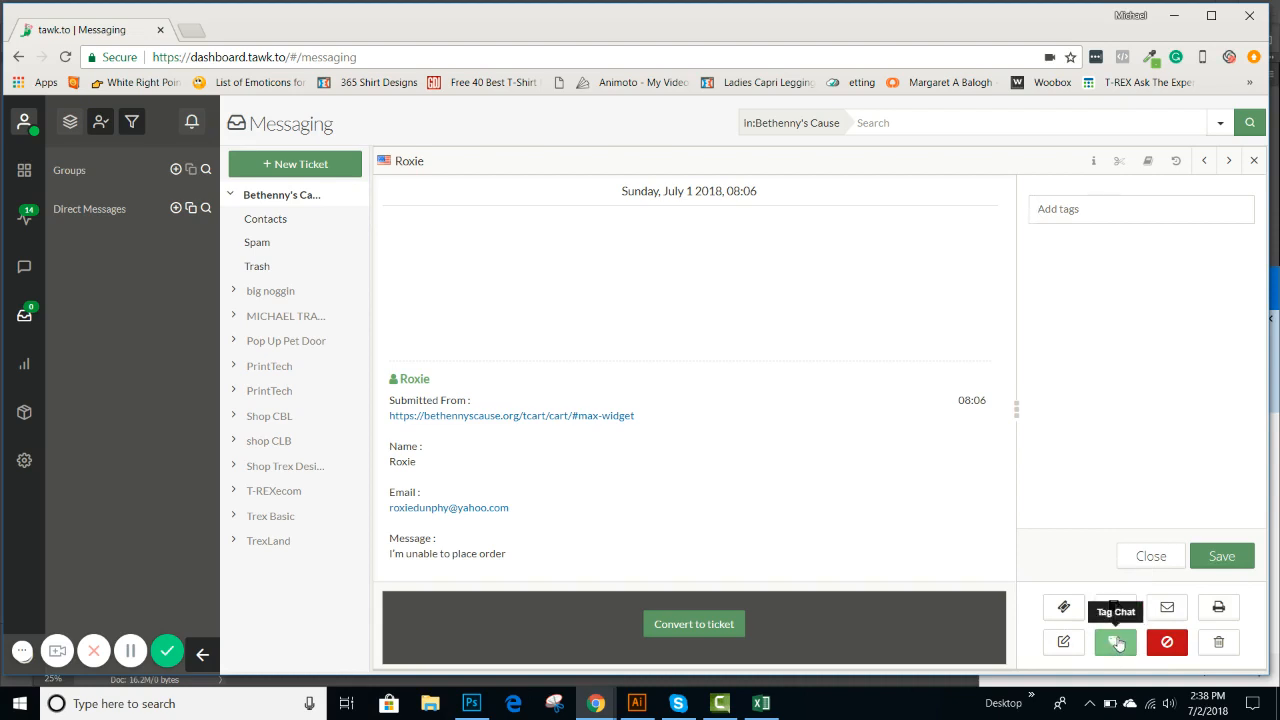
pyautogui.moveTo(778, 635)
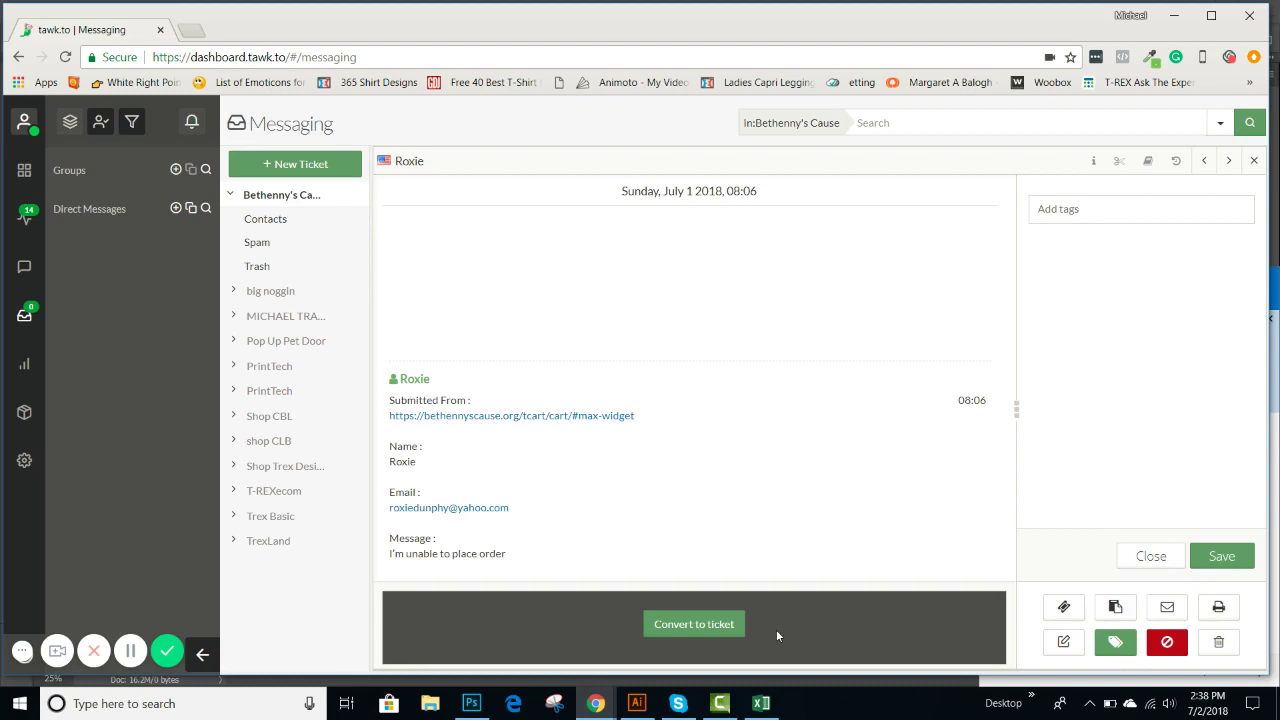
pyautogui.moveTo(1065, 606)
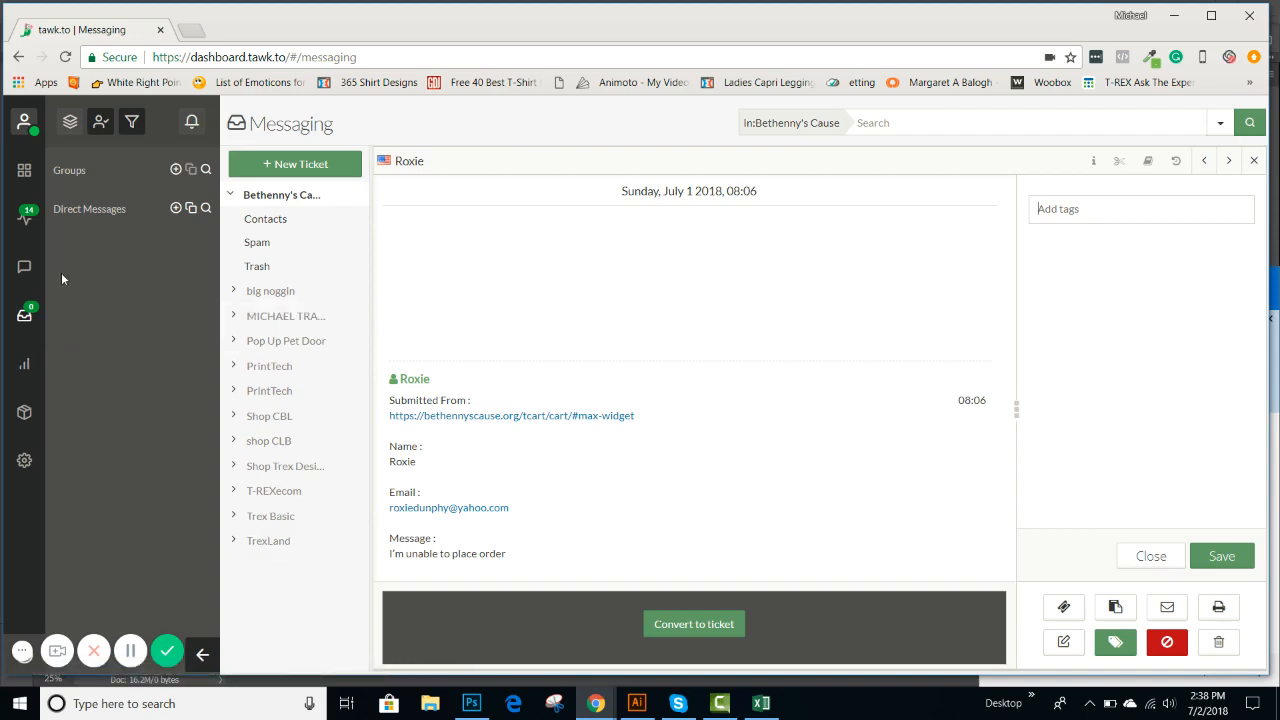
pyautogui.moveTo(72, 307)
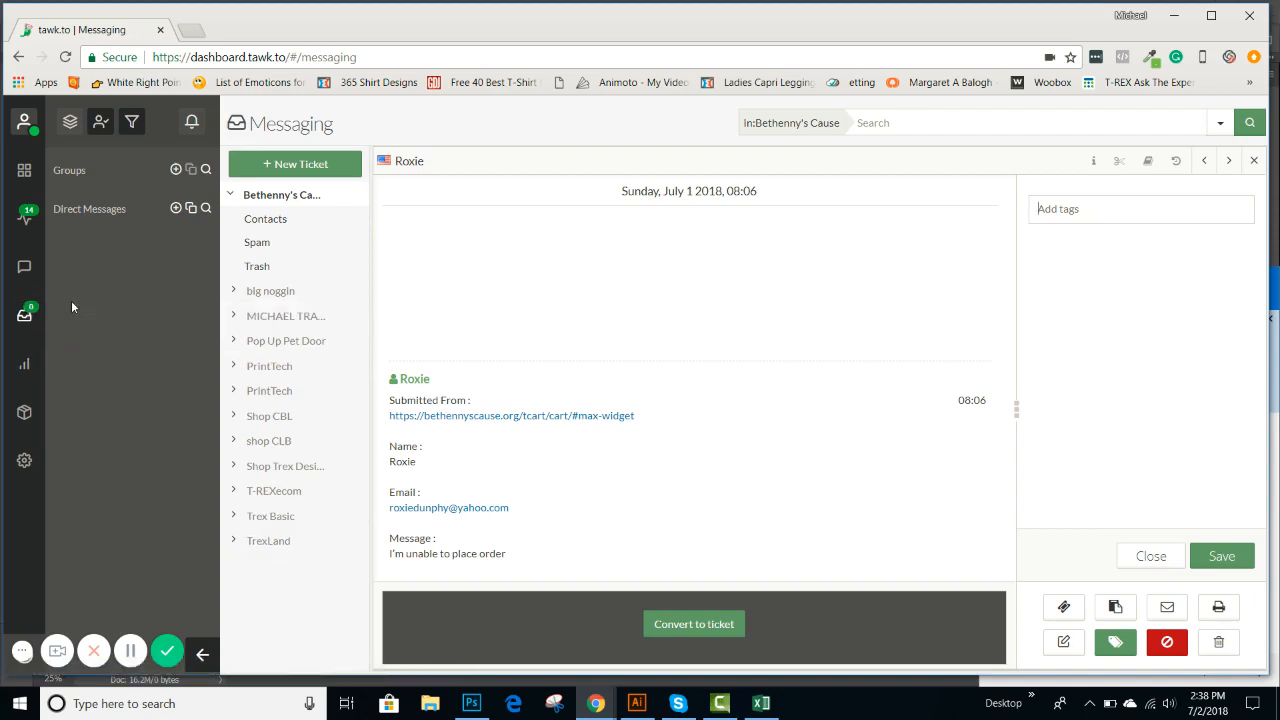
pyautogui.moveTo(24, 218)
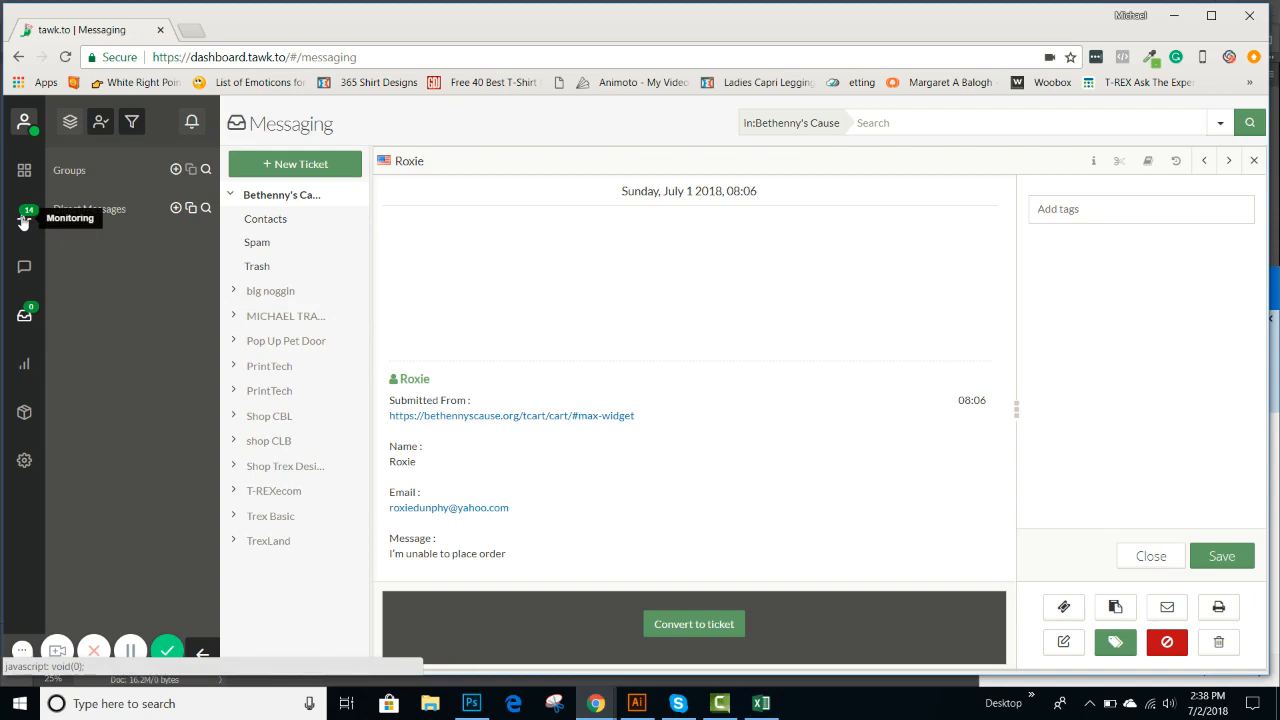
pyautogui.moveTo(179, 228)
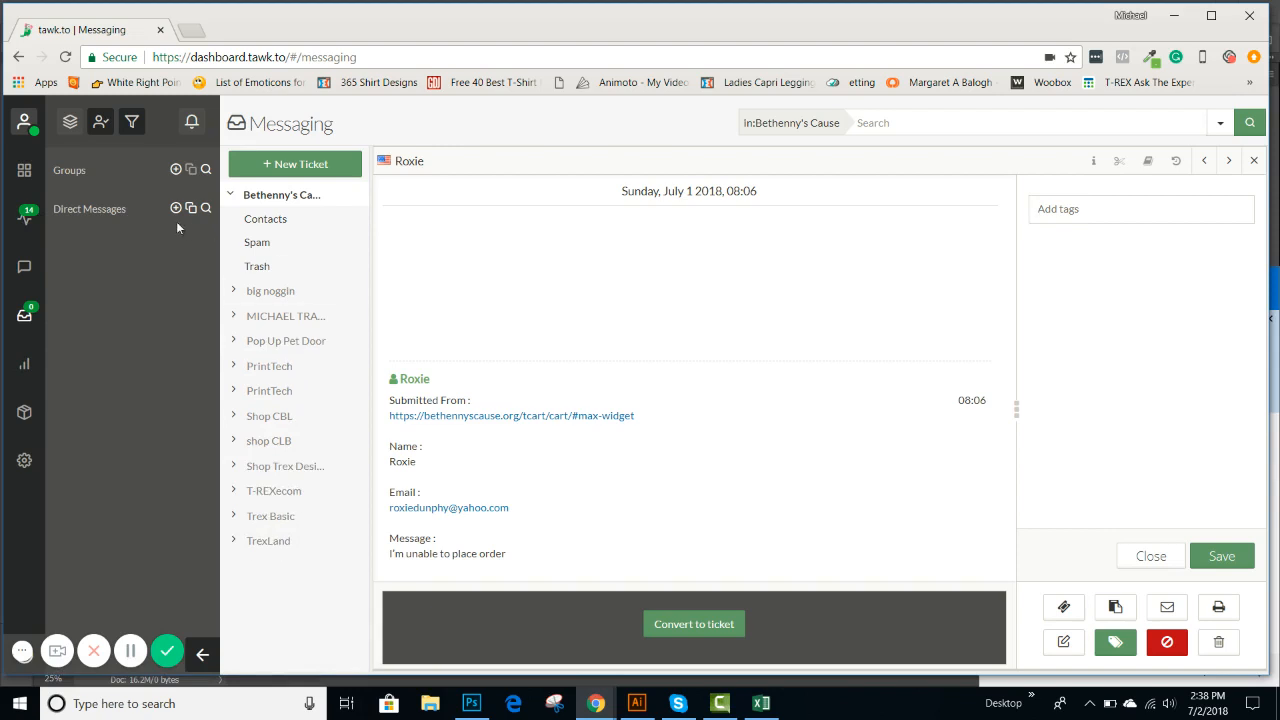